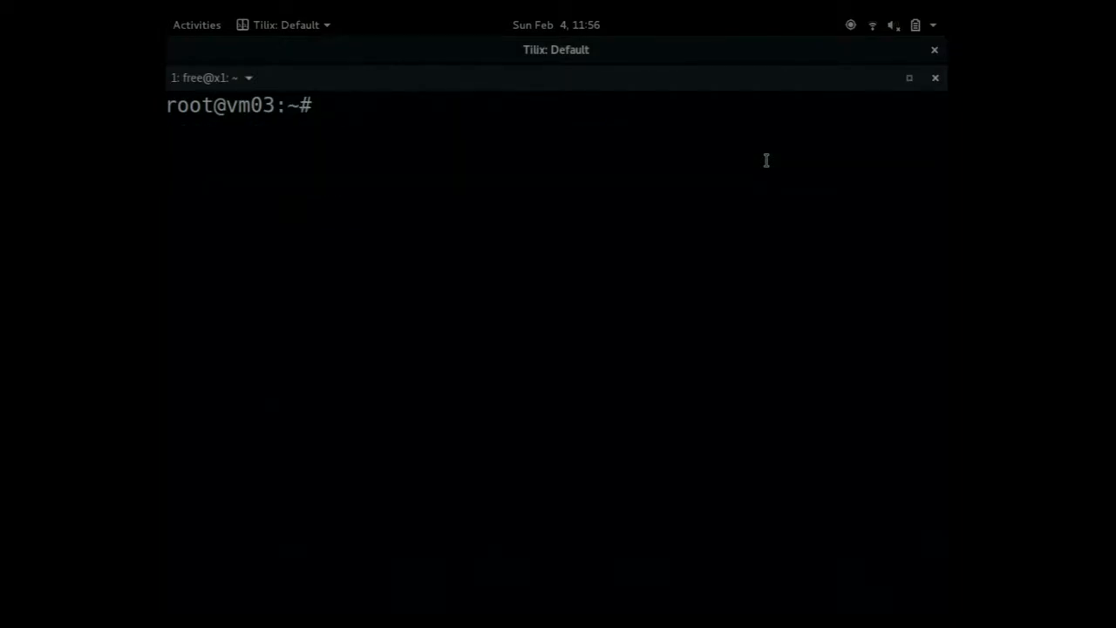
Run lxd init on vm03, enable clustering with the default node address and decline joining an existing cluster
text(l)
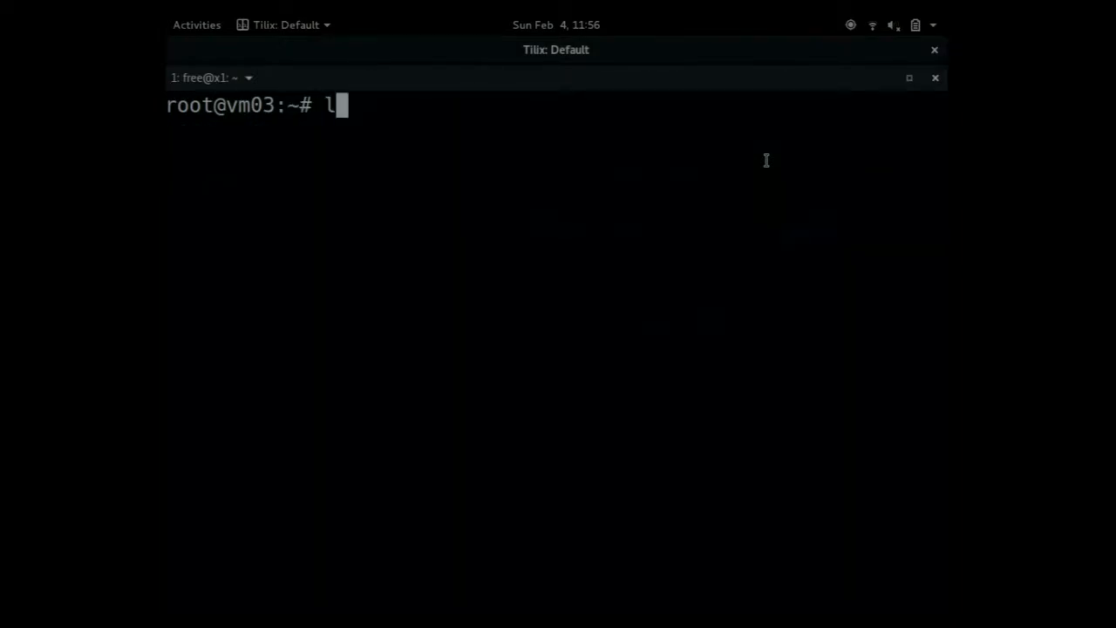
text(xd init)
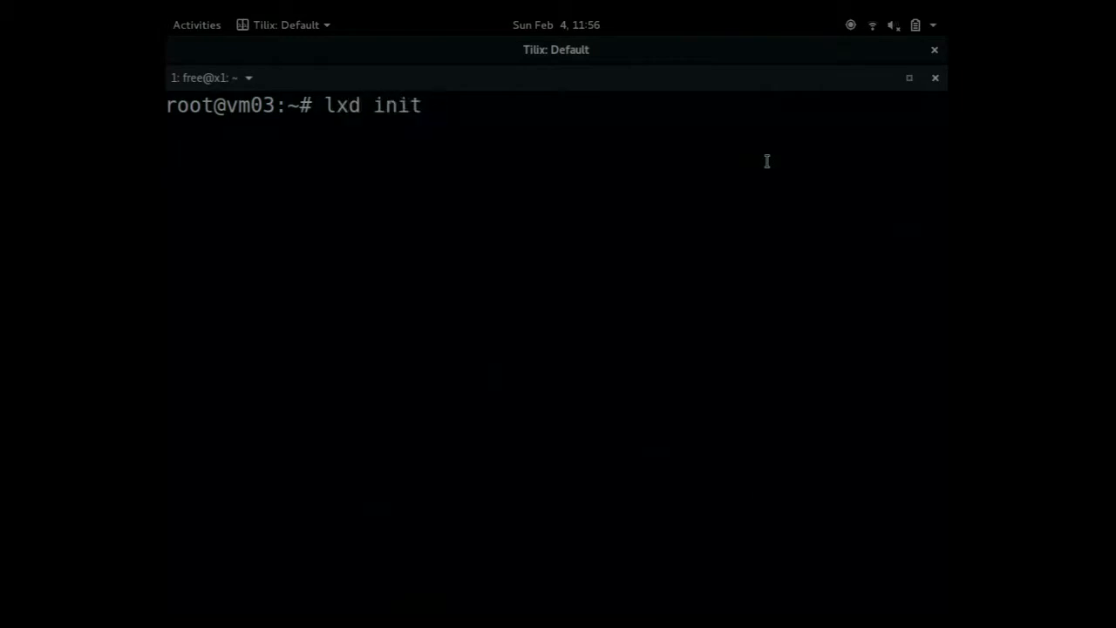
key(Return)
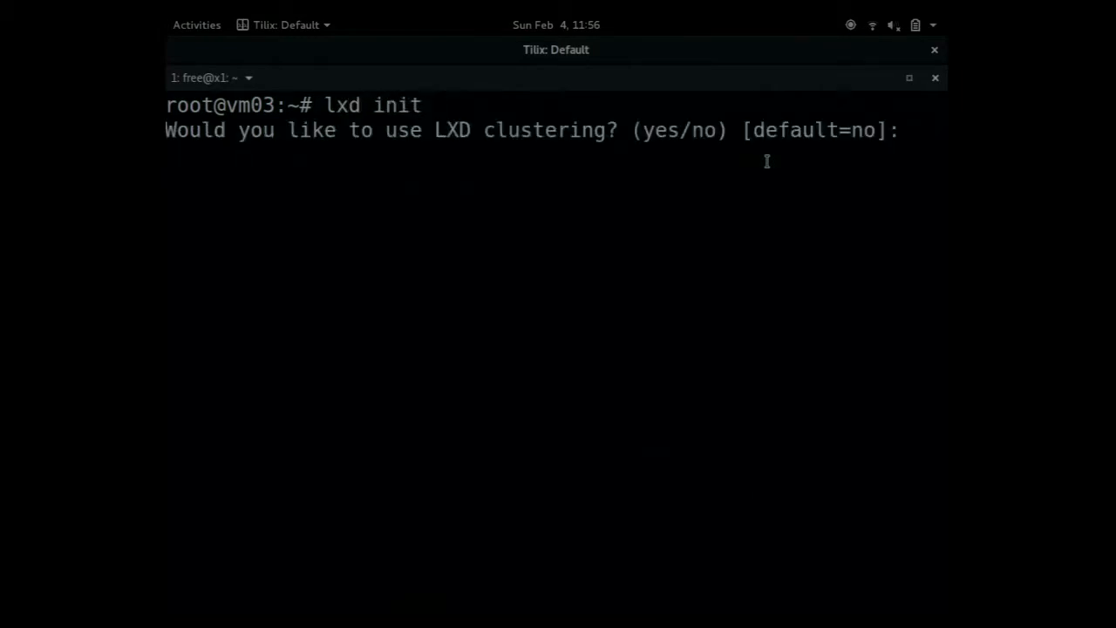
text(yes)
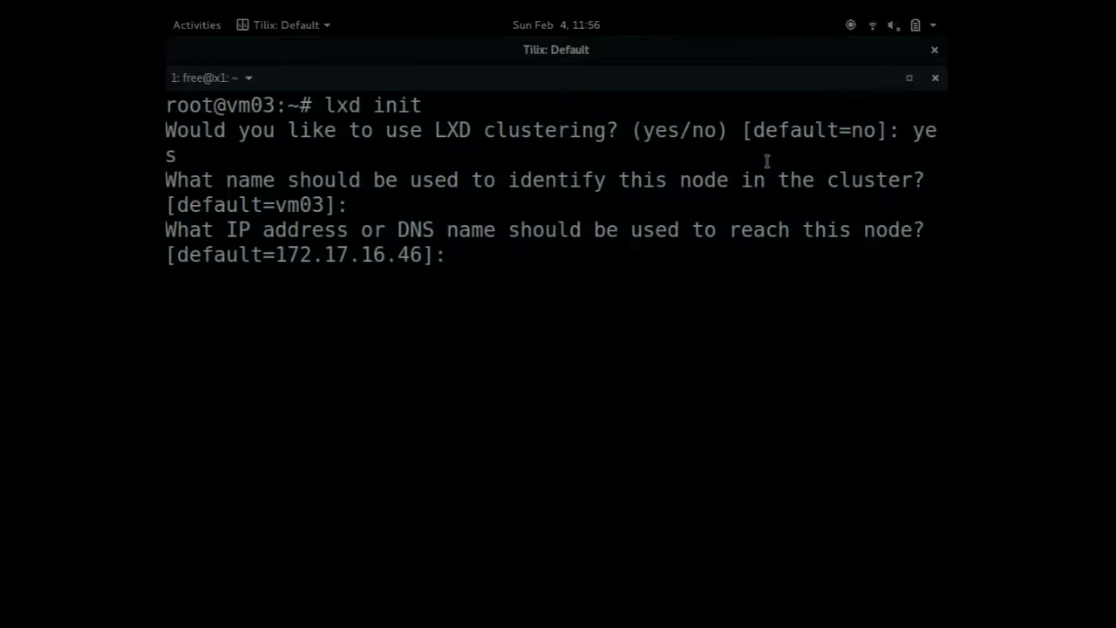
key(Return)
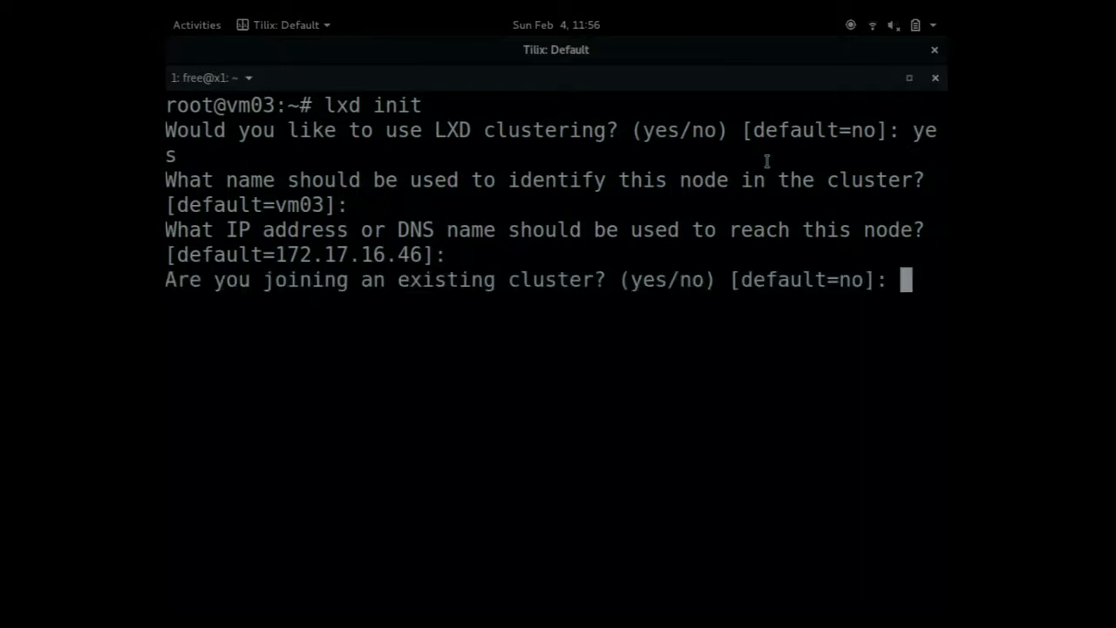
text(no)
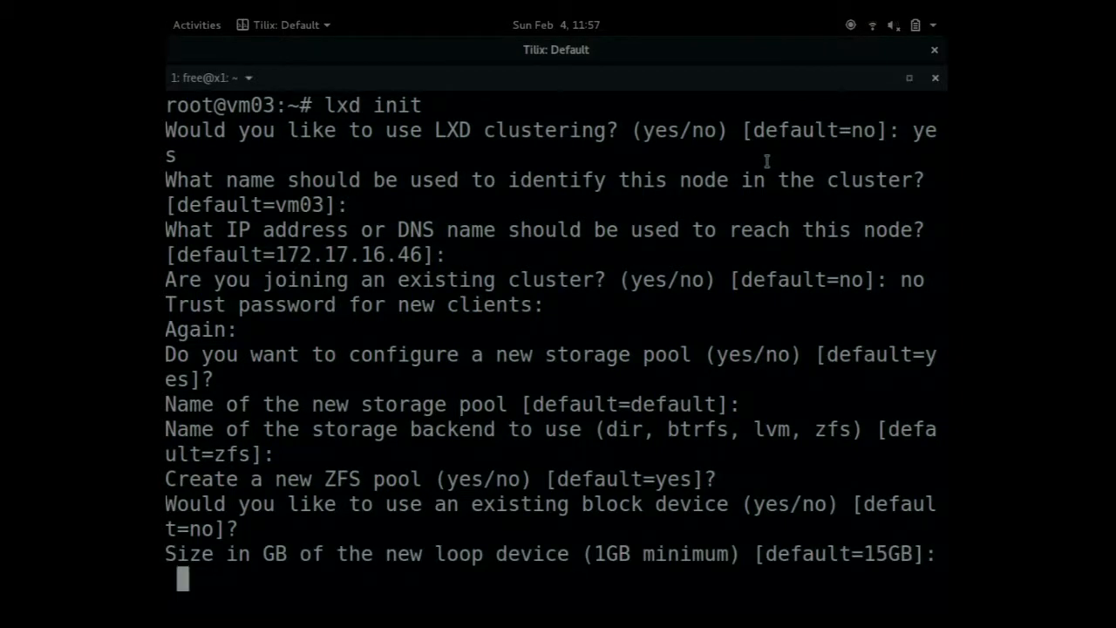
Accept the 15GB loop device, enable image updates and the lxdbr0 bridge with automatic IPv4/IPv6
key(Return)
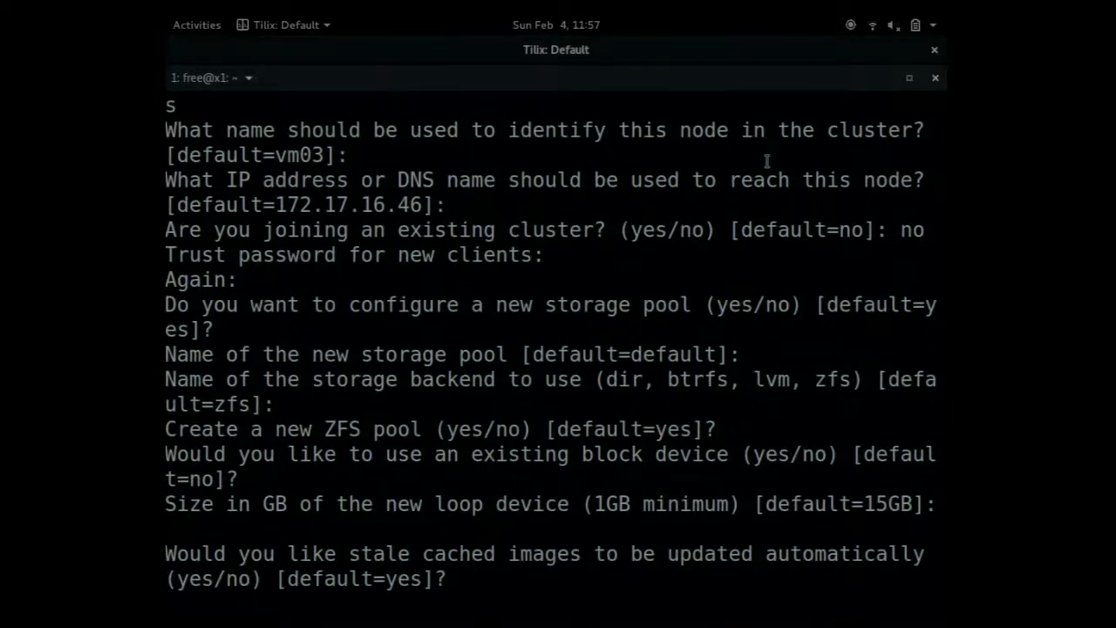
text(yes)
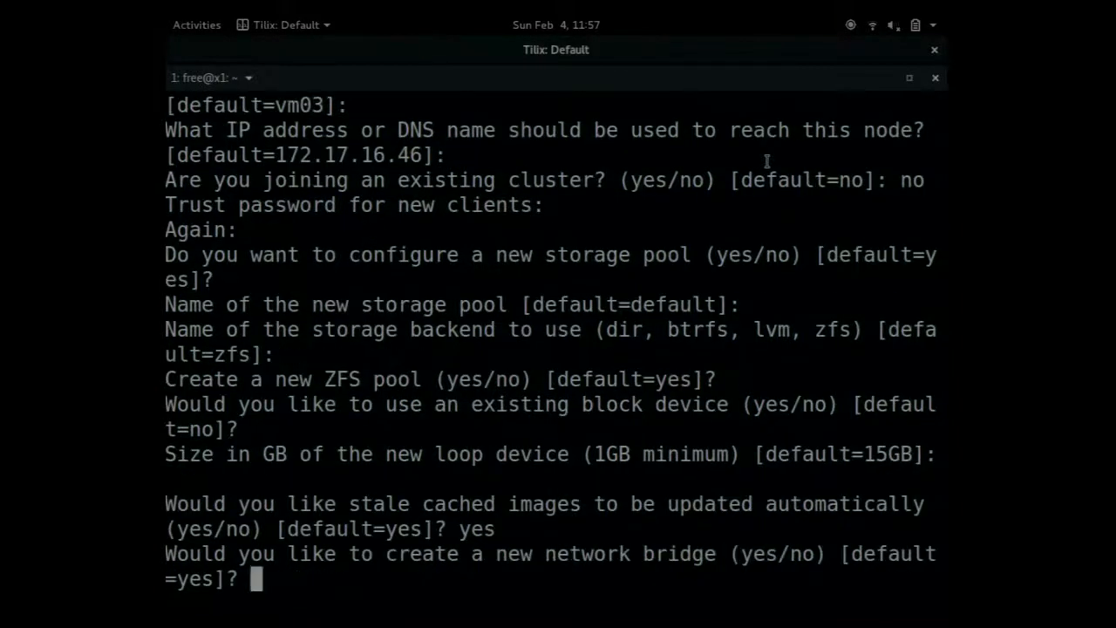
text(yes)
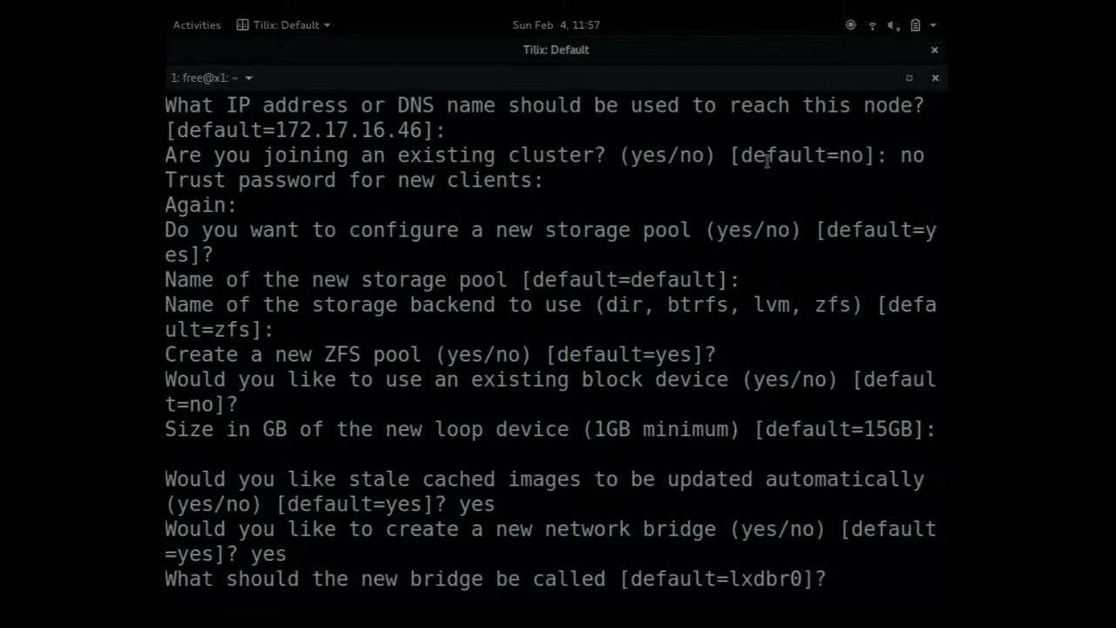
text(y)
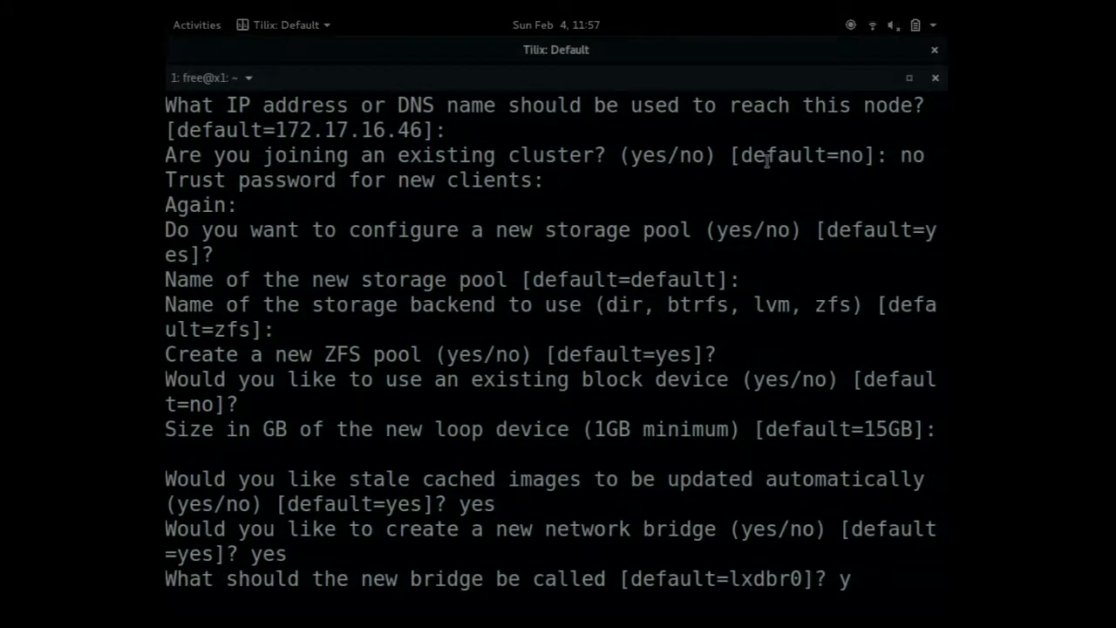
key(Return)
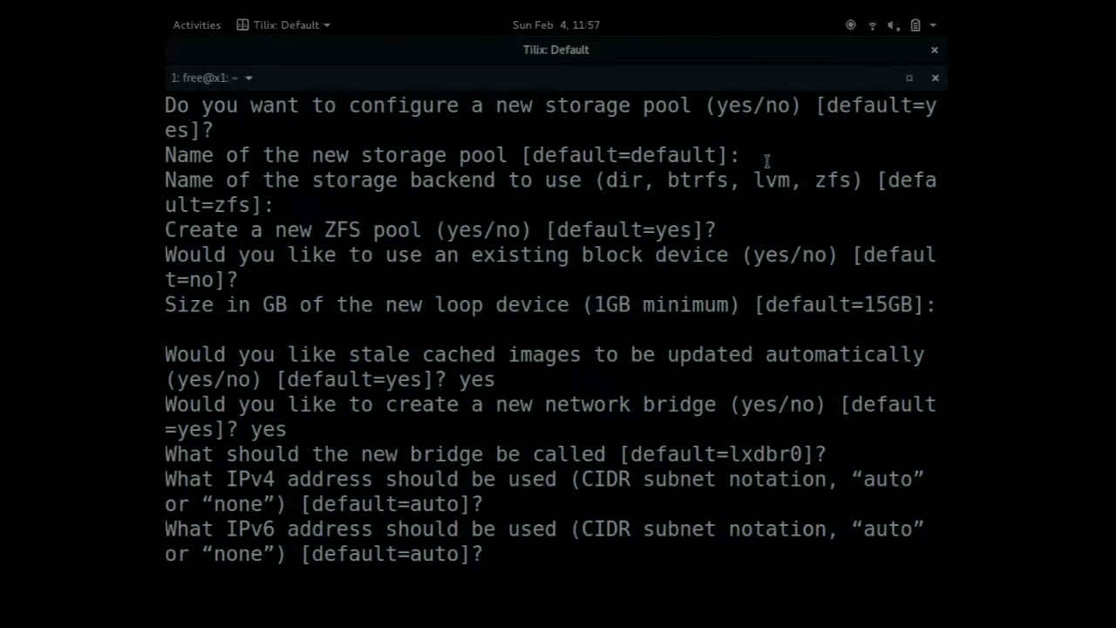
key(Return)
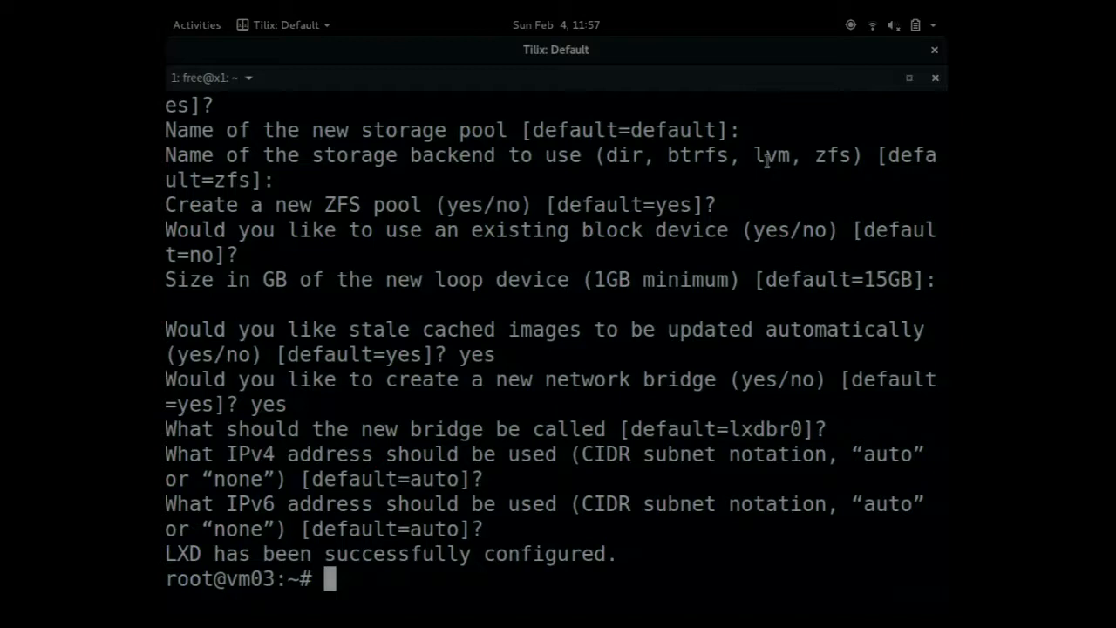
text(lxc)
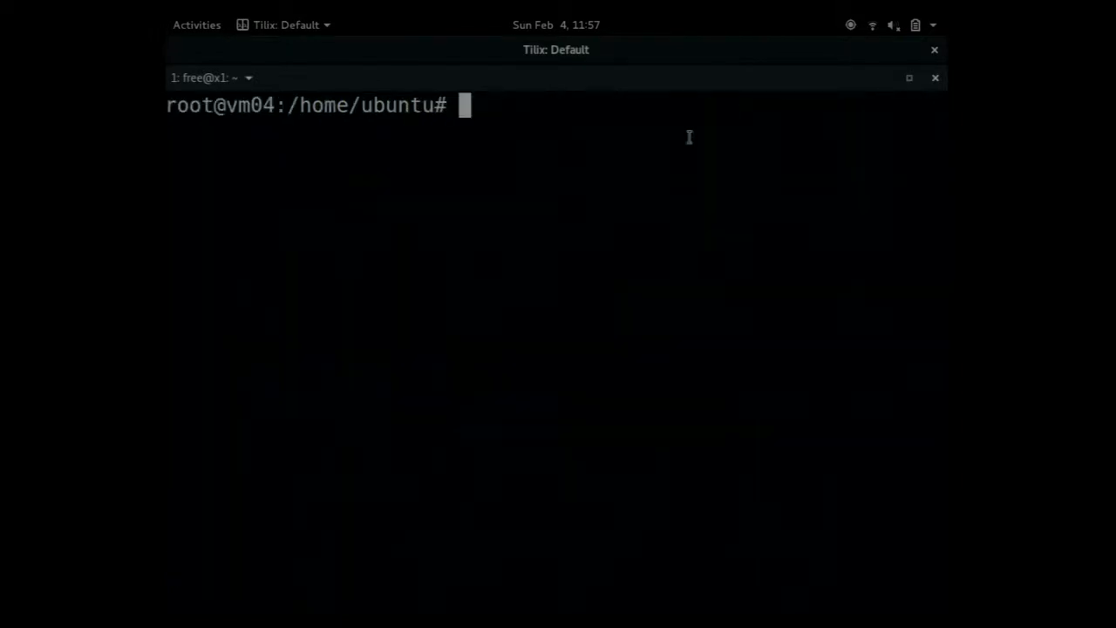
View lxc init help, run lxd init on vm04 and enable clustering with the default name and 172.17.16.44
text(lxc)
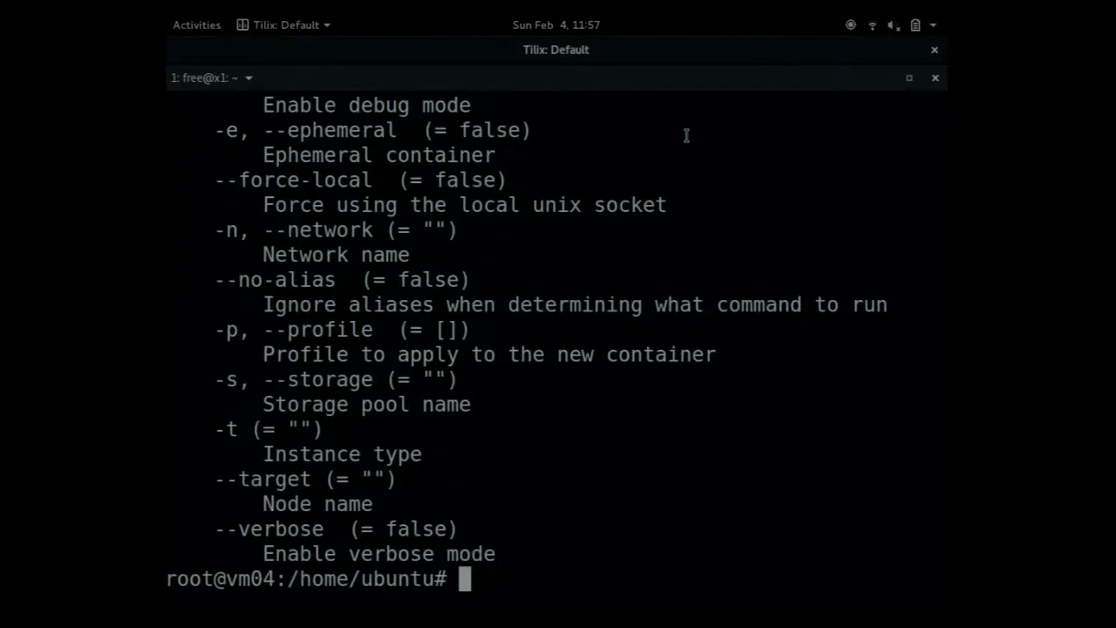
text(lxc init)
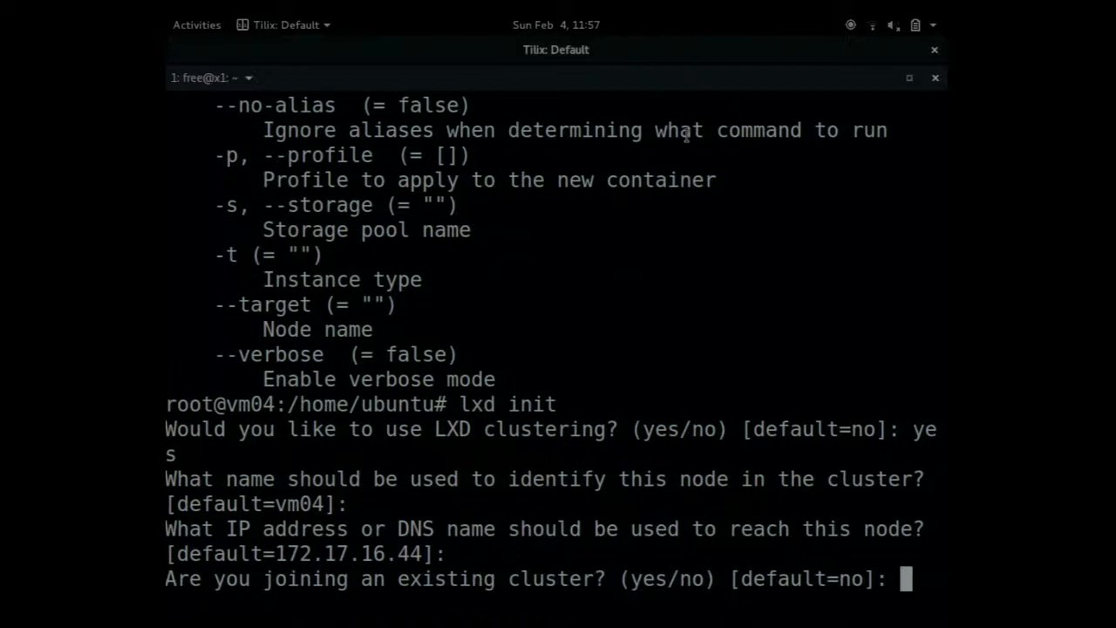
text(yes)
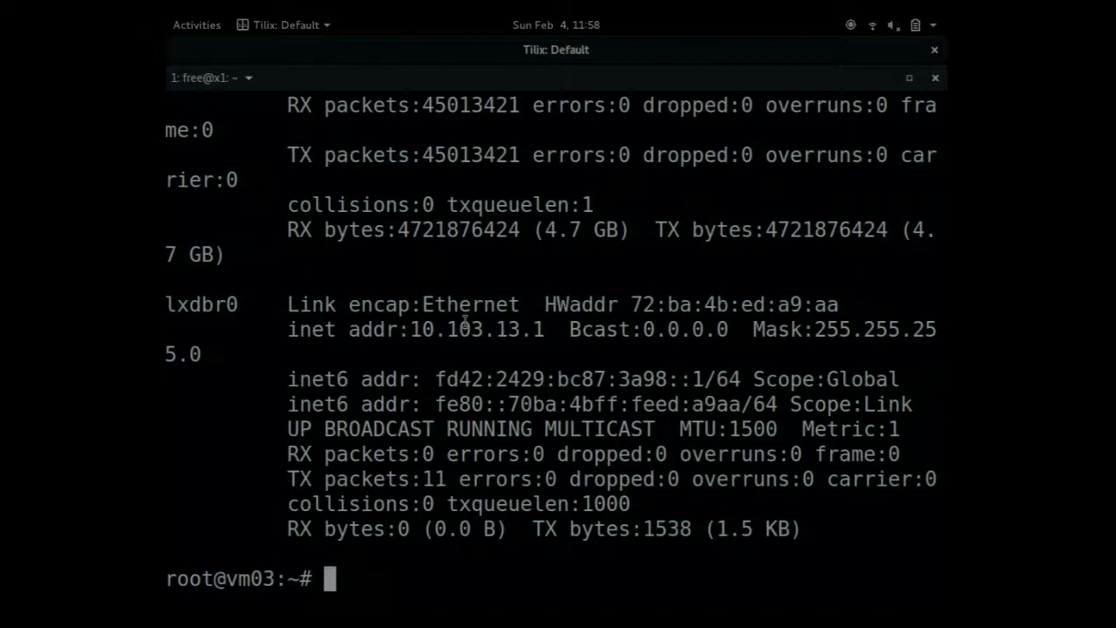
Run ifconfig on vm03 and copy its address 172.17.16.46 to join the cluster from vm04
text(ifconfig)
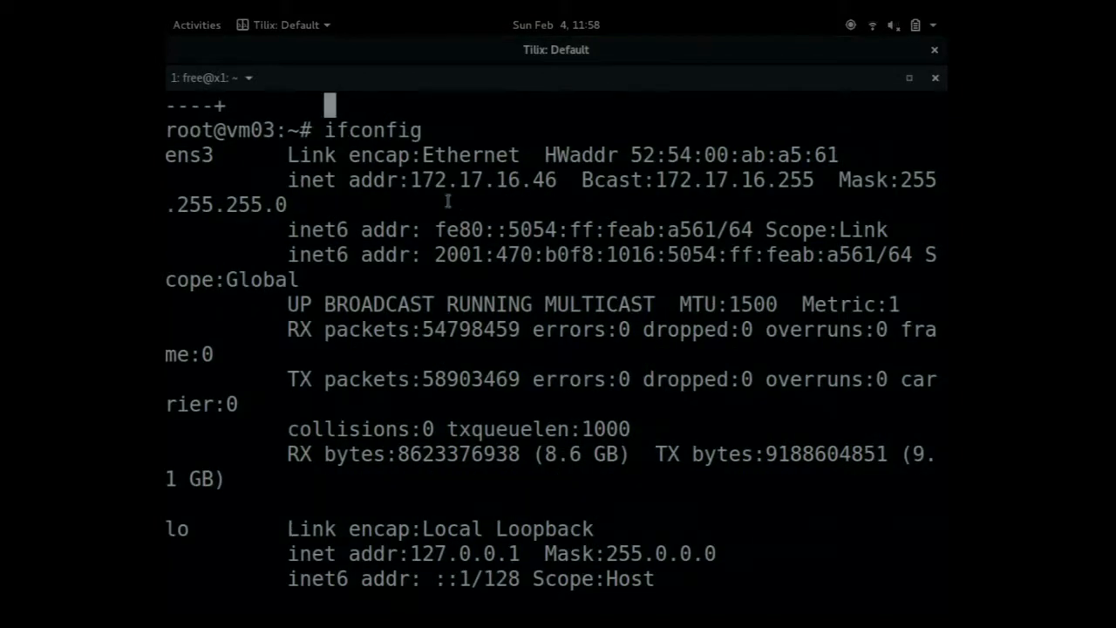
drag(543, 154, 422, 180)
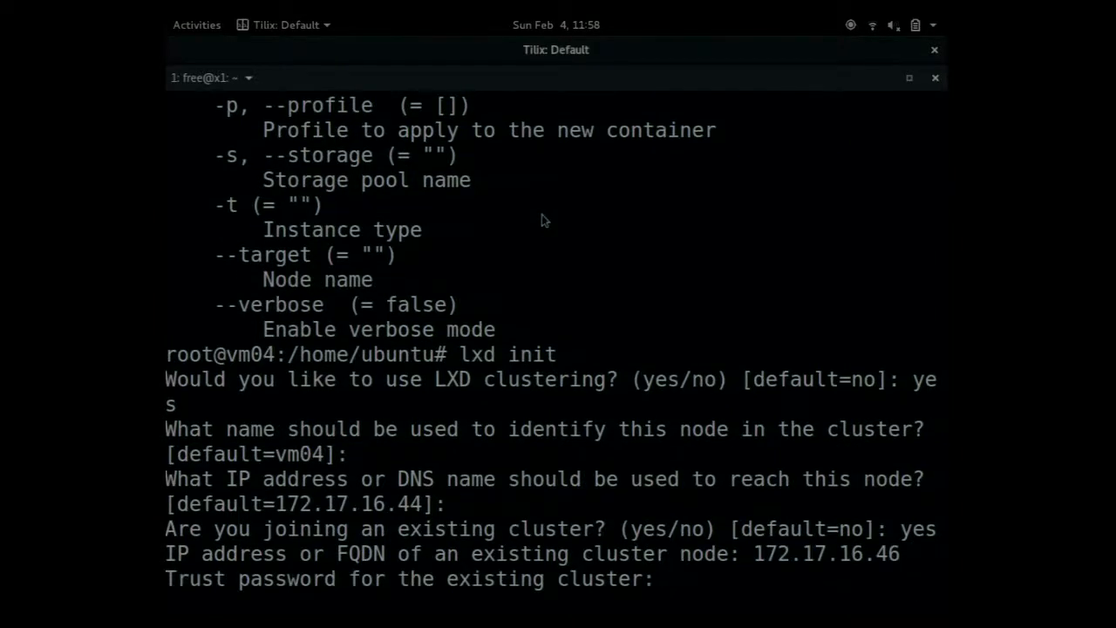
Submit the trust password, accept the fingerprint and data-loss warning, and keep default storage and bridge values
key(Return)
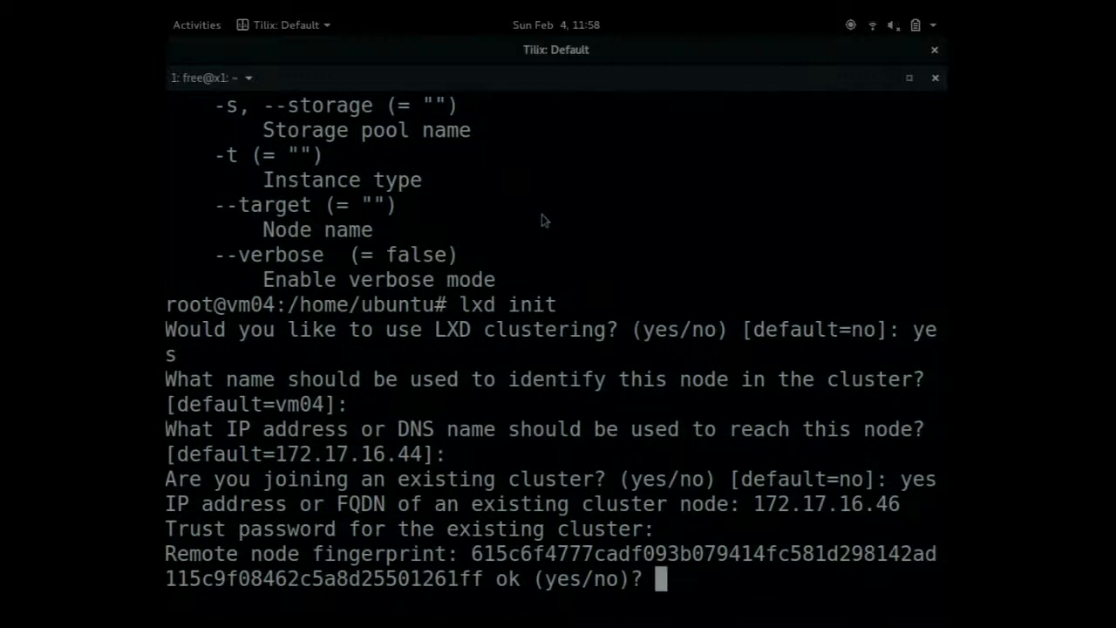
text(yes)
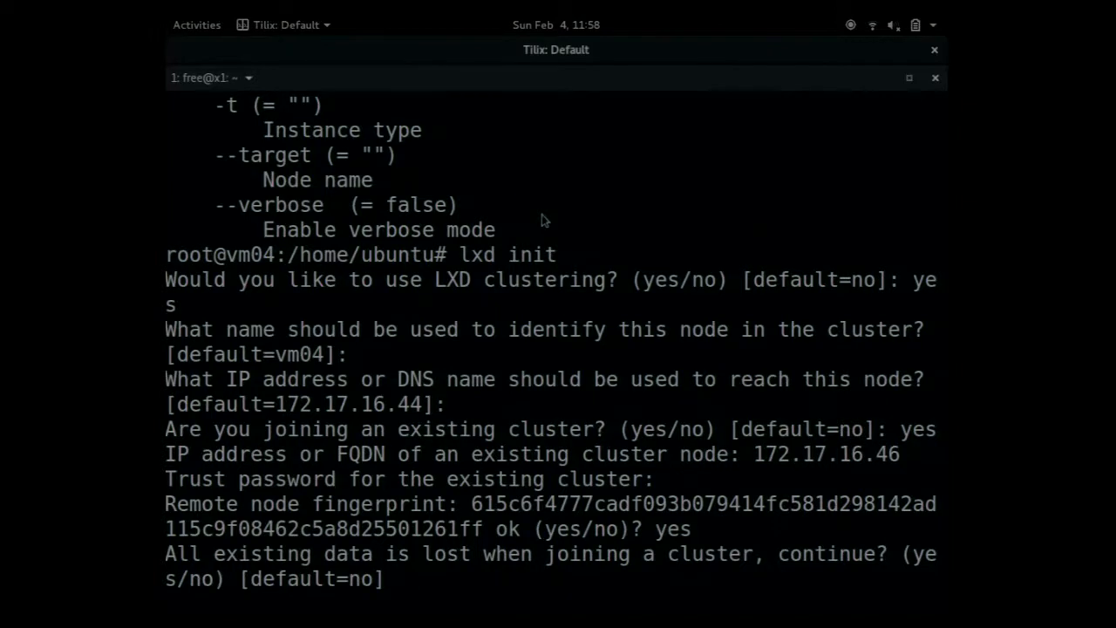
text(yes)
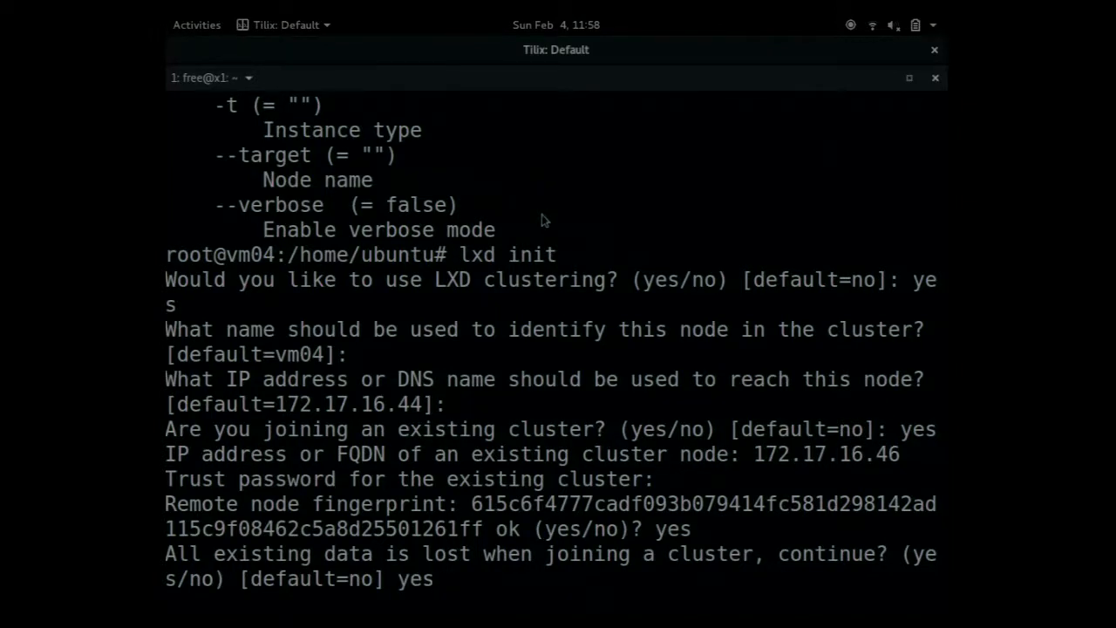
key(Return)
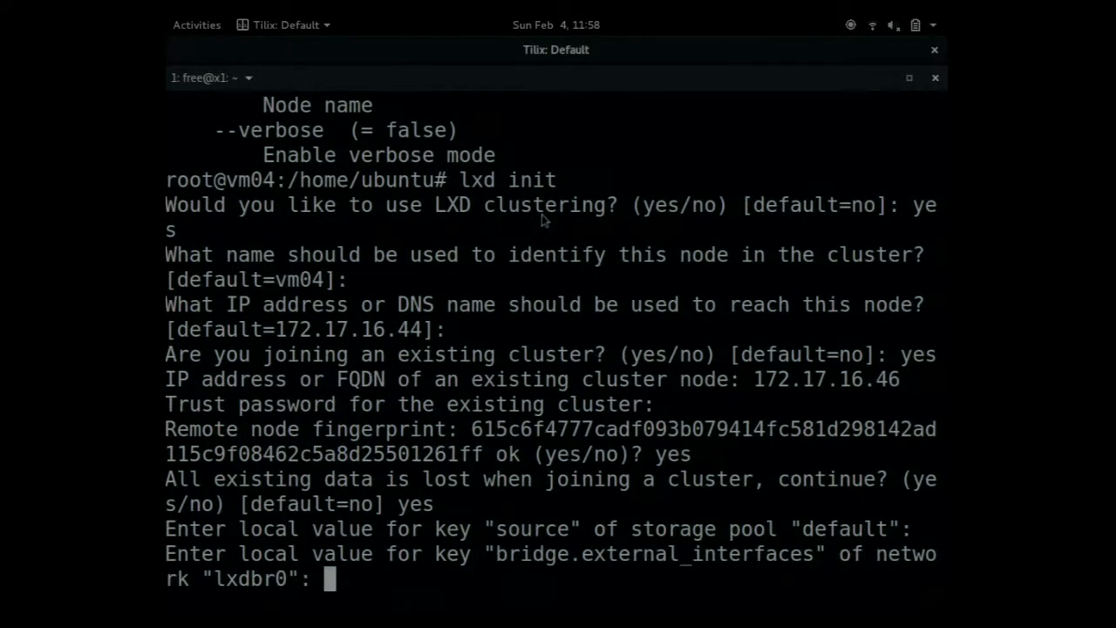
key(Return)
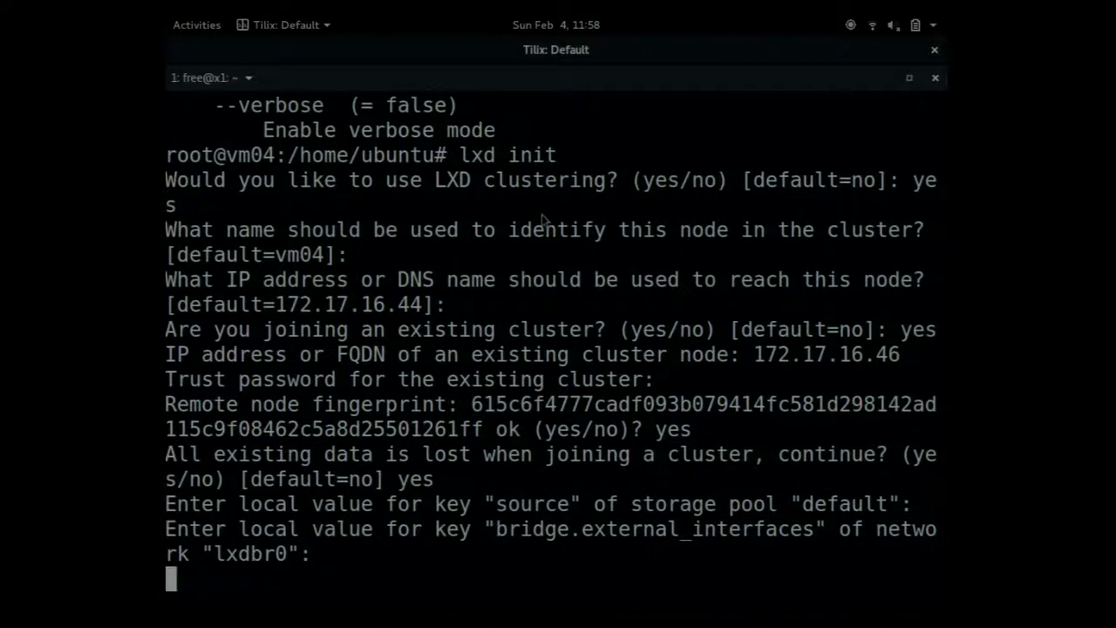
key(Return)
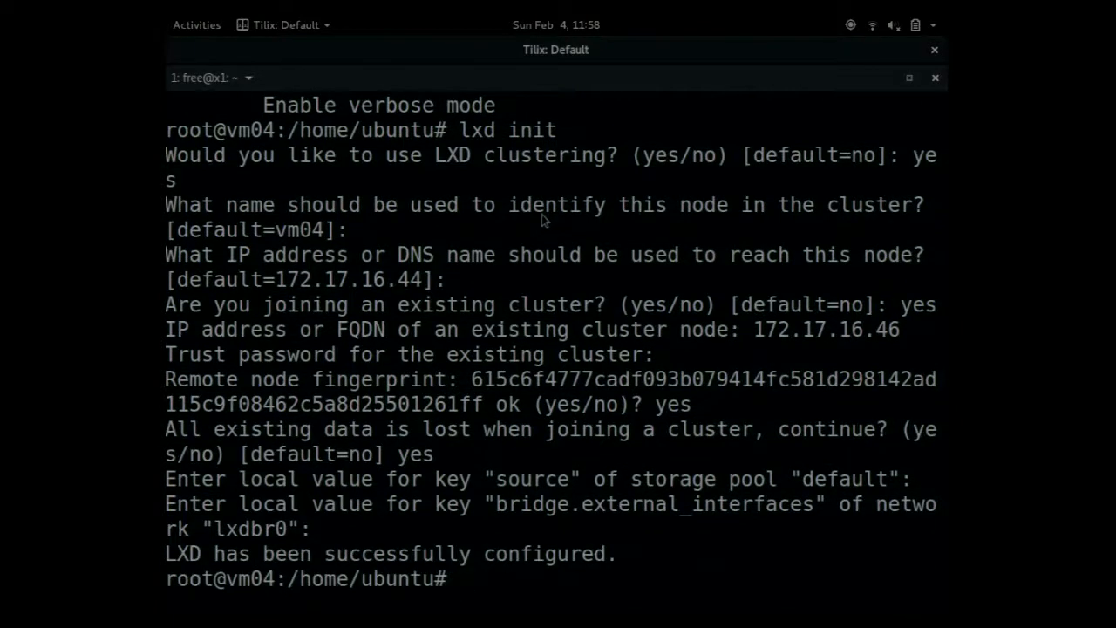
Run lxc list and lxc cluster list on vm04 to show vm03 and vm04 online
text(lxc lis)
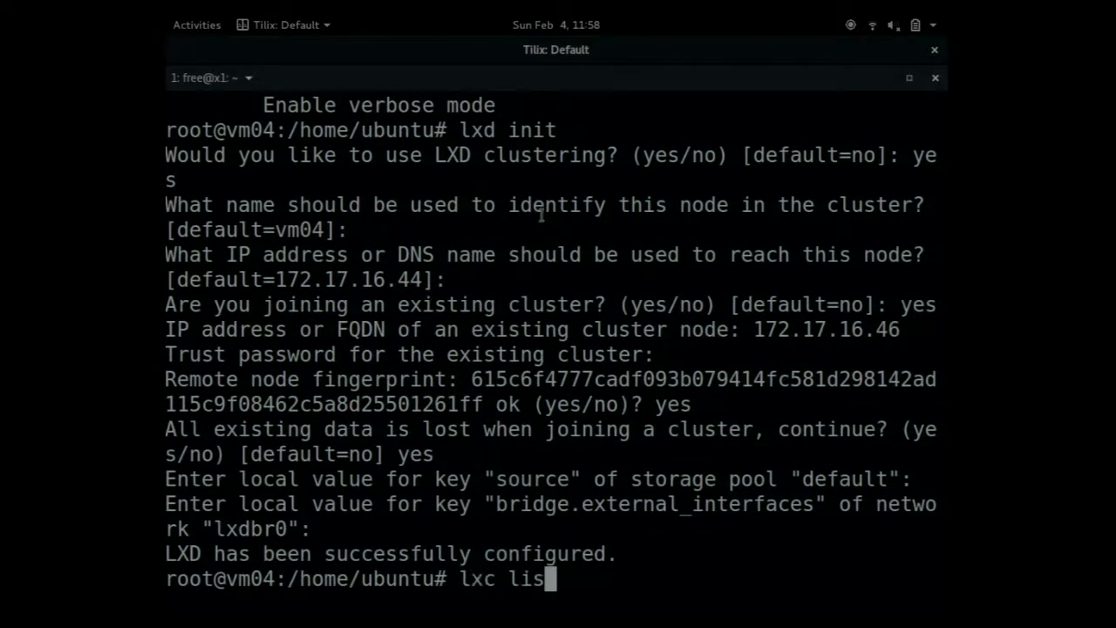
key(Return)
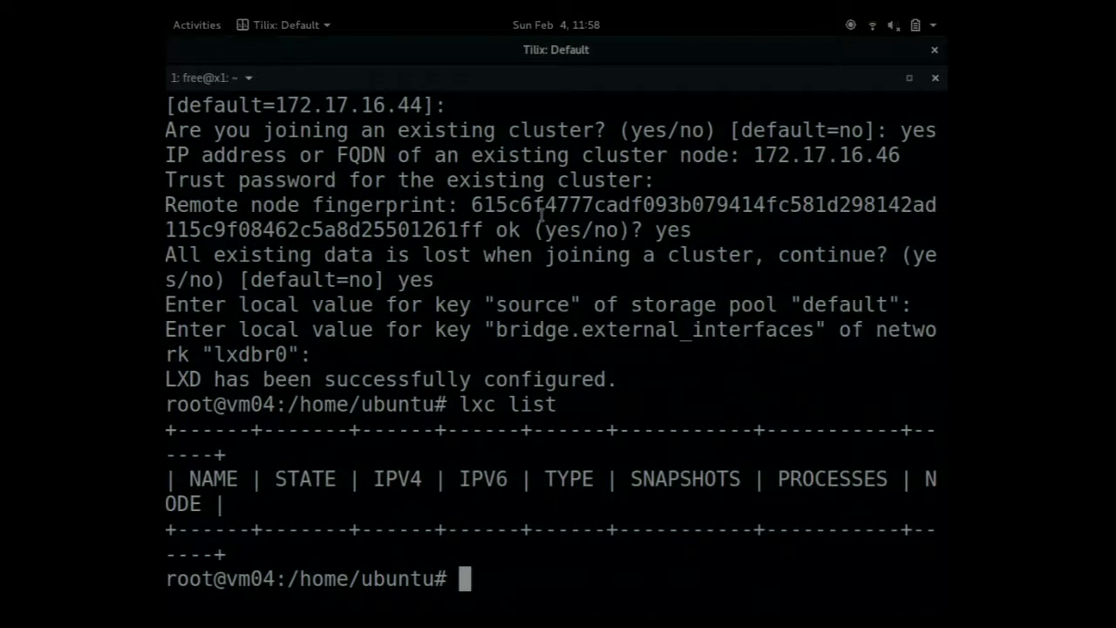
text(lxc)
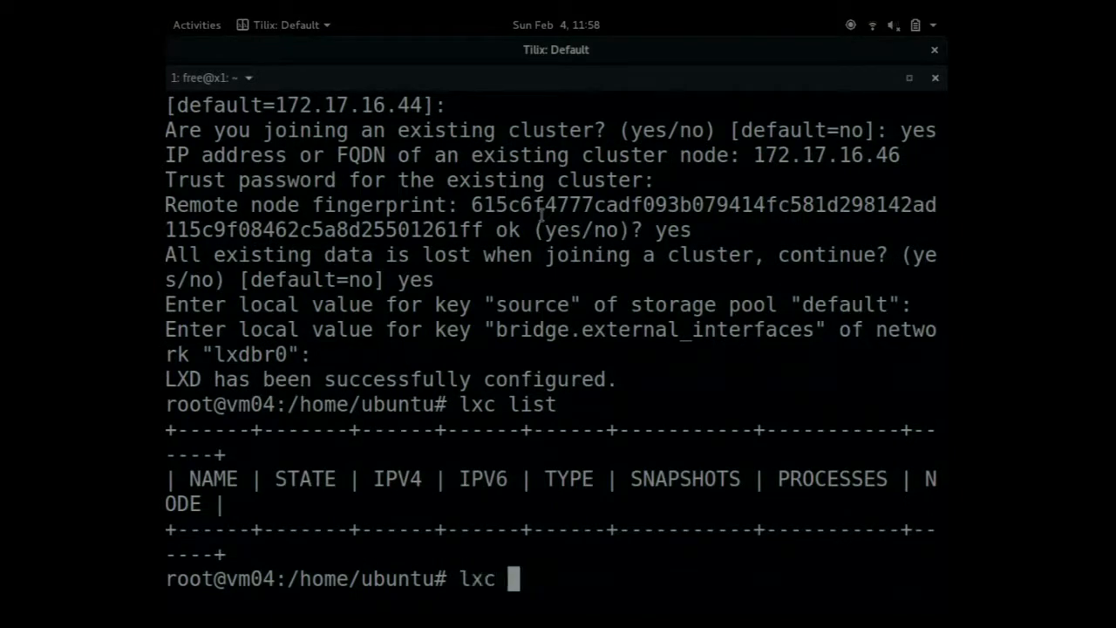
text(c)
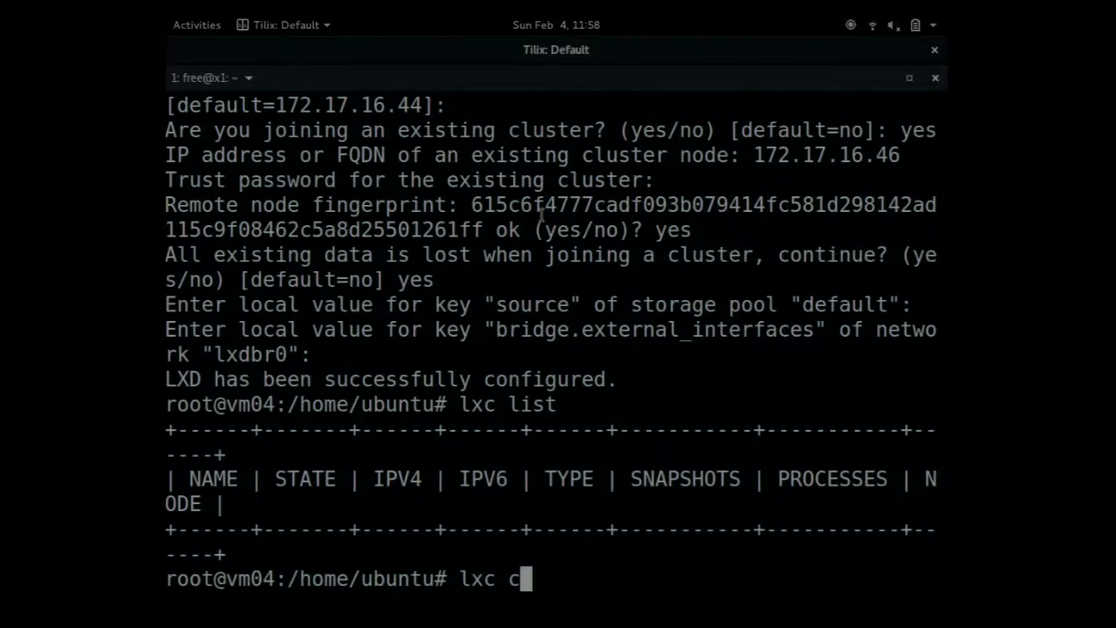
text(luster list)
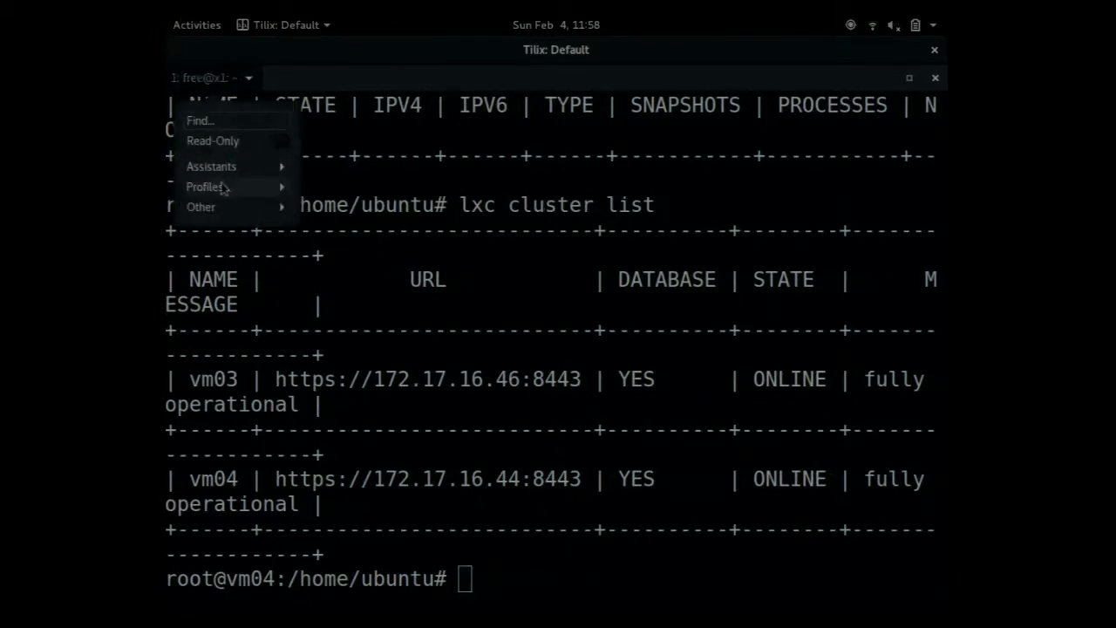
Set the Default profile's custom font to Monospace Regular at size 16
click(207, 186)
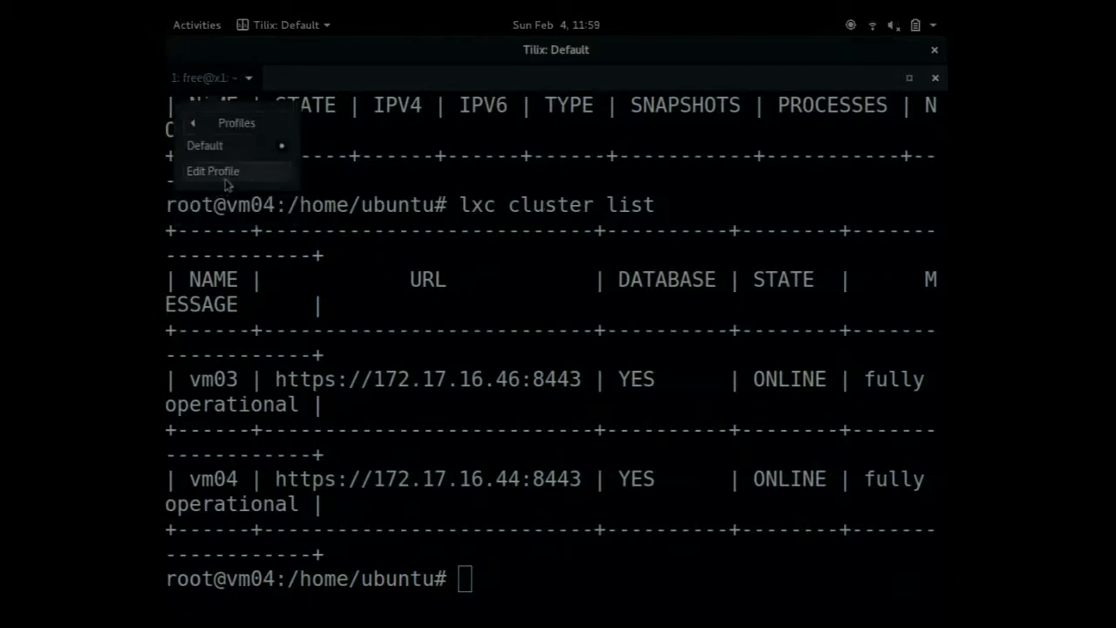
click(213, 171)
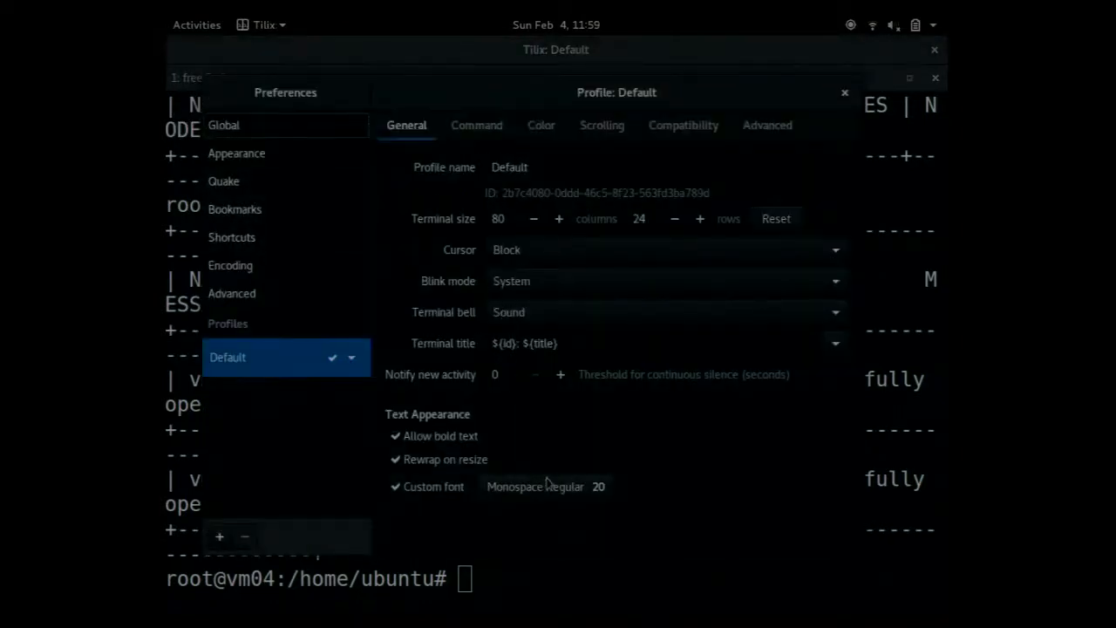
click(544, 486)
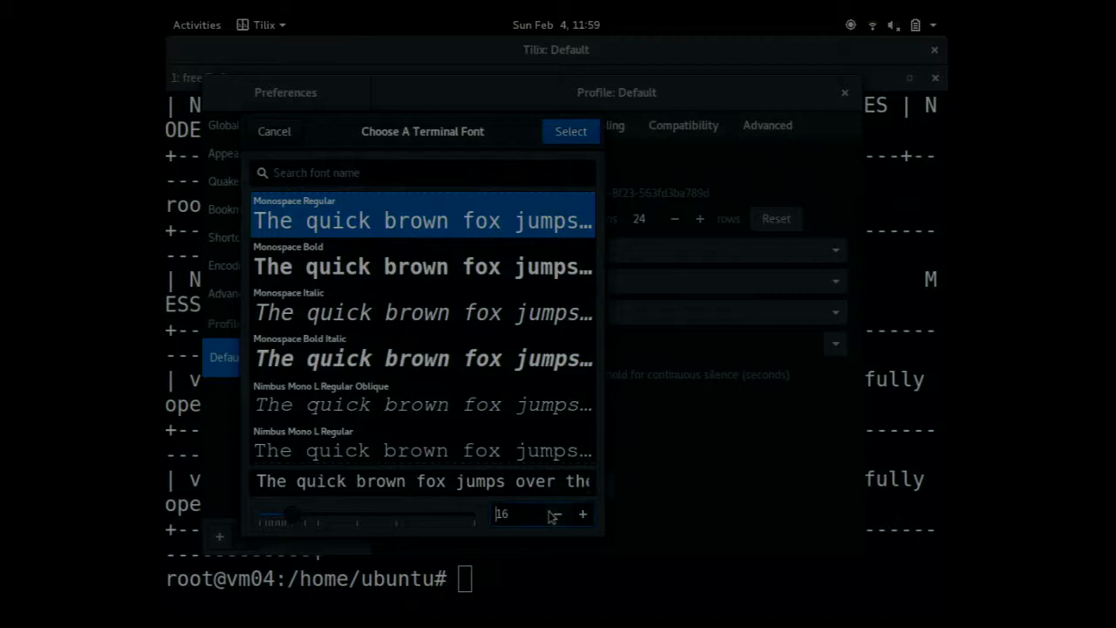
click(570, 131)
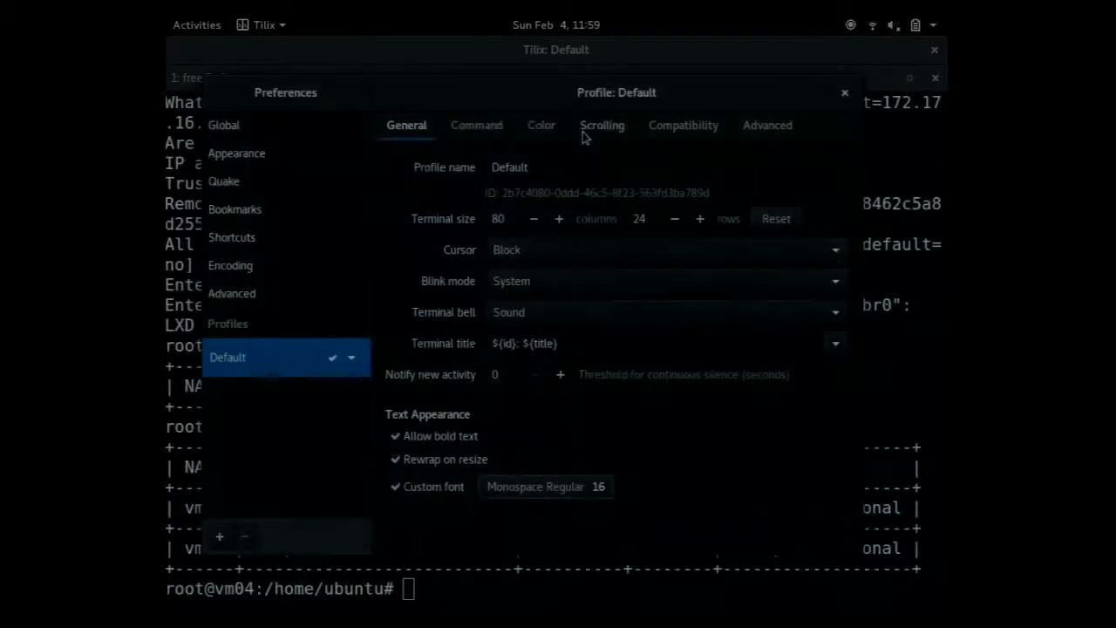
mouse_move(802, 89)
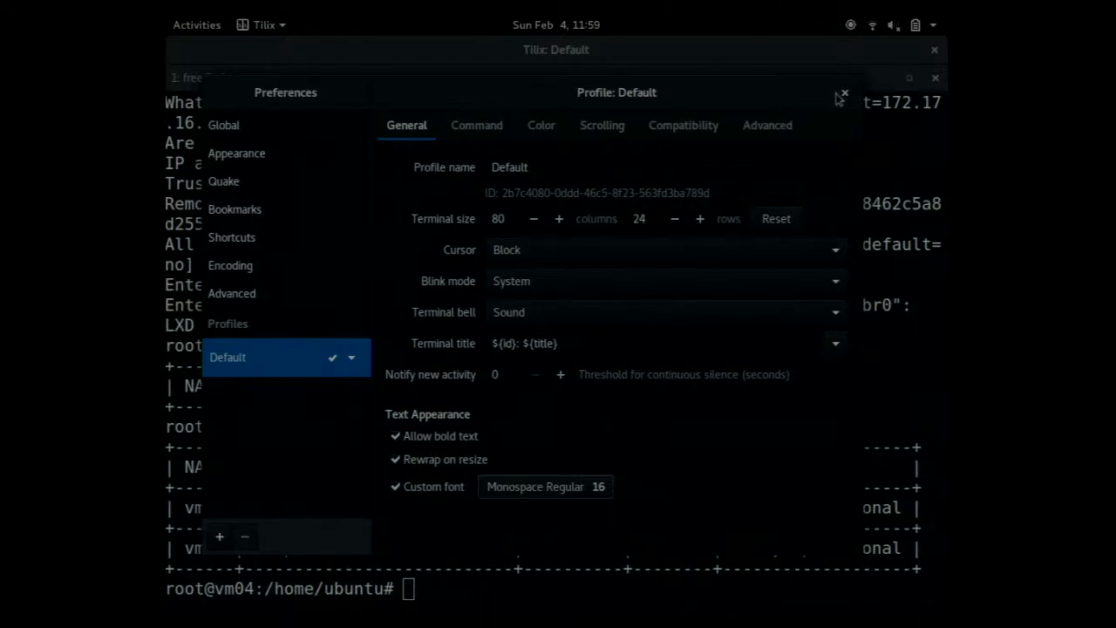
Close Preferences and switch to the vm05 root shell
click(841, 94)
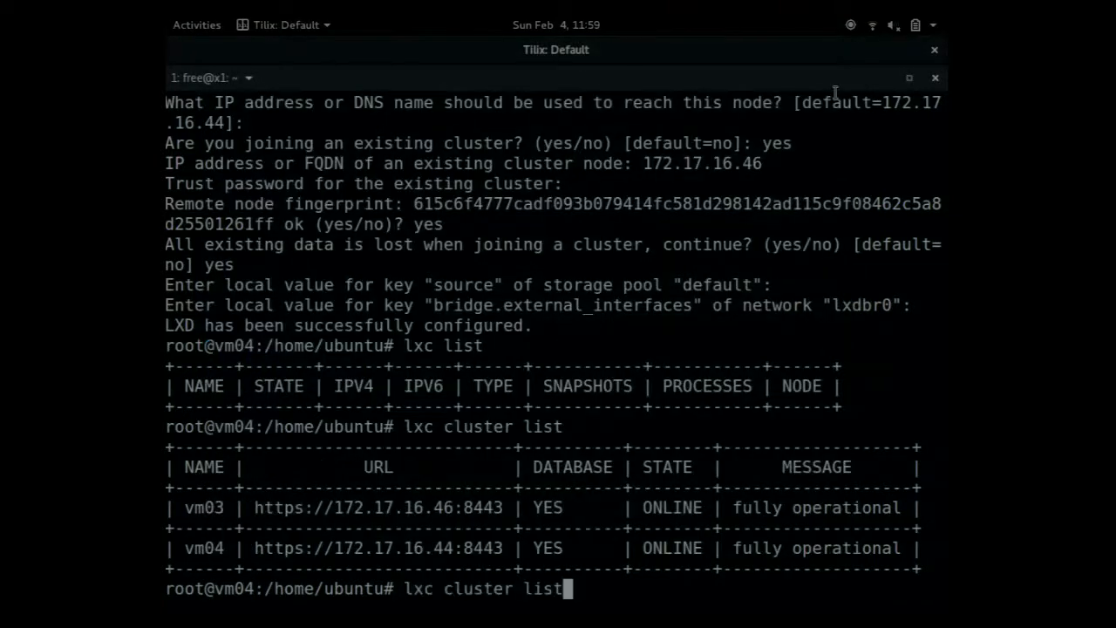
key(Return)
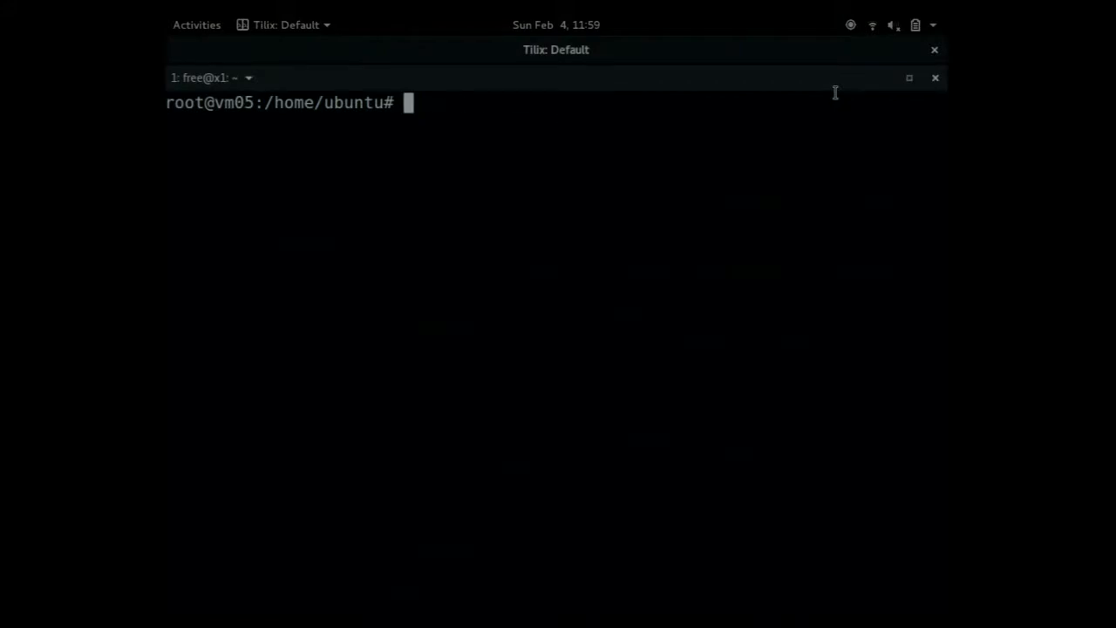
Run lxd init on vm05 and enable clustering with the default node name and address
text(lxd init)
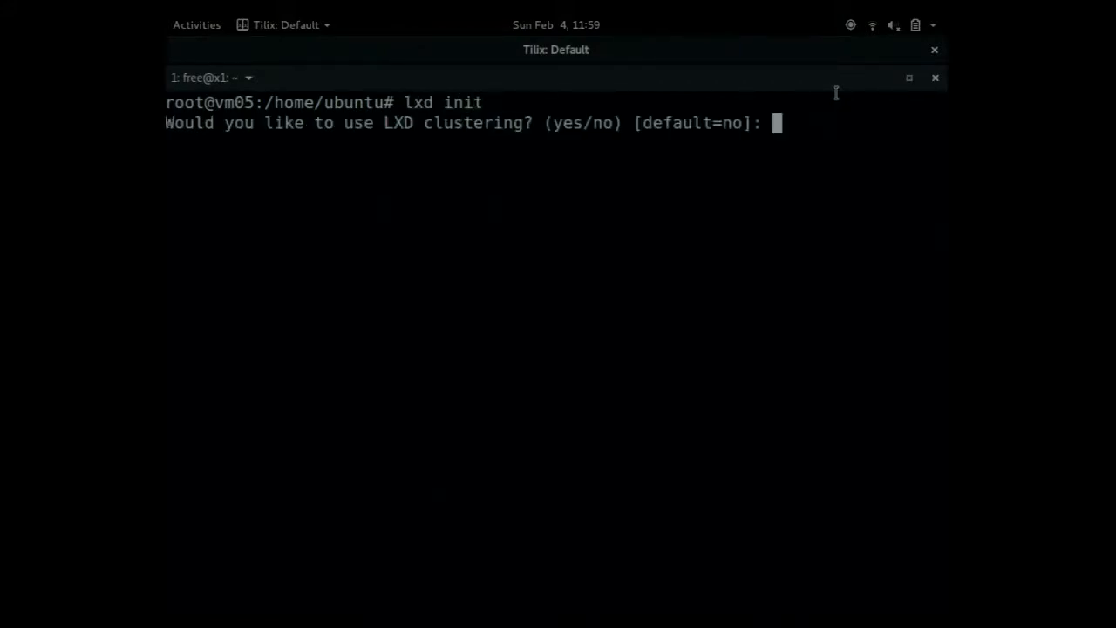
text(yes)
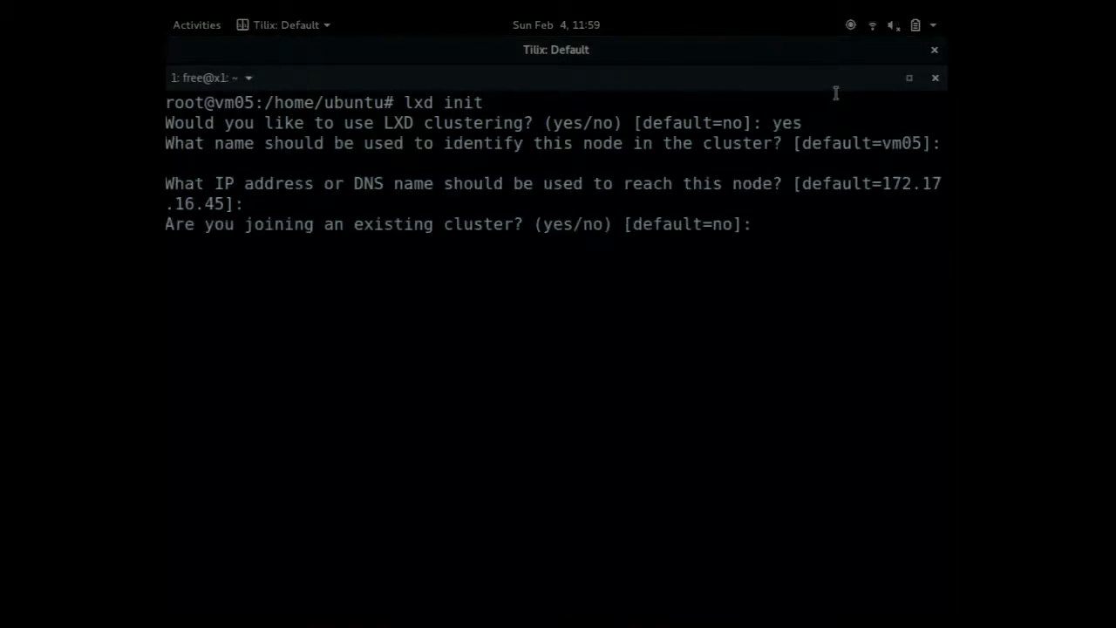
text(yes)
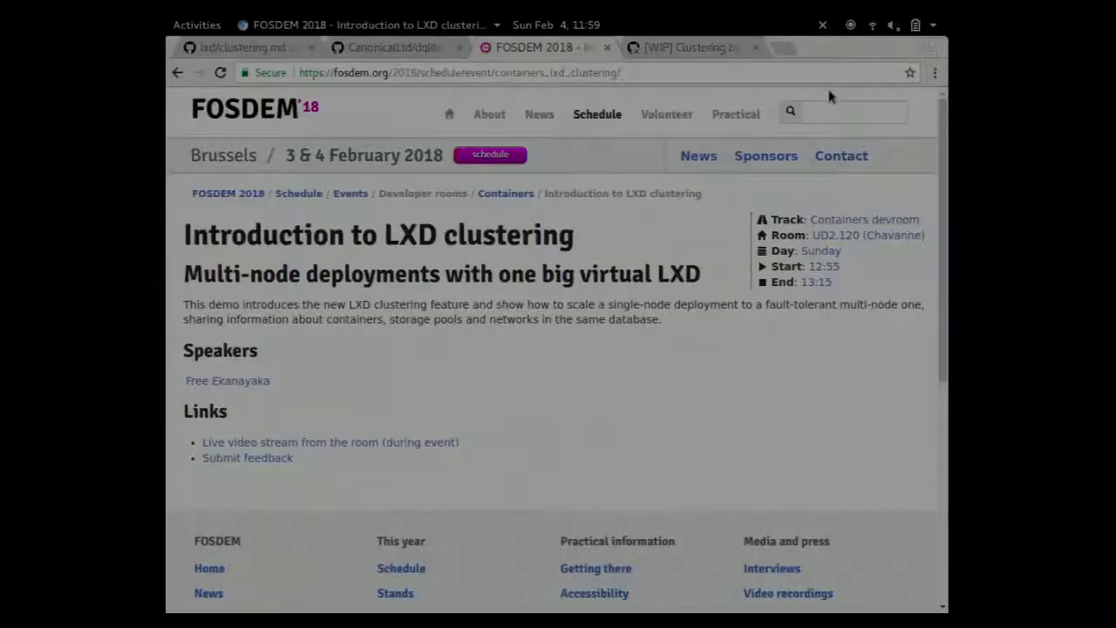
Bring the Tilix window back to the front via the Activities overview
click(198, 25)
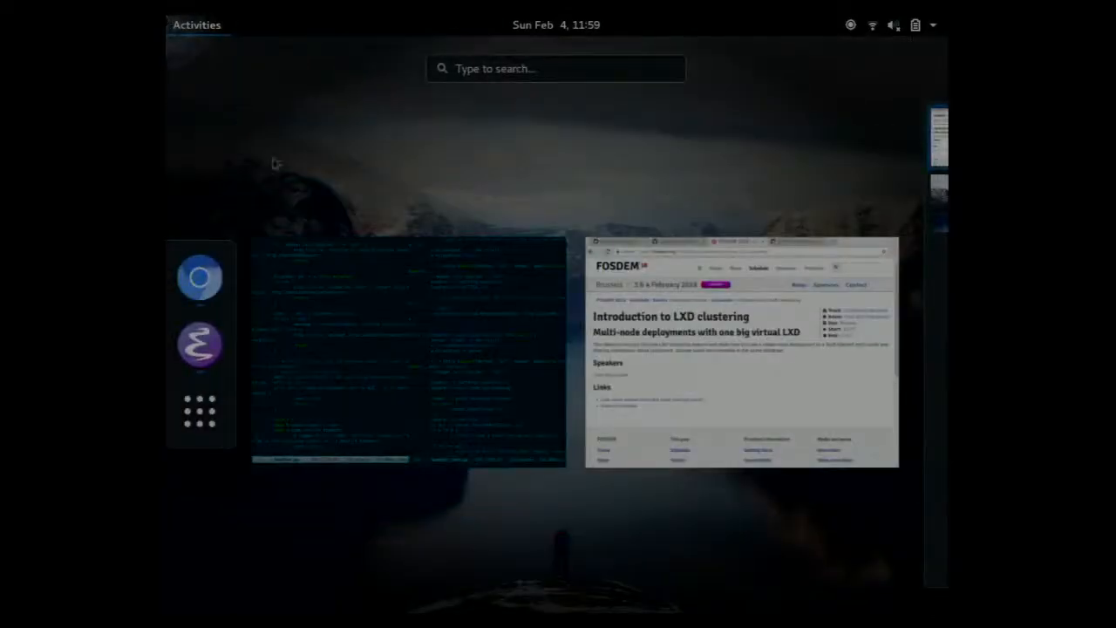
click(556, 68)
text(scfr)
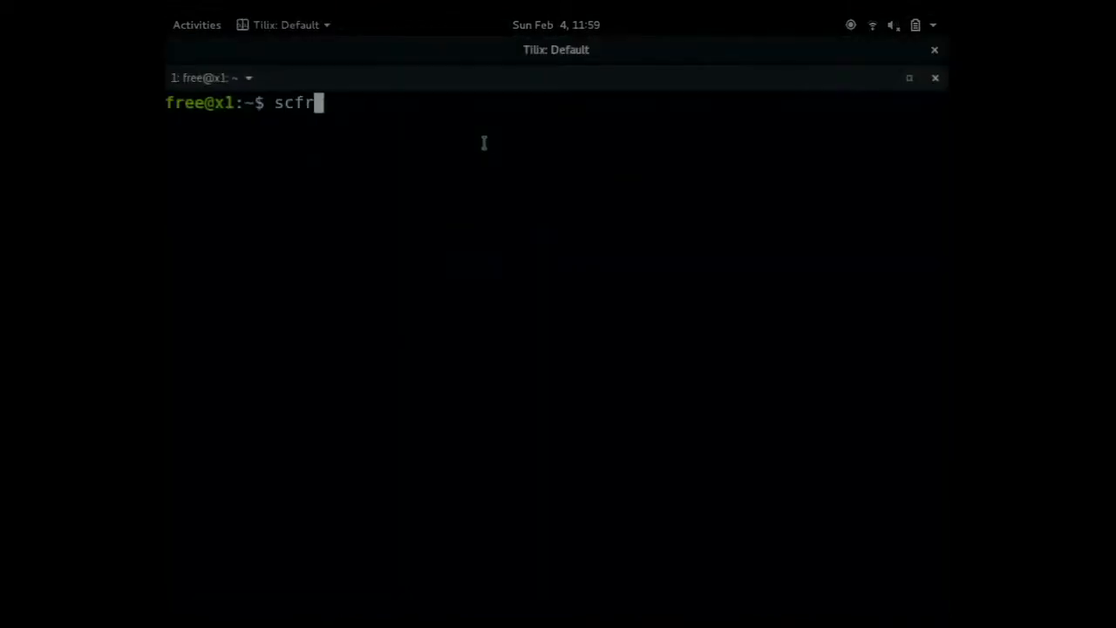
Connect to the canonical-lxd jump host and from there ssh to vm05
key(ctrl+c)
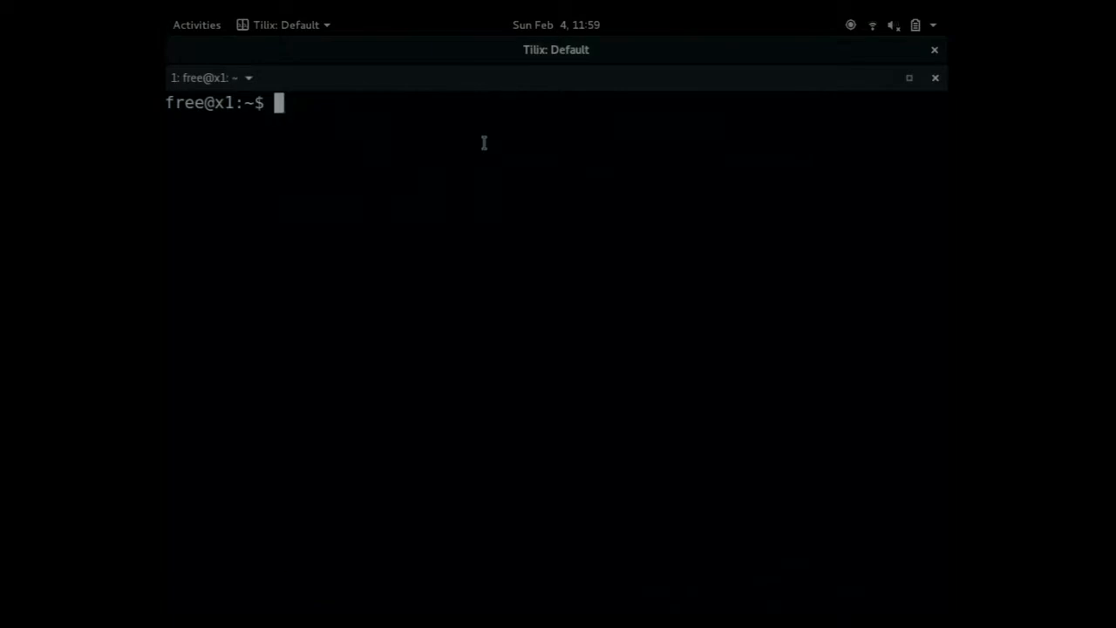
text(screen -a)
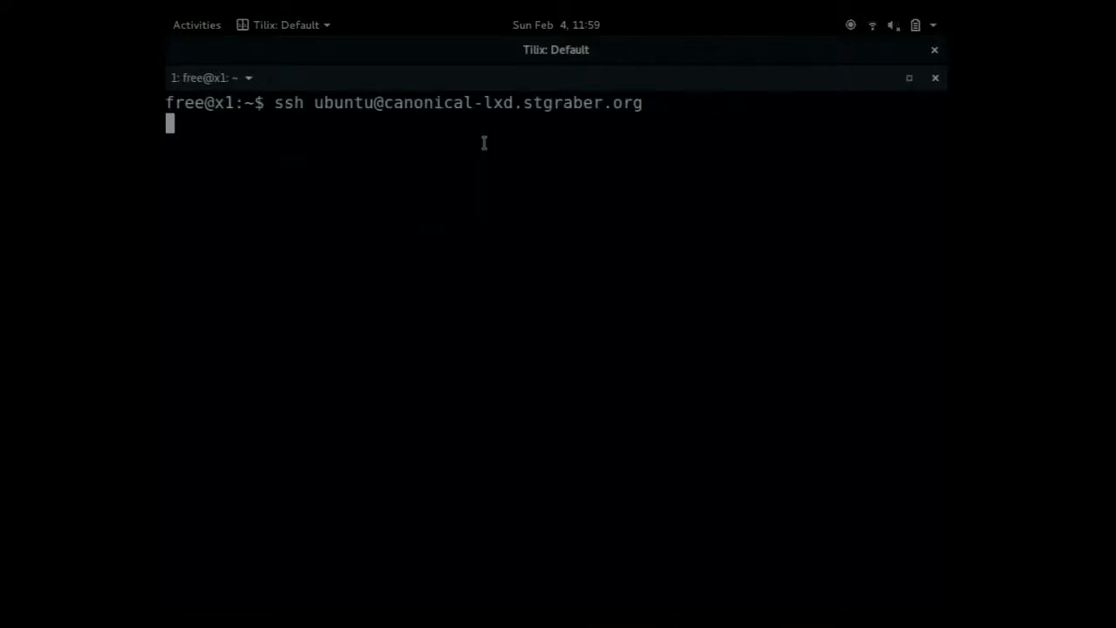
key(Return)
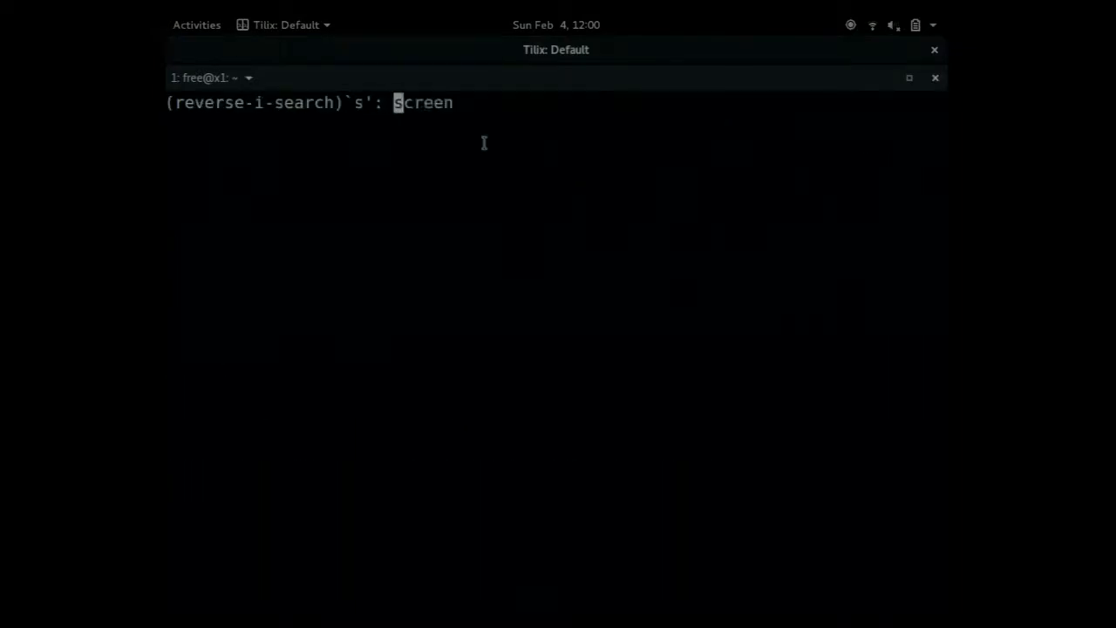
key(Return)
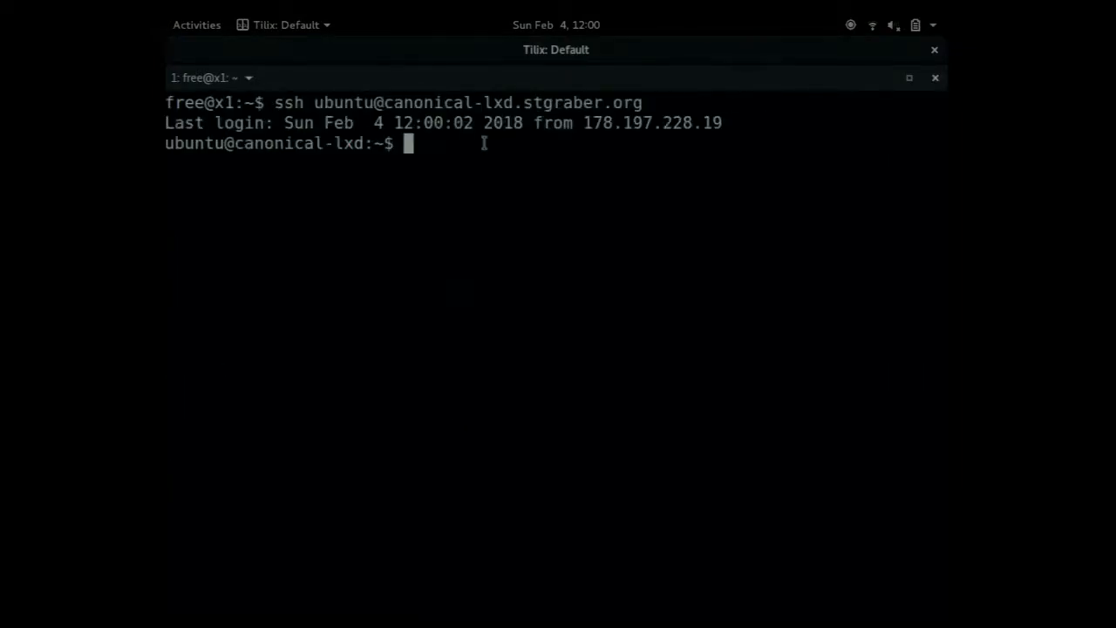
key(ctrl+r)
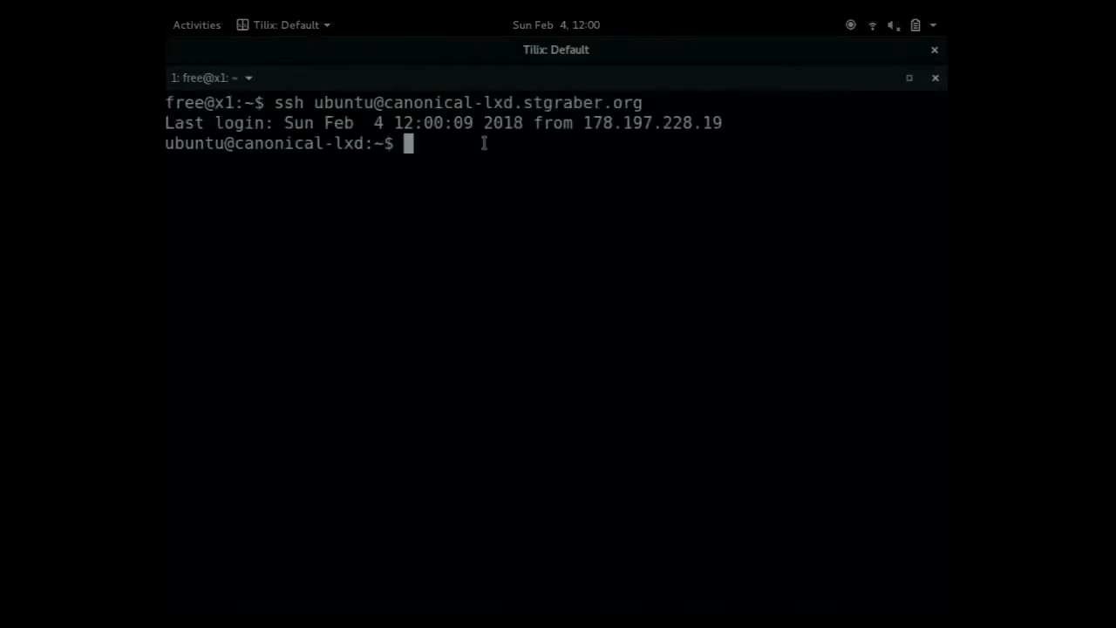
key(ctrl+r)
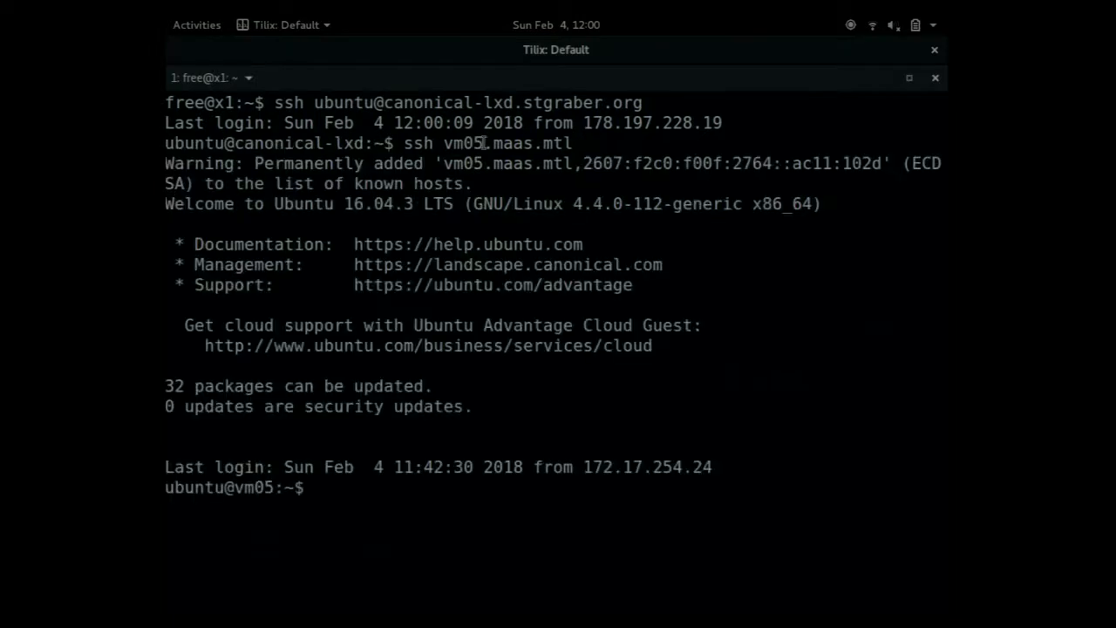
Become root on vm05 with 'sudo su' and start 'lxd init'
text(sudo su)
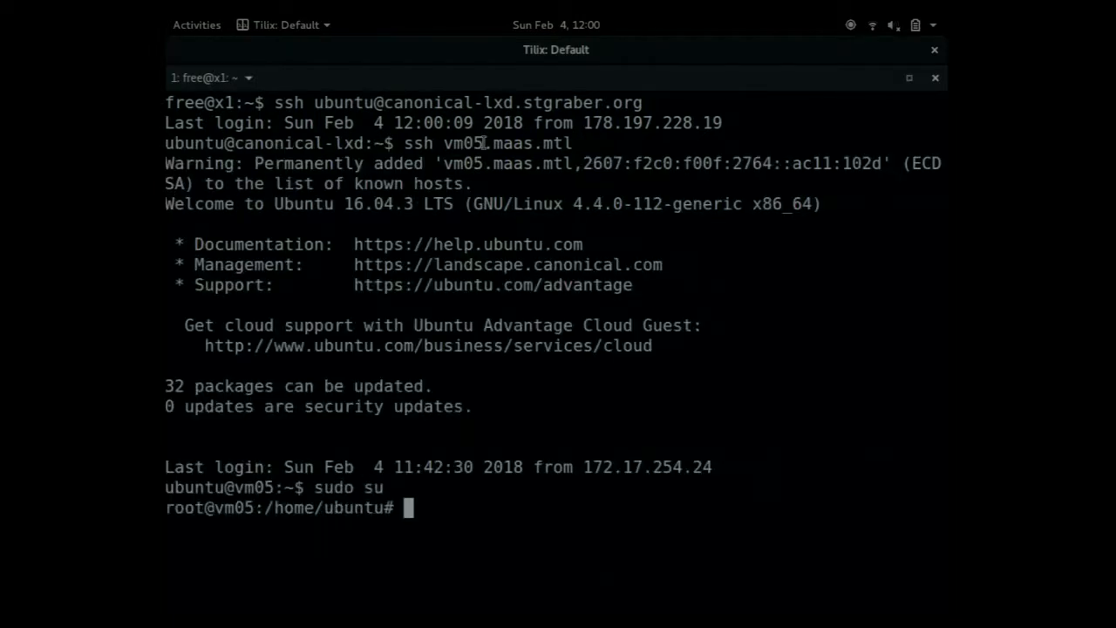
text(lxd init)
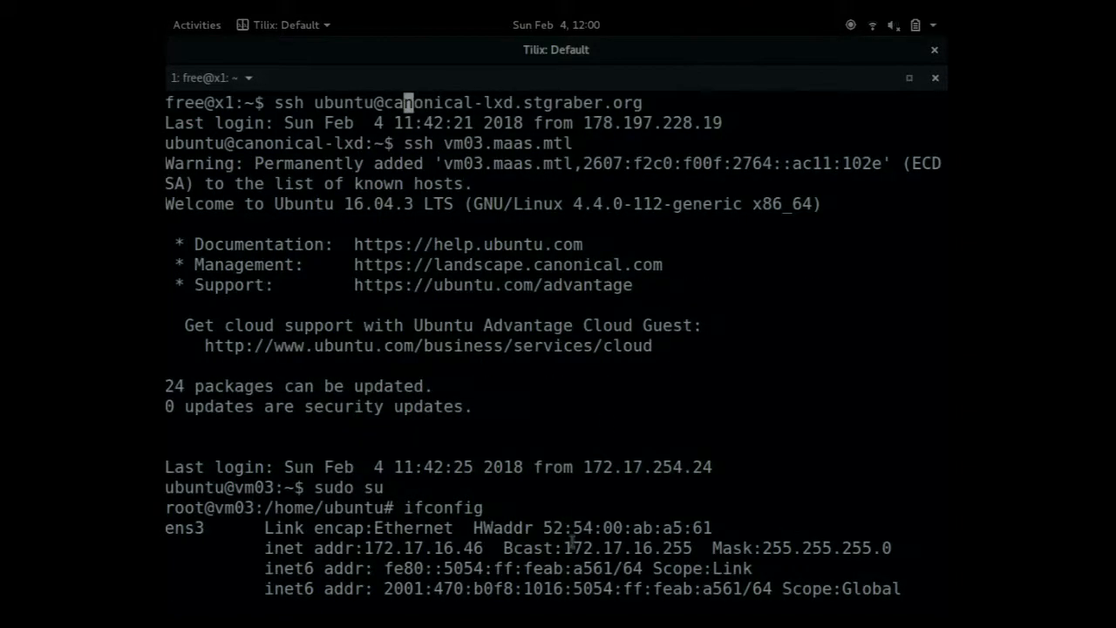
Select vm03's ens3 address 172.17.16.46 from the ifconfig output
drag(364, 547, 492, 568)
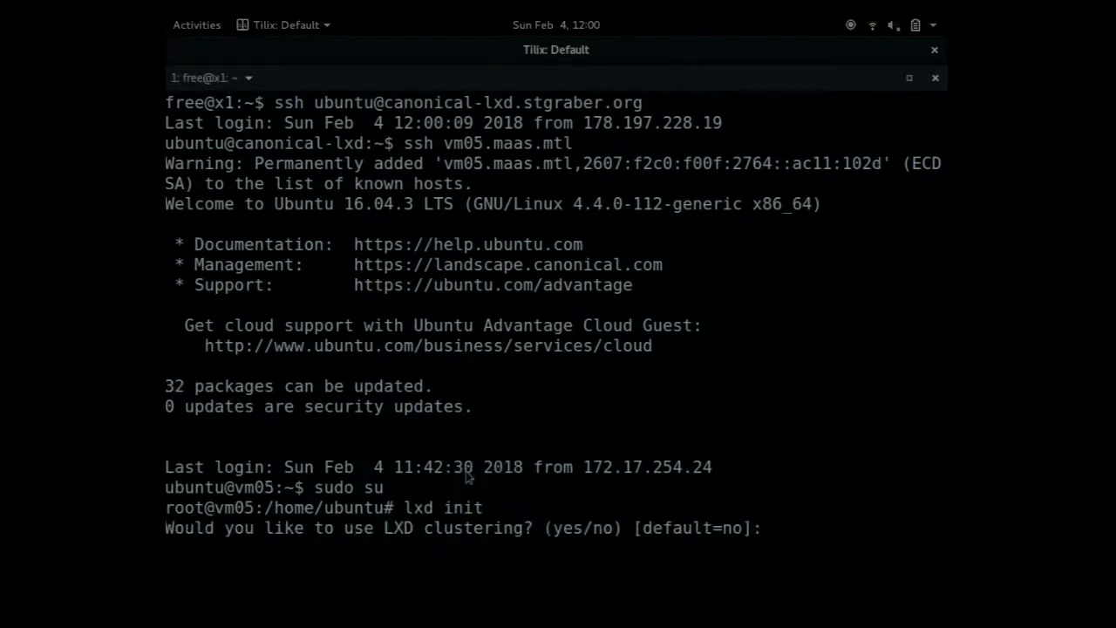
Answer lxd init to use clustering as node vm05, joining the existing cluster at 172.17.16.46
text(yes)
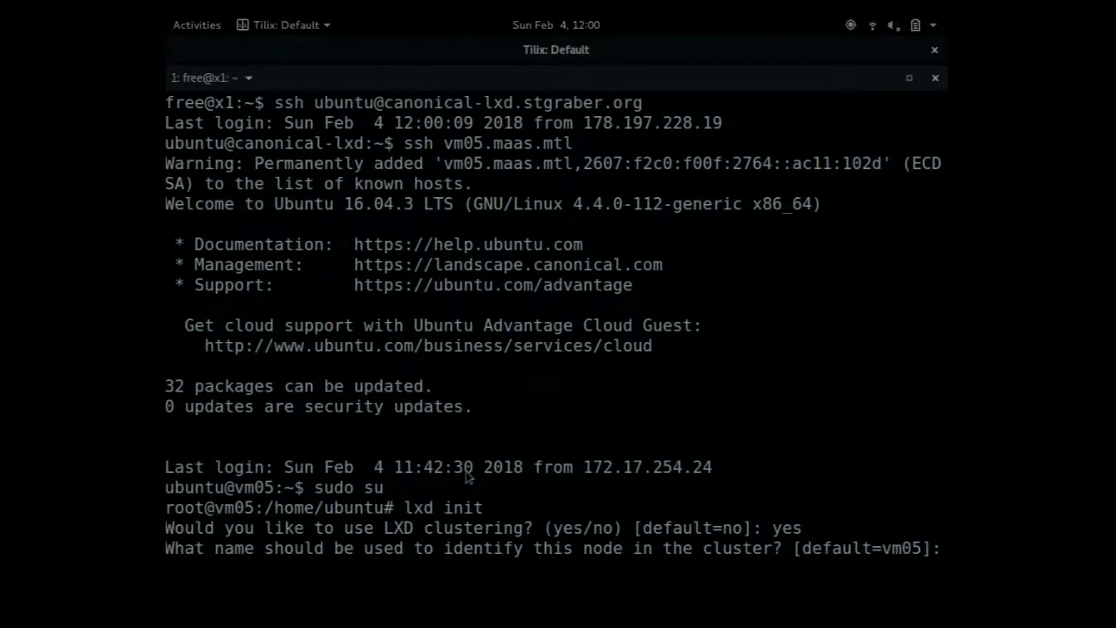
key(Return)
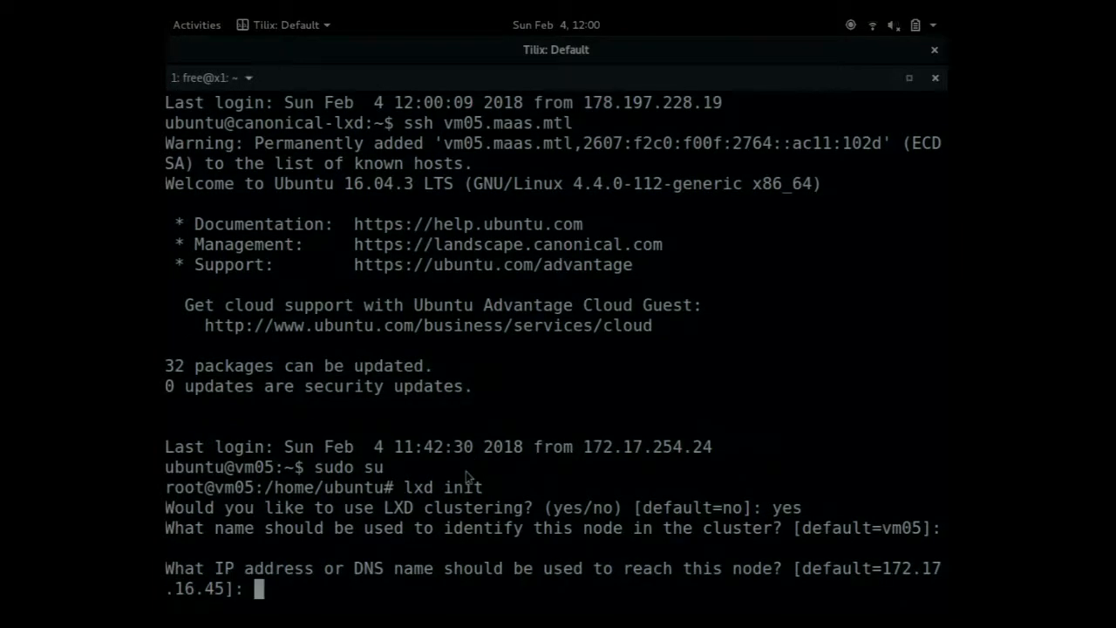
text(yes/no) [default=no]: yes)
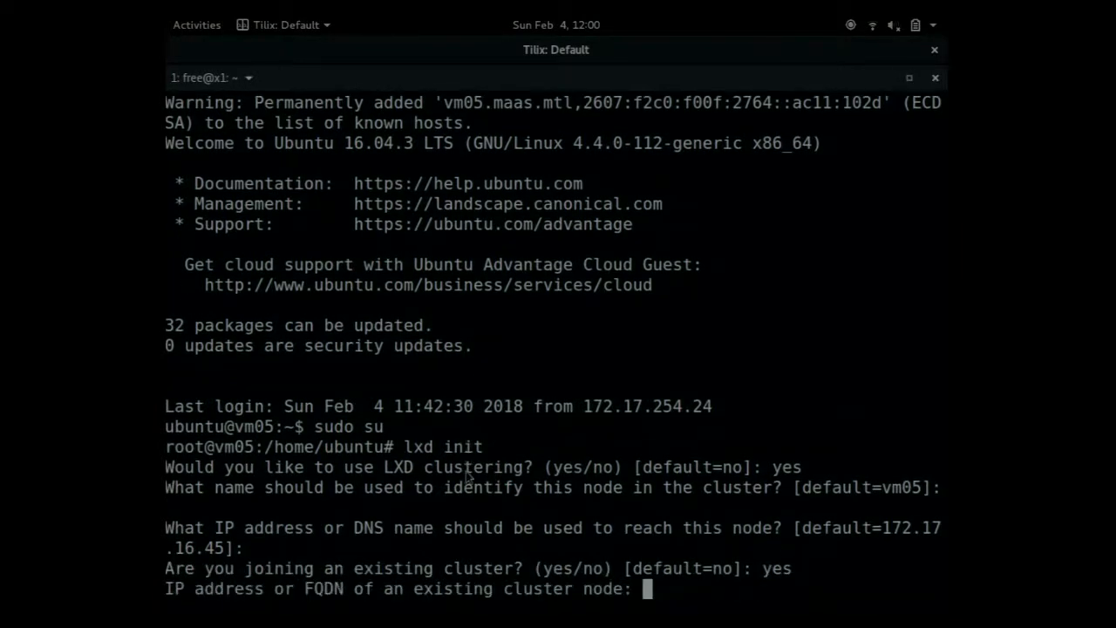
text(172.17.16.46)
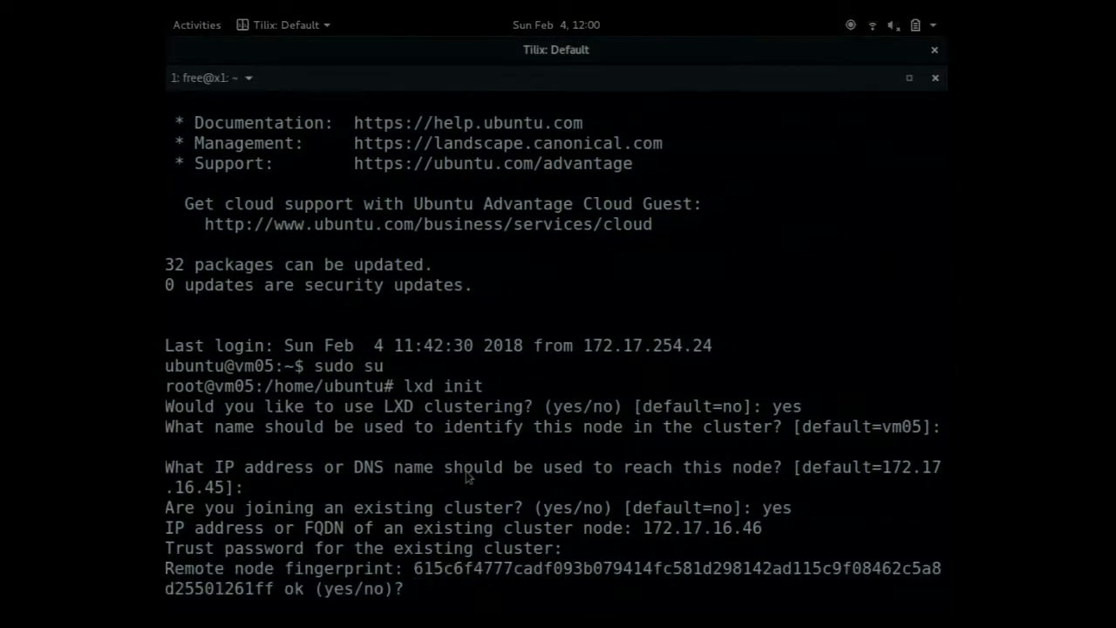
Confirm the fingerprint and data loss and accept the default storage pool source
text(yes)
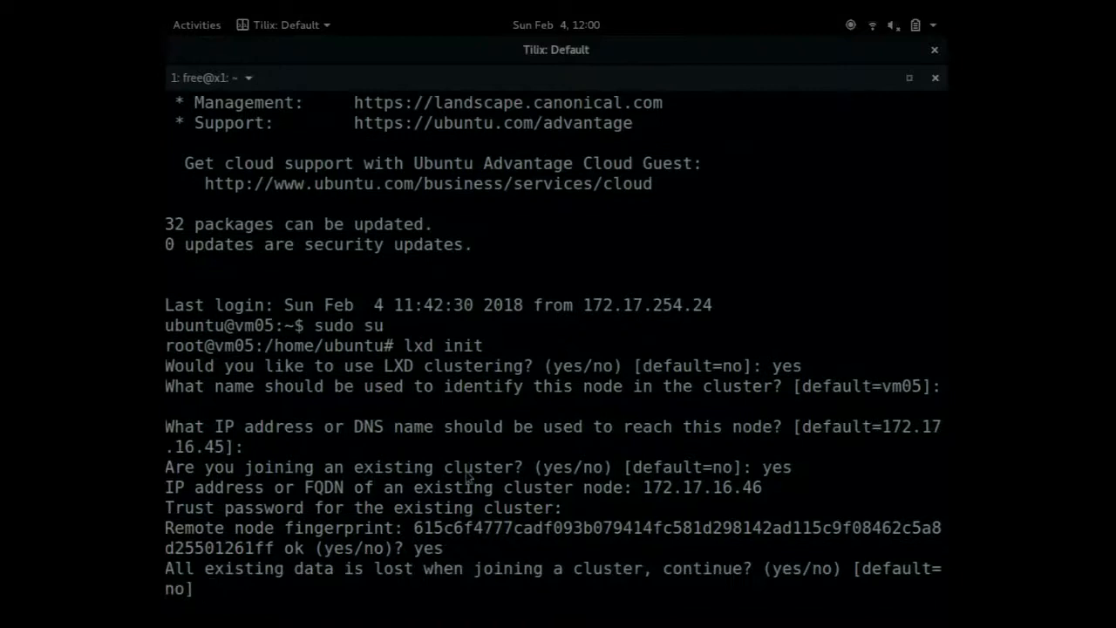
text(yes)
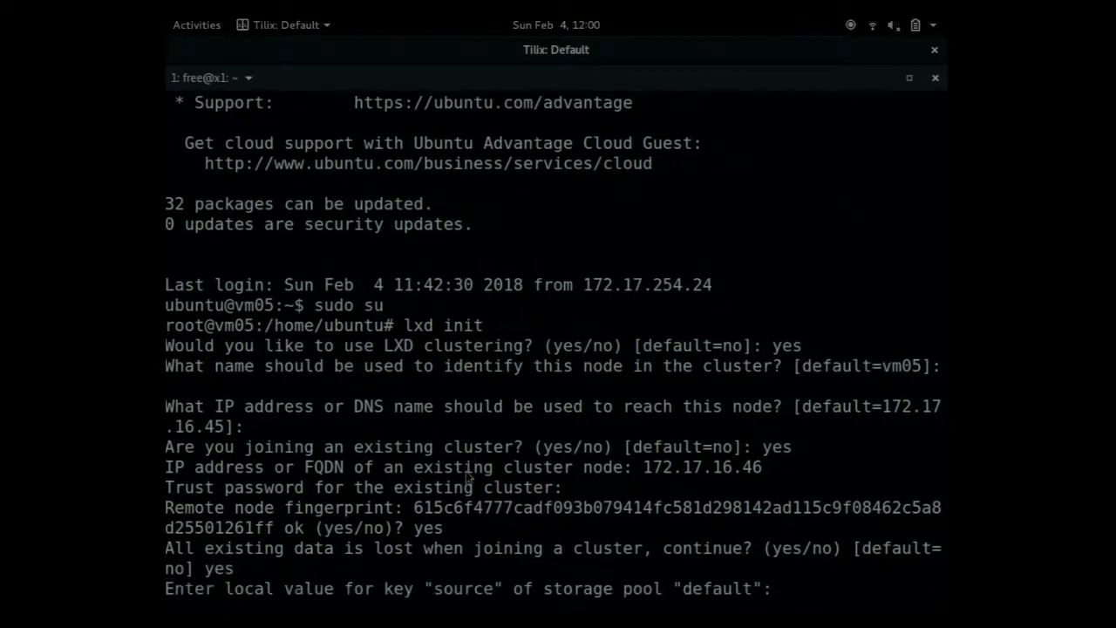
key(Return)
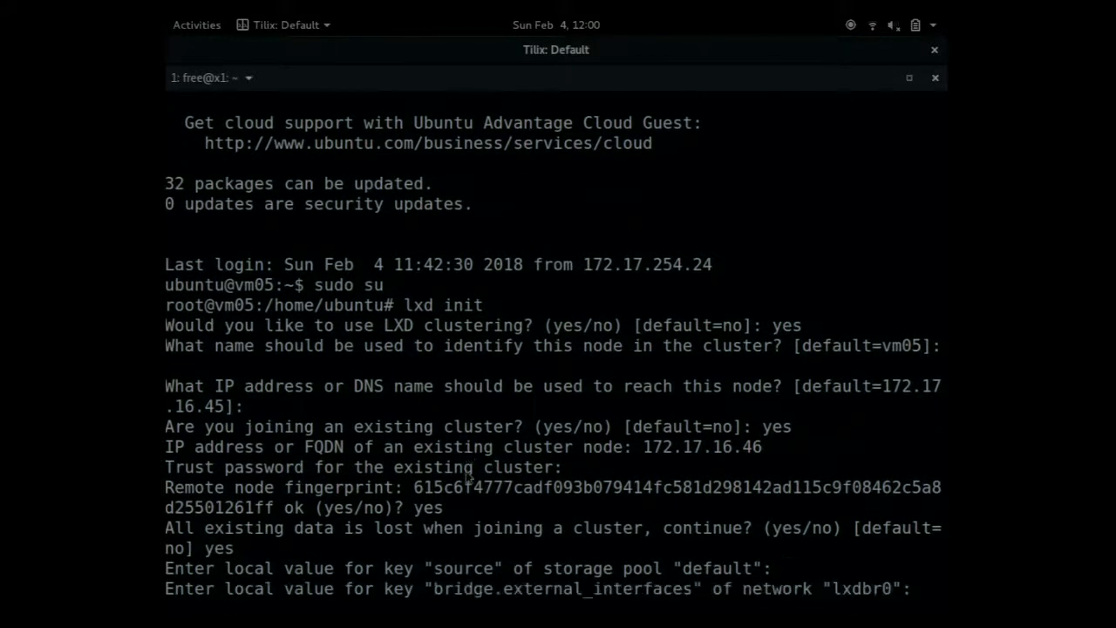
scroll(down, 3)
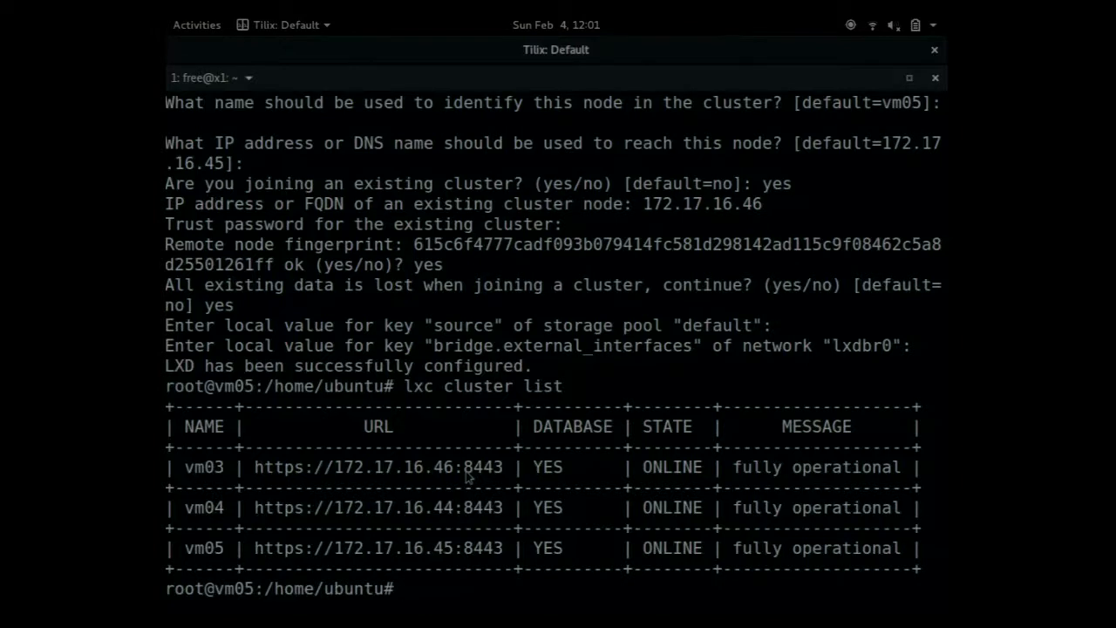
Begin the next lxc command beneath the three-node cluster list
text(lx)
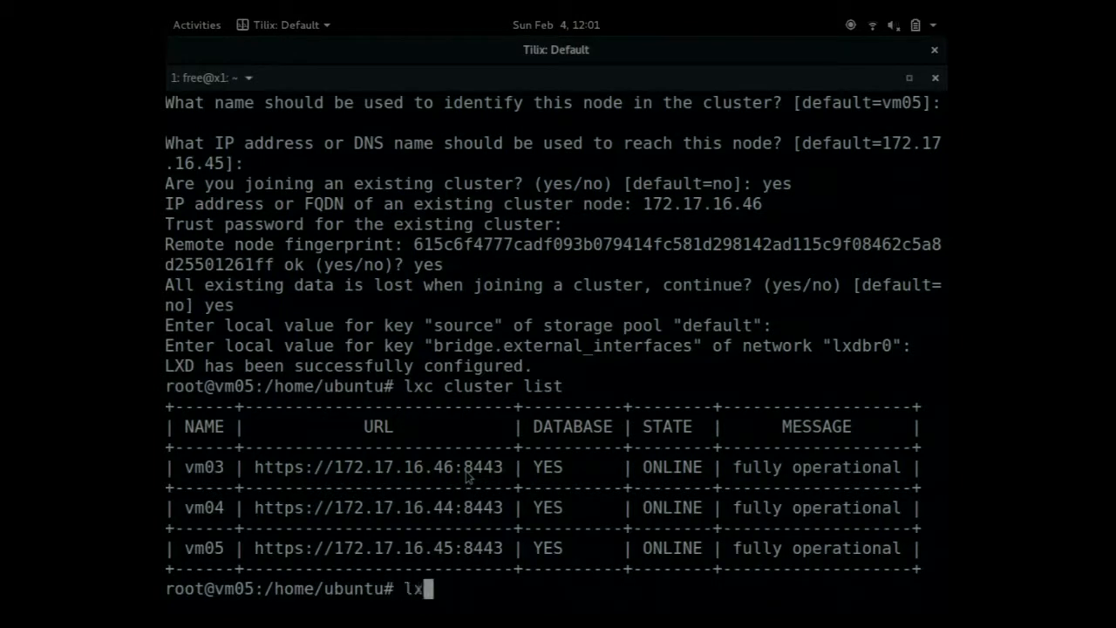
text(c launch)
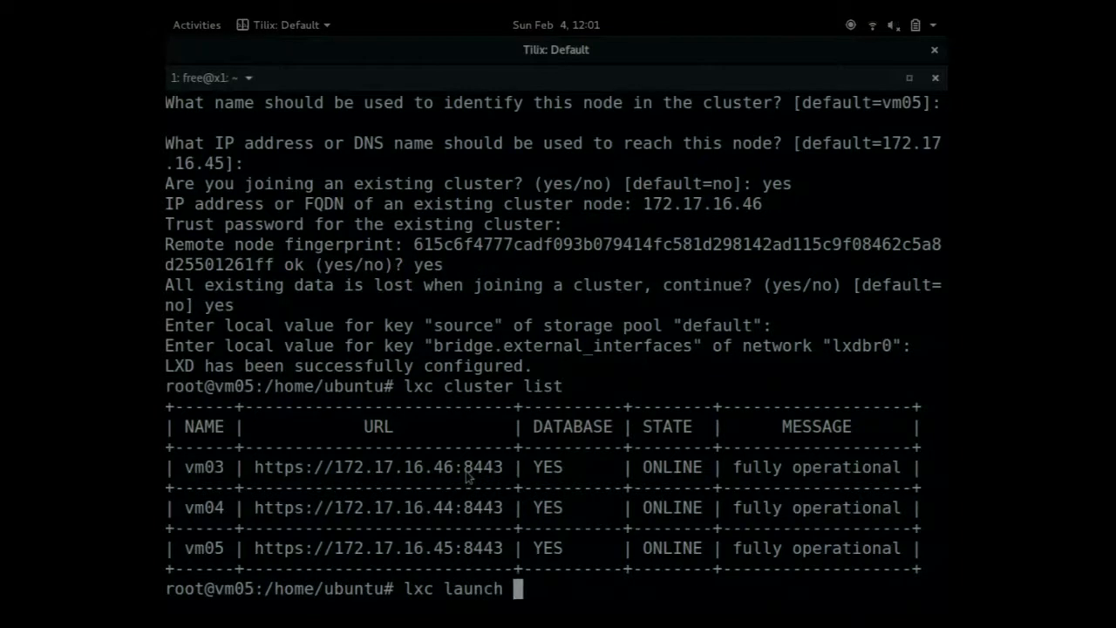
Compose 'lxc launch ubuntu:16.04 c1 --target vm0...' fixing the image version to 16.04
text(ubuntu:)
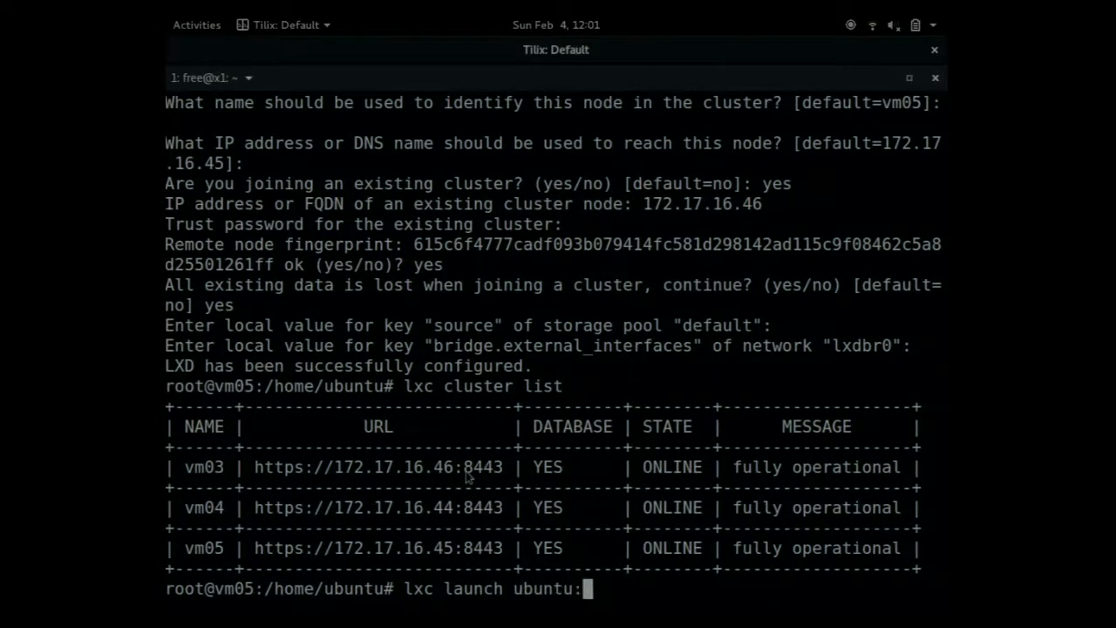
text(1.0)
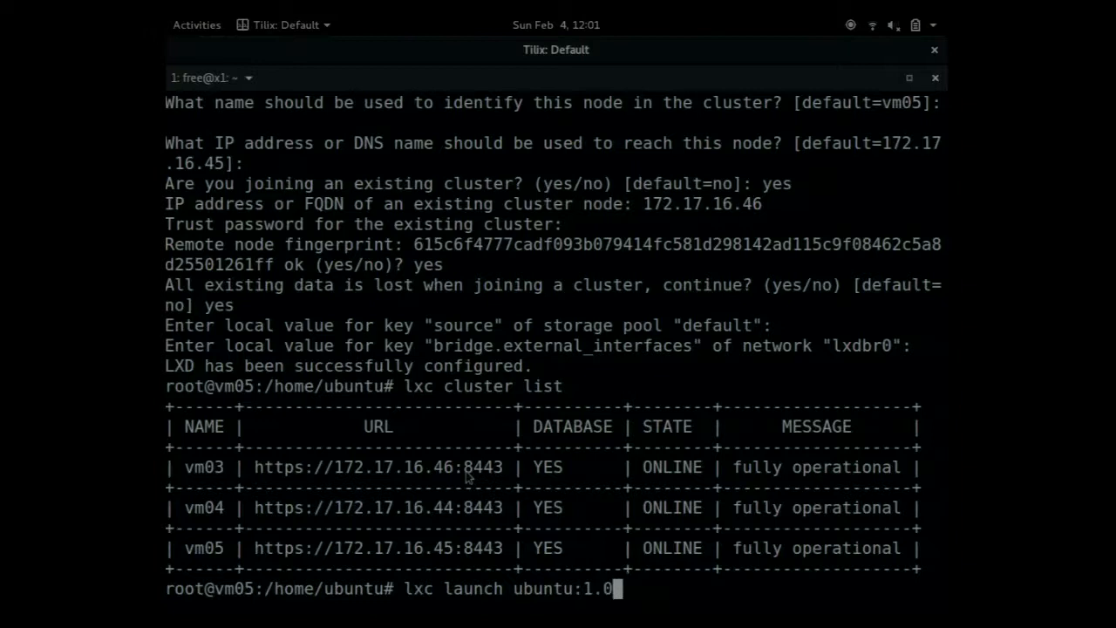
key(BackSpace)
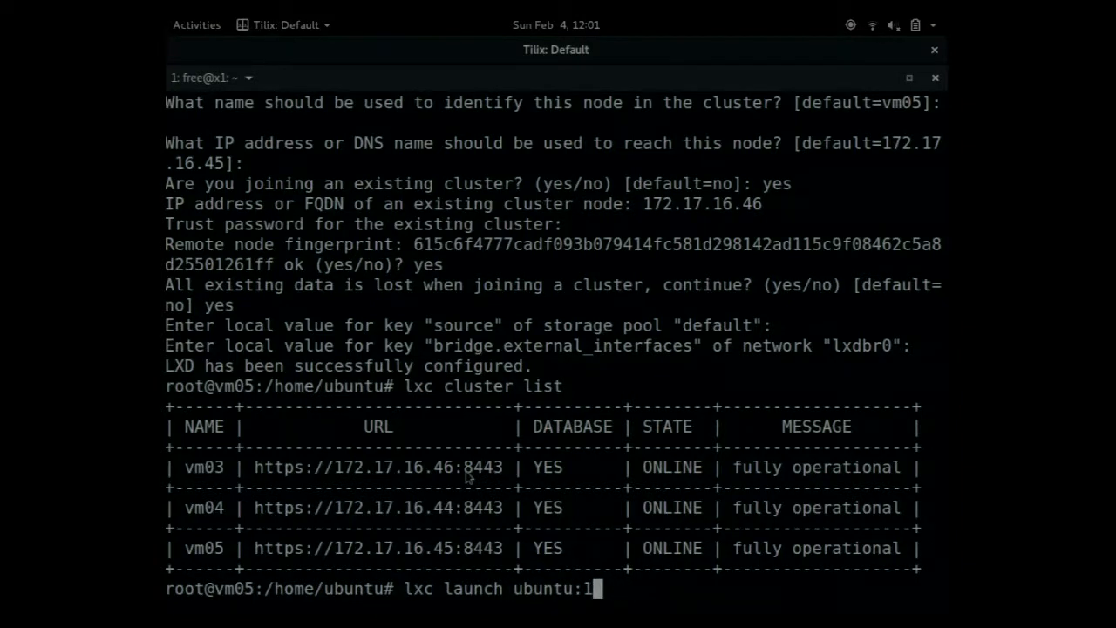
text(6:0)
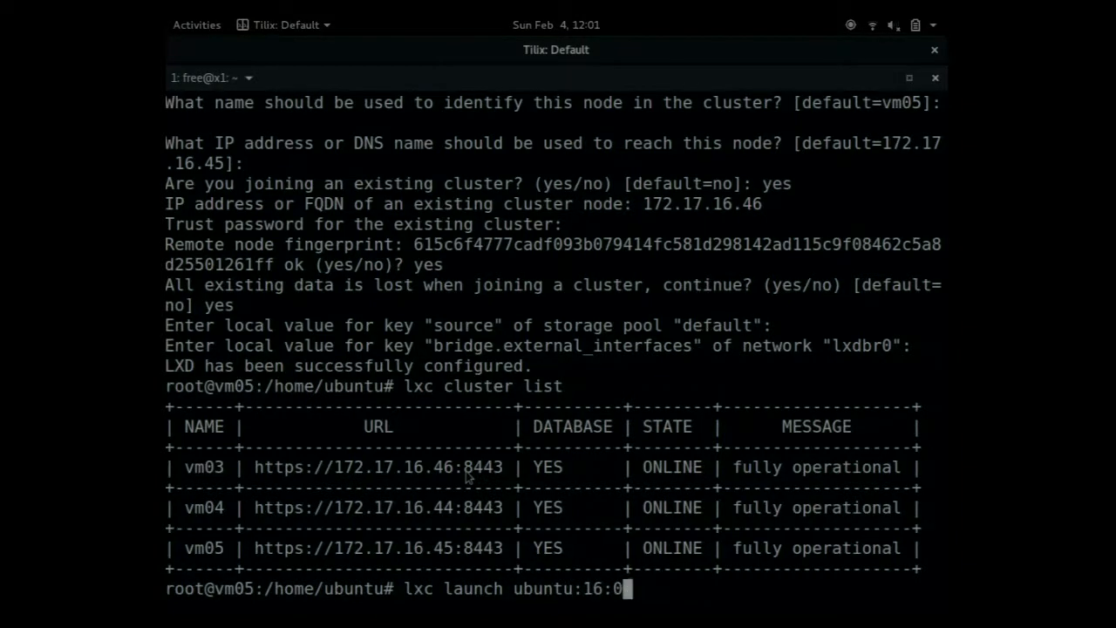
text(4)
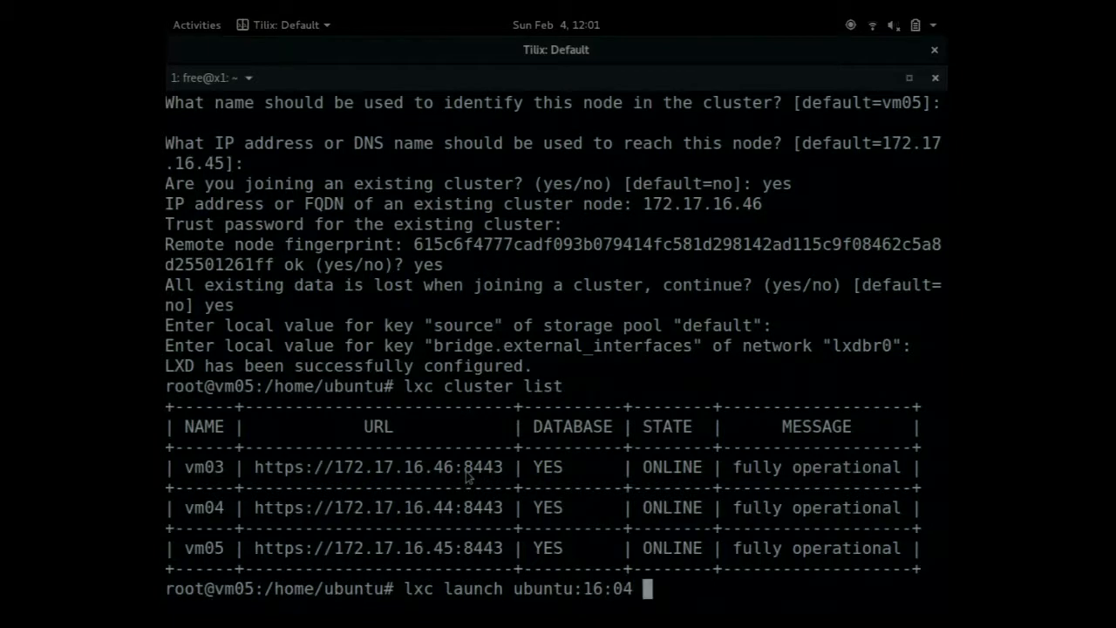
text(c1)
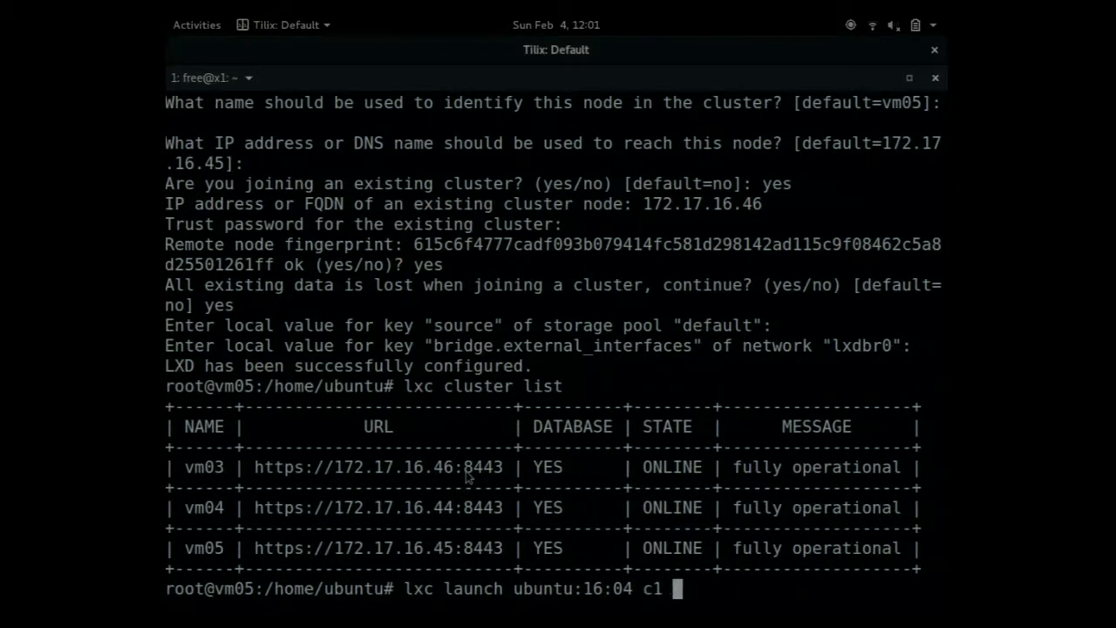
text(--)
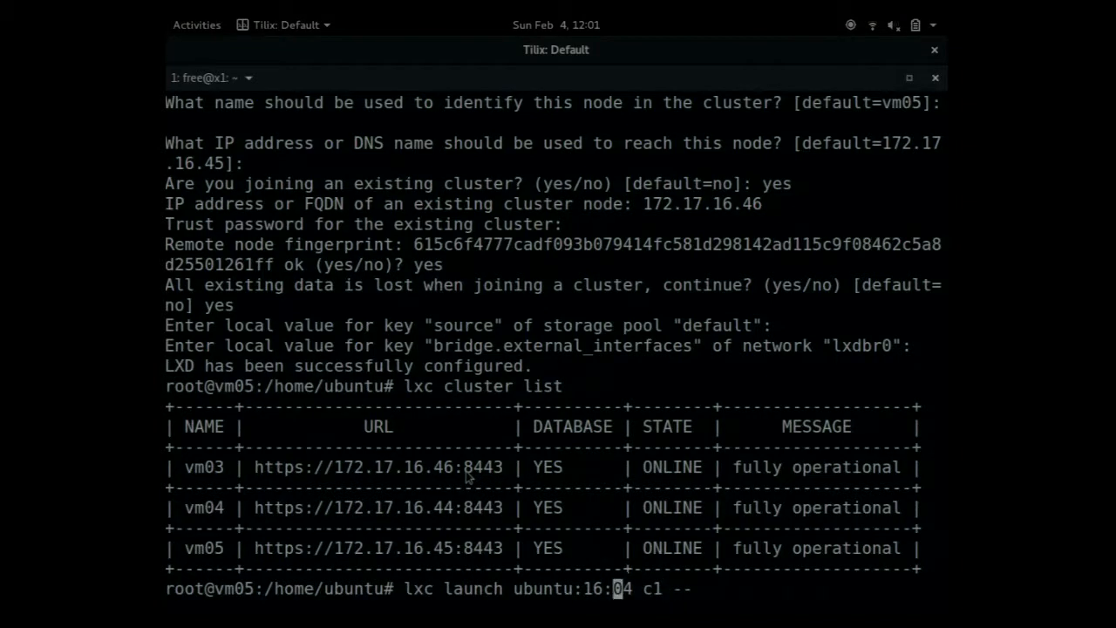
text(ta)
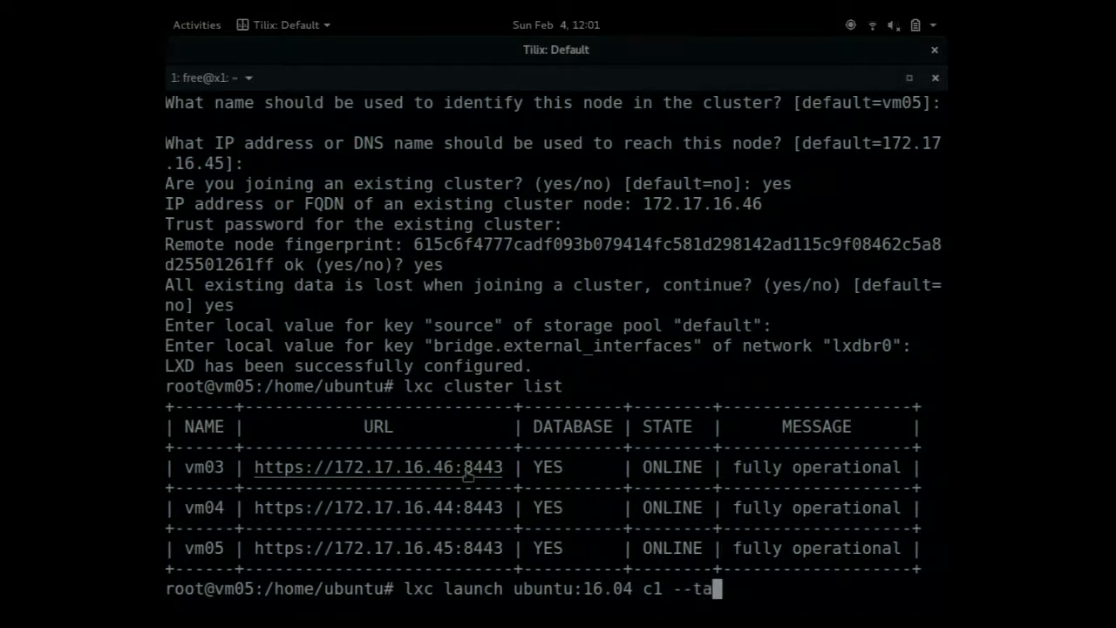
text(rget)
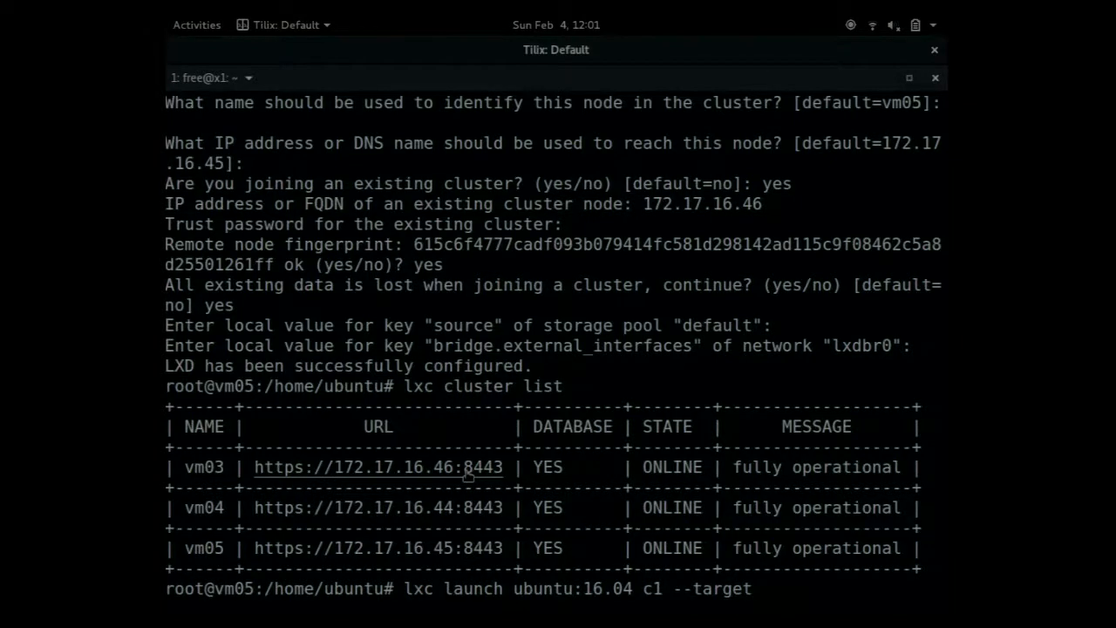
mouse_move(498, 433)
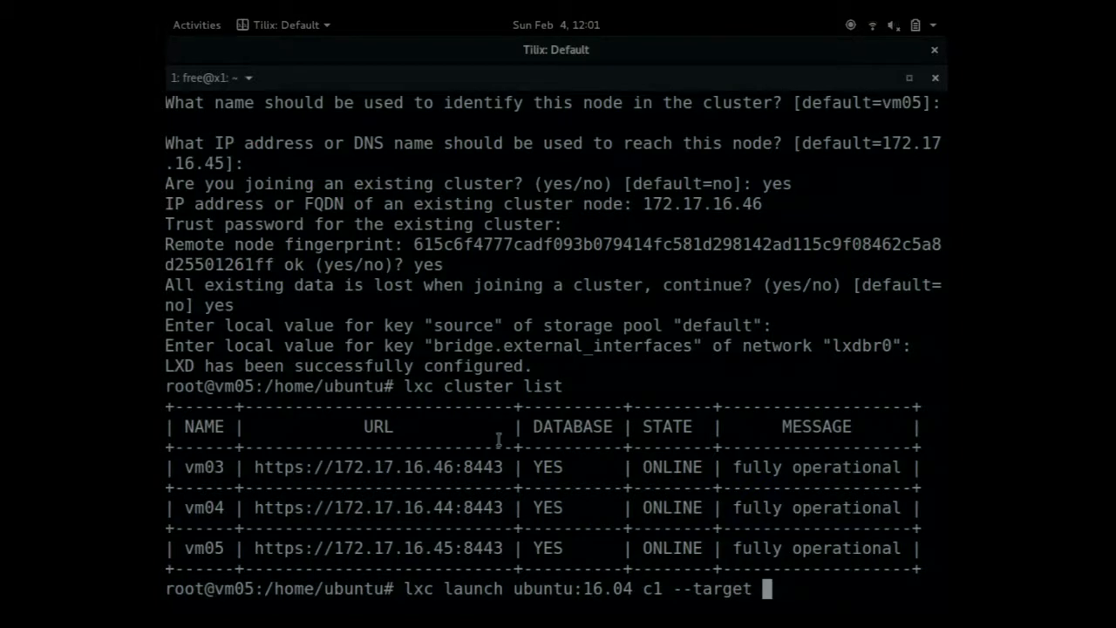
text(vm03)
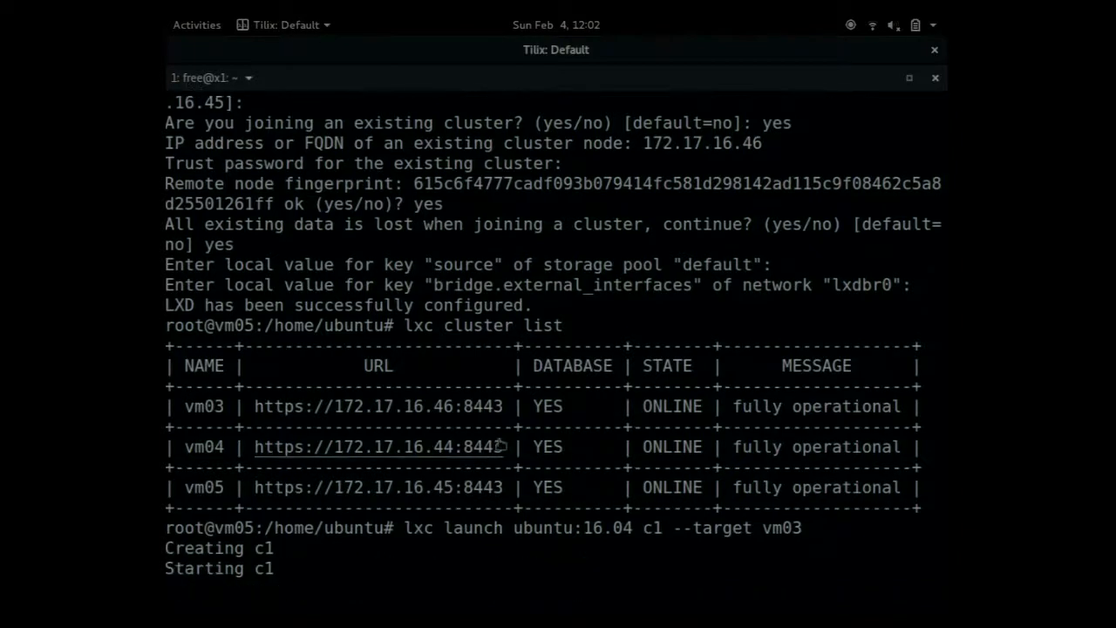
Run 'lxc launch ubuntu:16.04 c1 --target vm03' to create and start container c1
text(lxc launch ubuntu:16.04 c1 --target vm03)
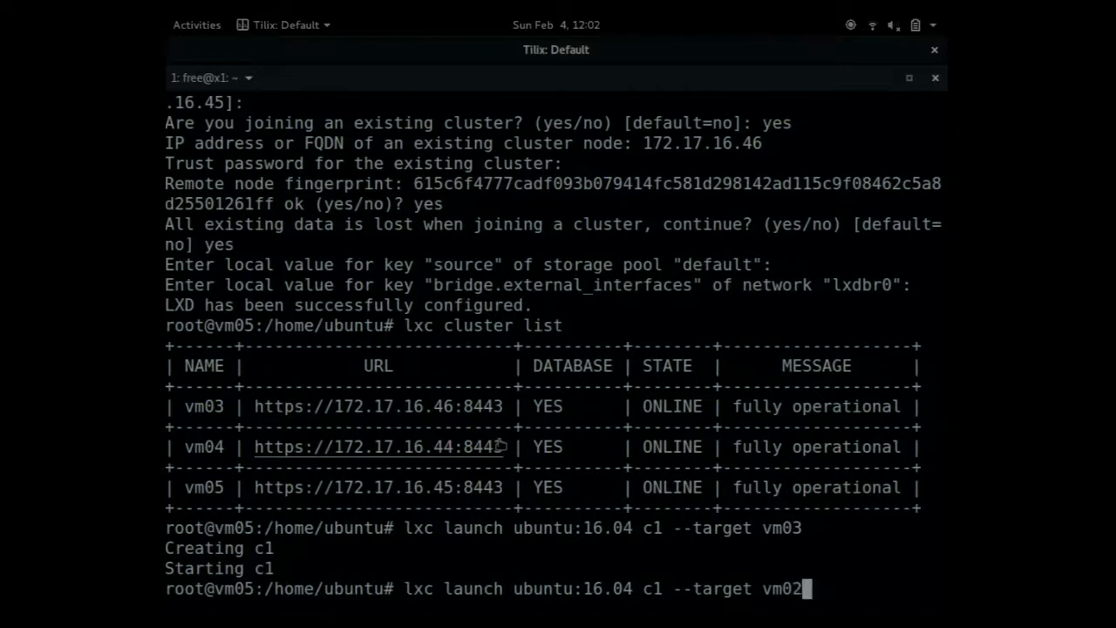
key(Return)
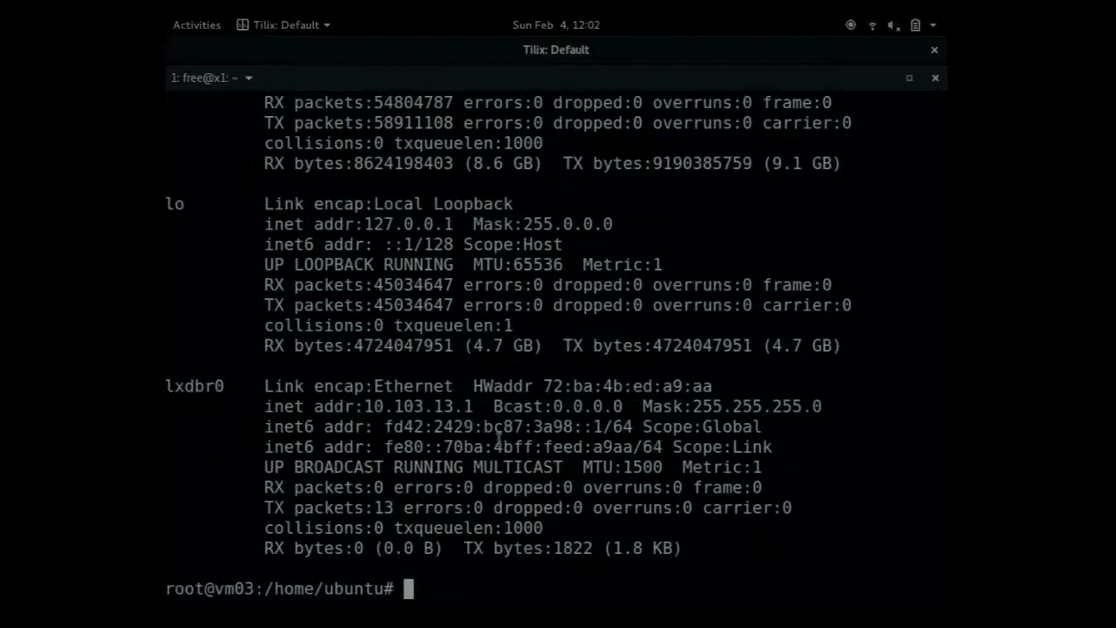
List containers on vm03 showing c1 RUNNING, then prepare a launch targeting vm04
text(lxc list)
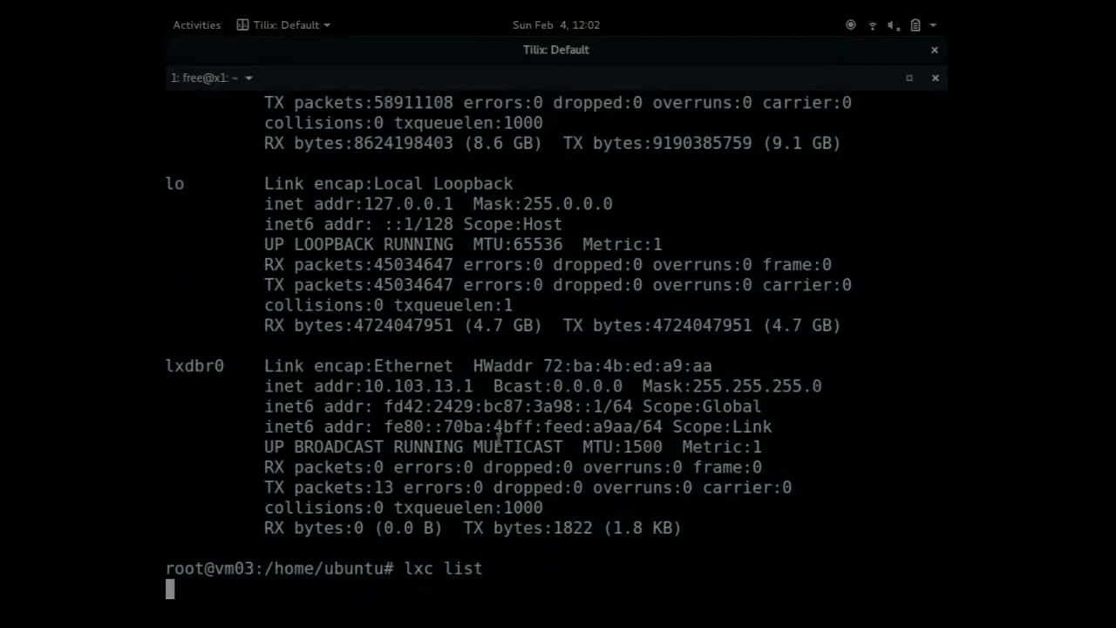
key(Return)
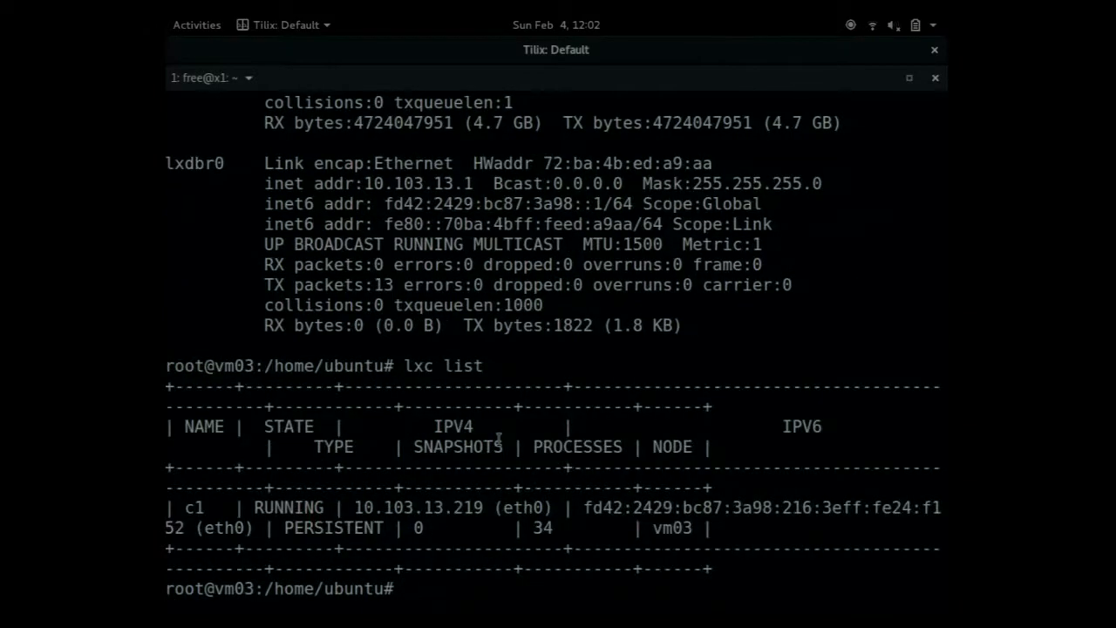
mouse_move(187, 506)
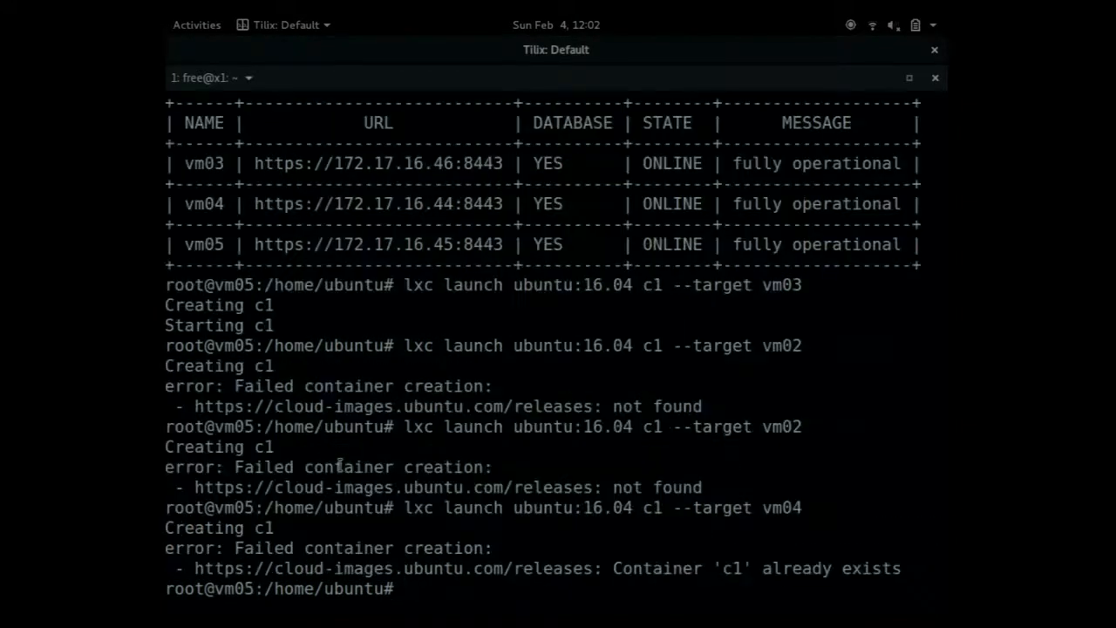
text(lxc launch ubuntu:16.04 c1 --target vm04)
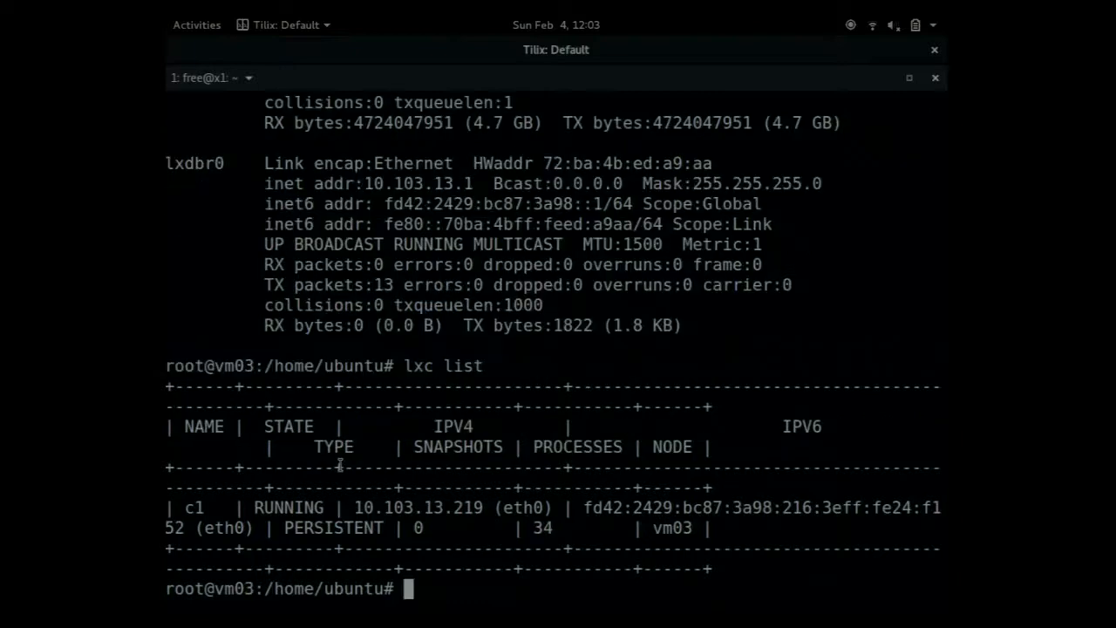
Stop the LXD service on vm03 with 'systemctl stop lxd'
text(syst)
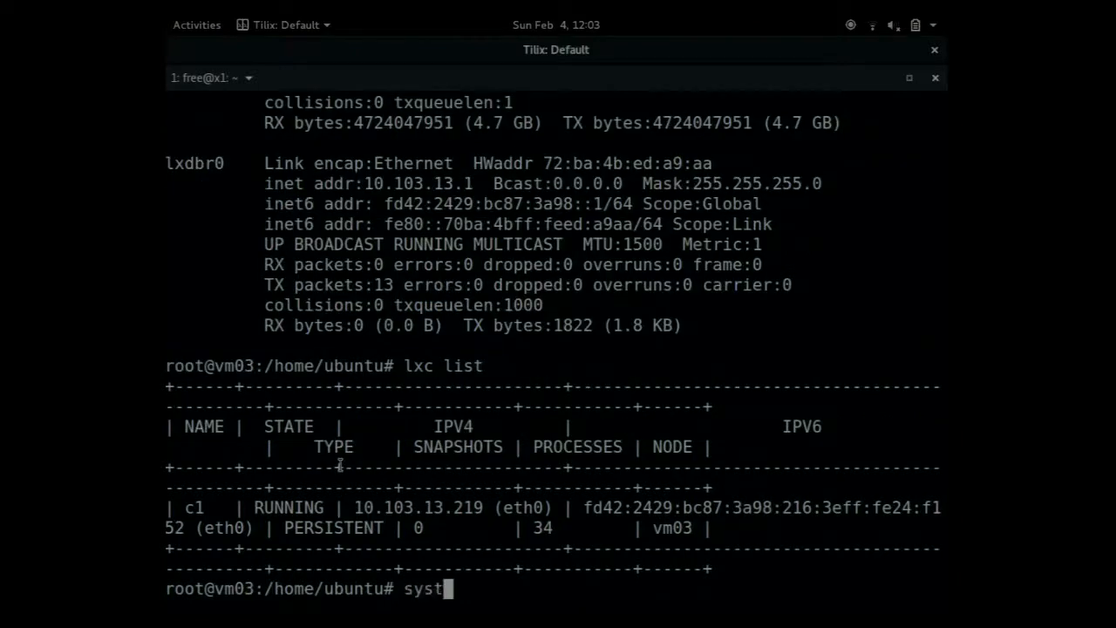
text(emctl stop)
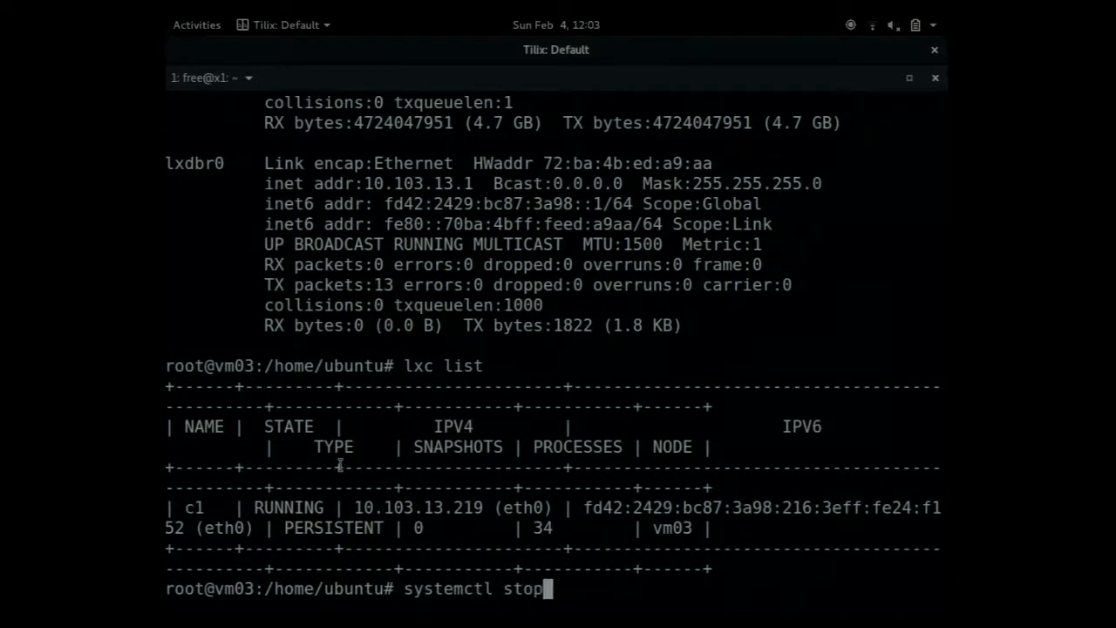
text(lxd)
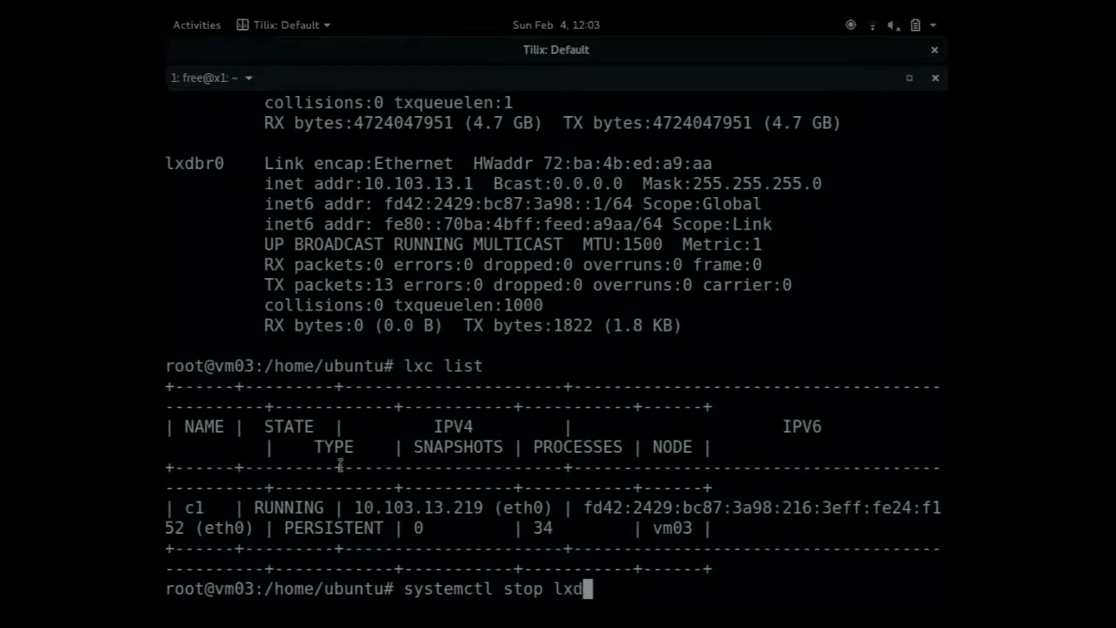
key(Return)
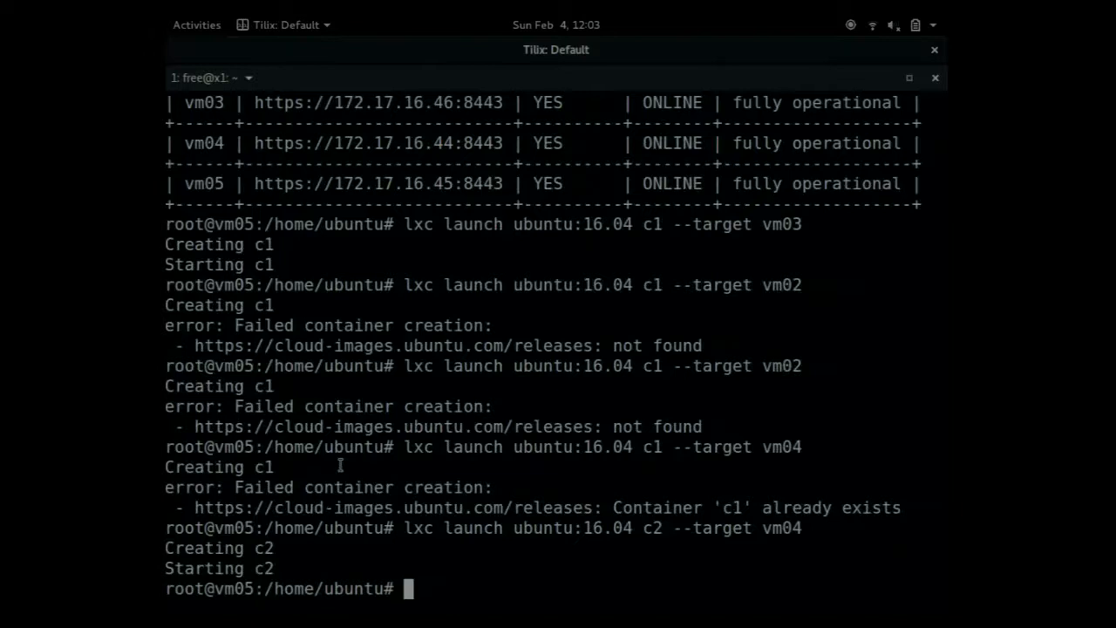
From vm05 run 'lxc list' showing c1 in ERROR, then begin 'lxc cluster list'
text(lxc list)
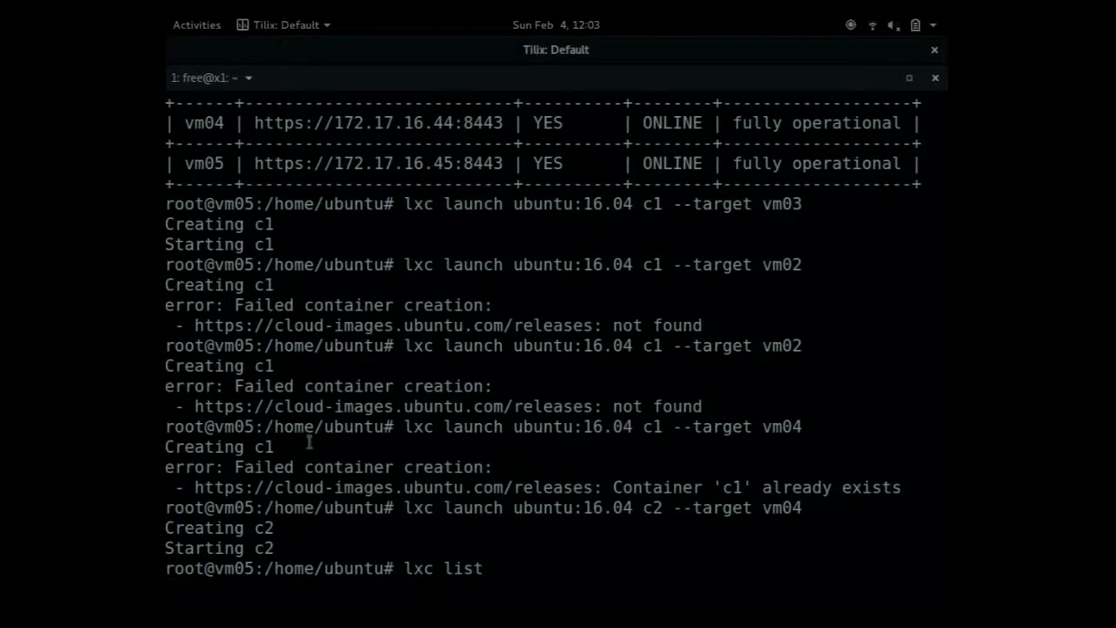
key(Return)
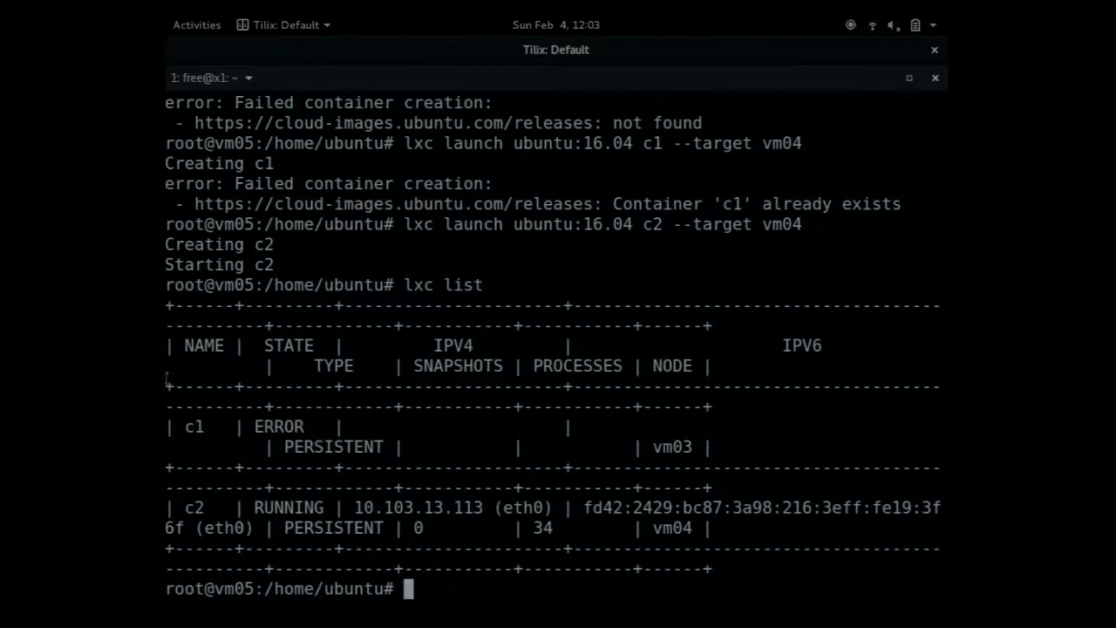
text(lxc cluster list)
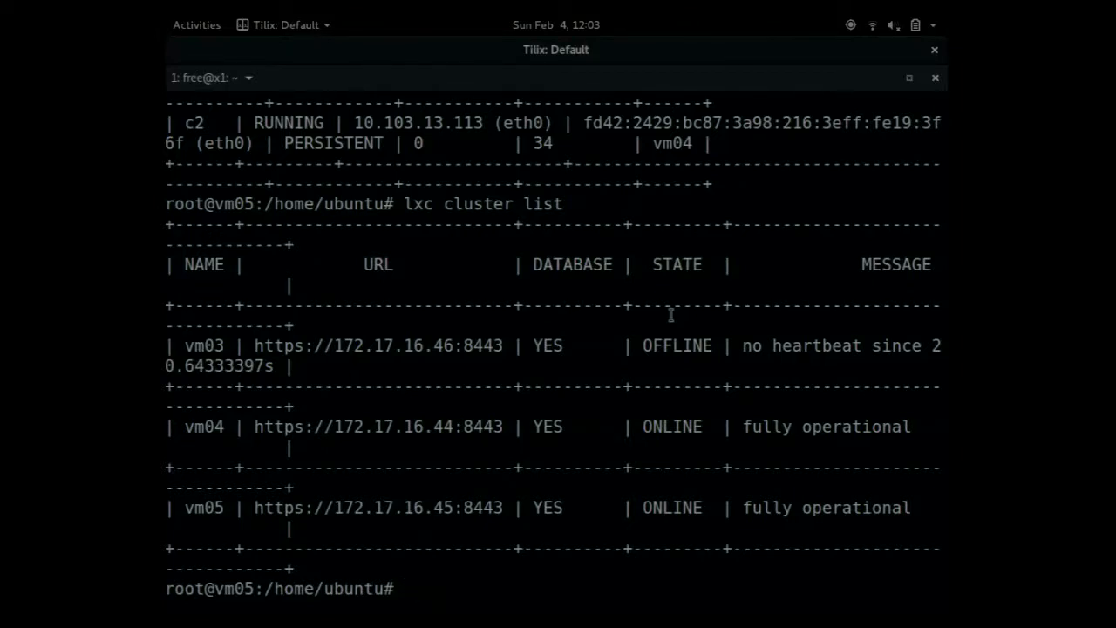
Show the LXD configuration on vm05 with 'lxc config show'
text(lx)
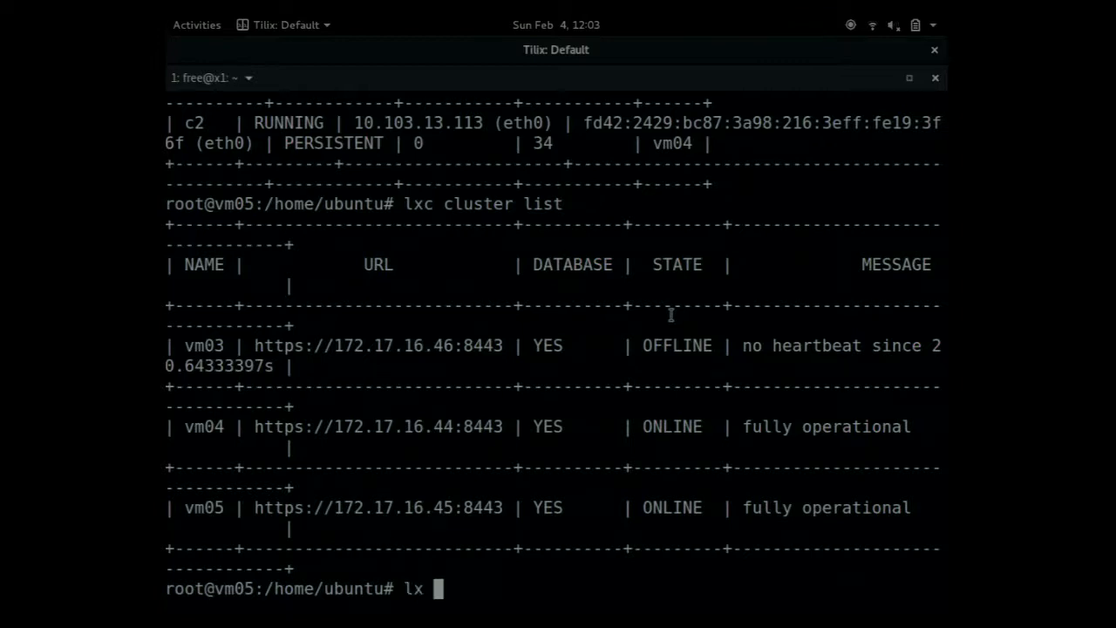
text(c)
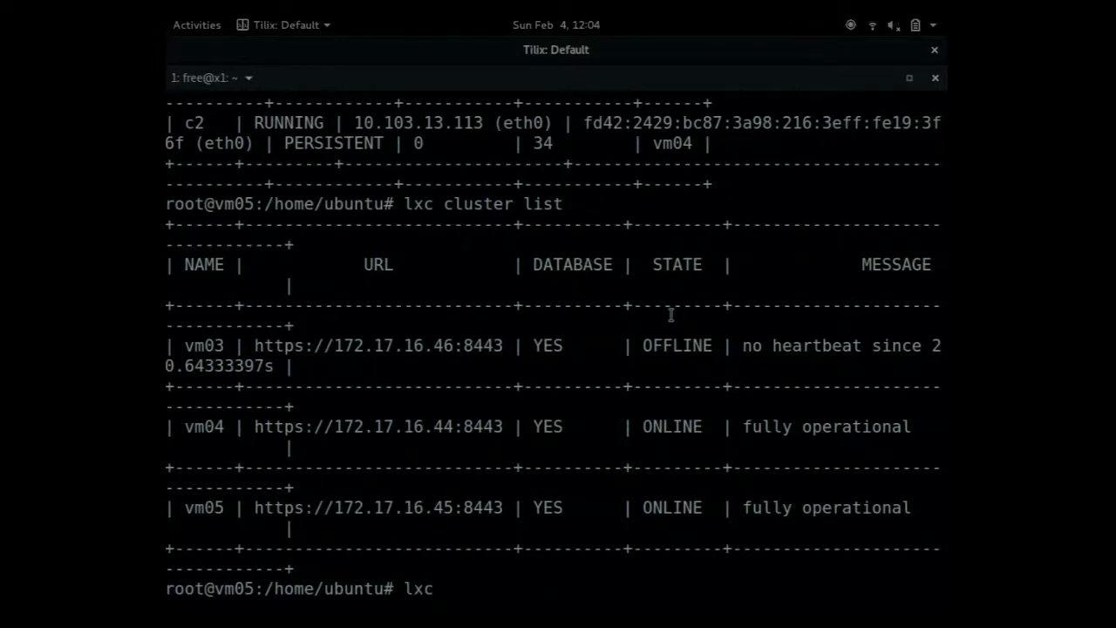
text(config)
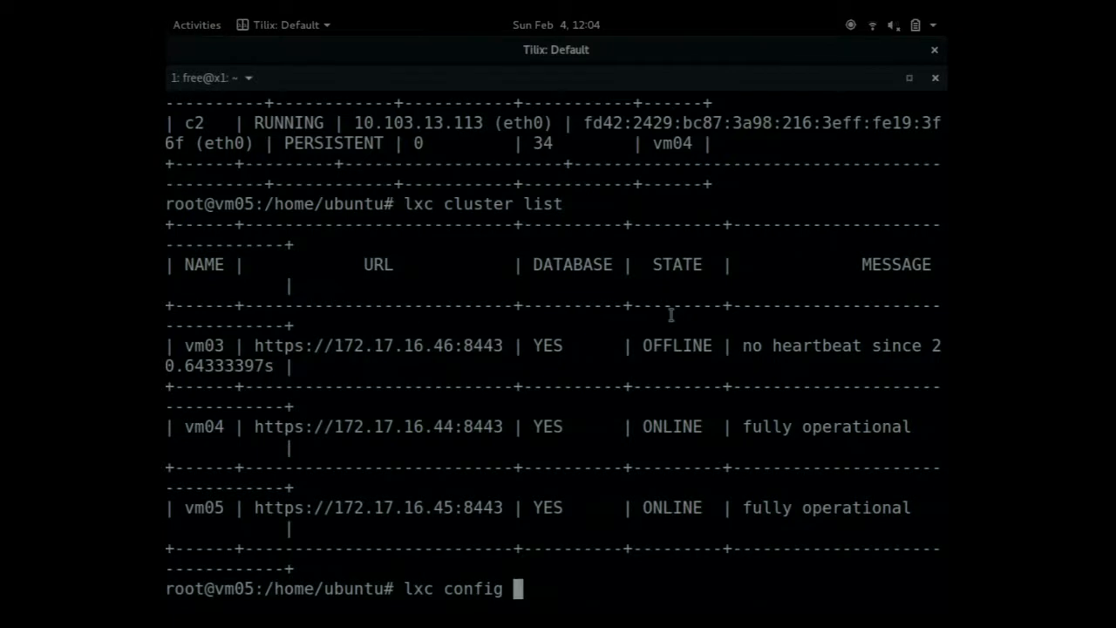
text(set)
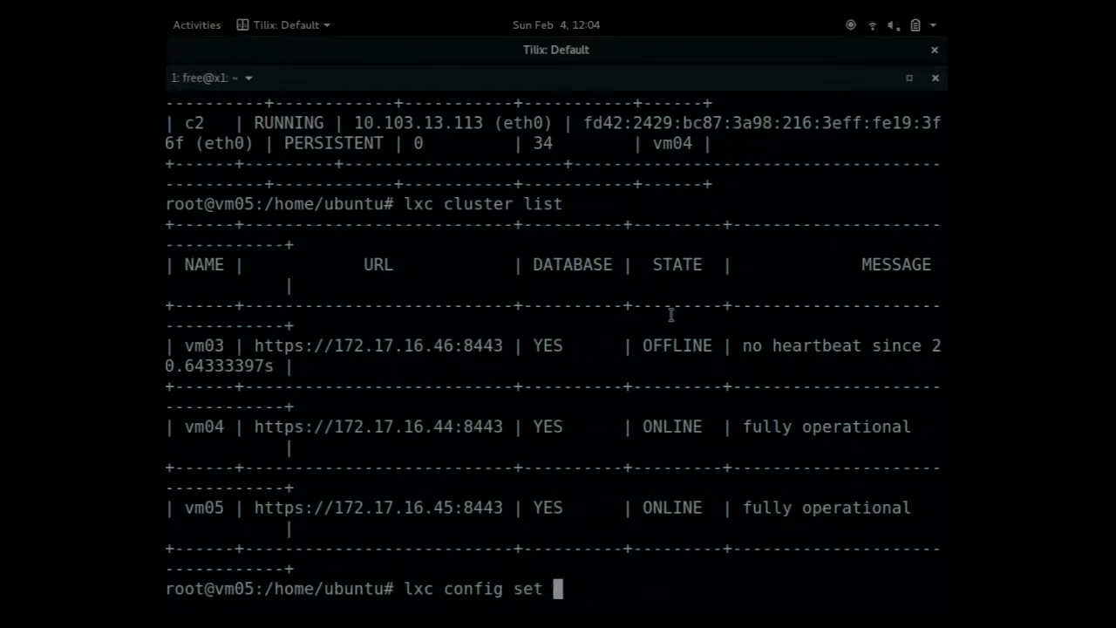
text(lxc config show)
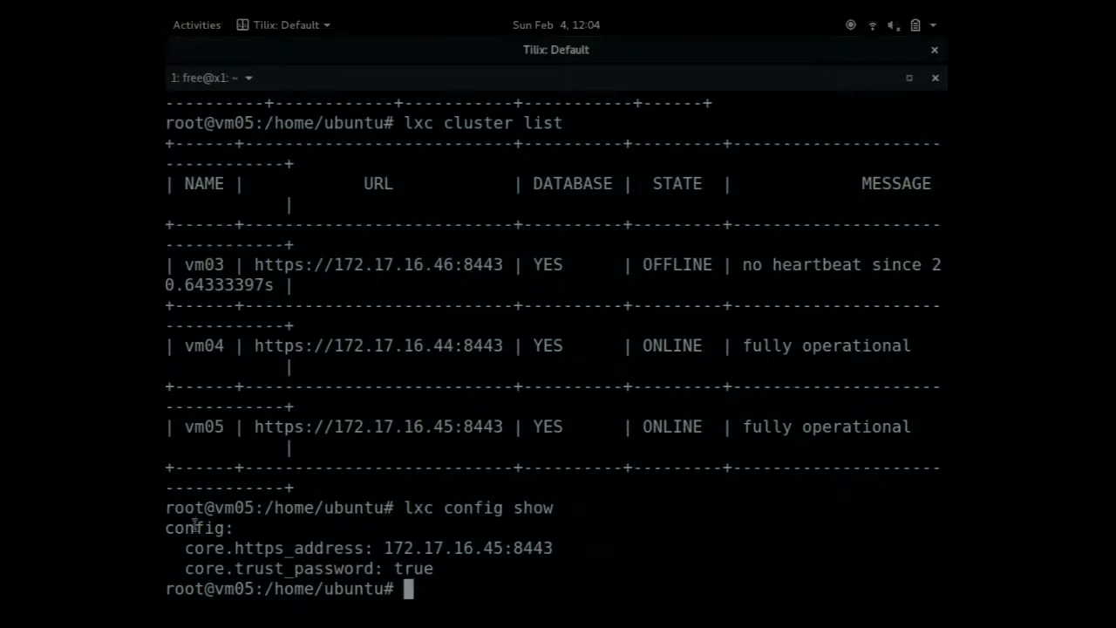
text(lxc config show)
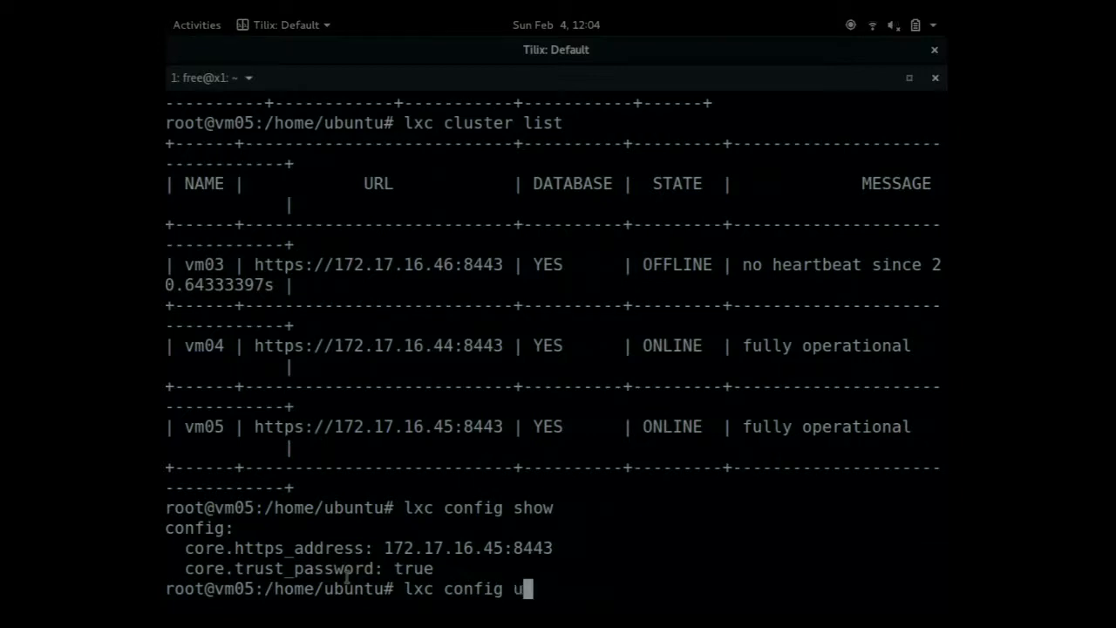
Unset core.trust_password with 'lxc config unset core.trust_password'
text(nset core)
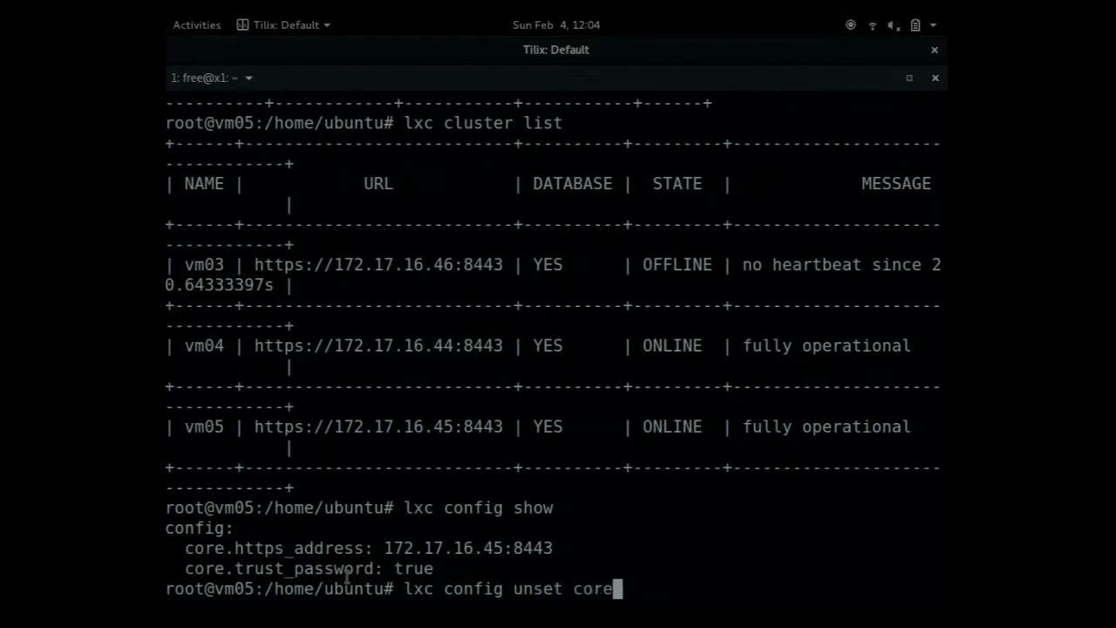
text(.trust_password)
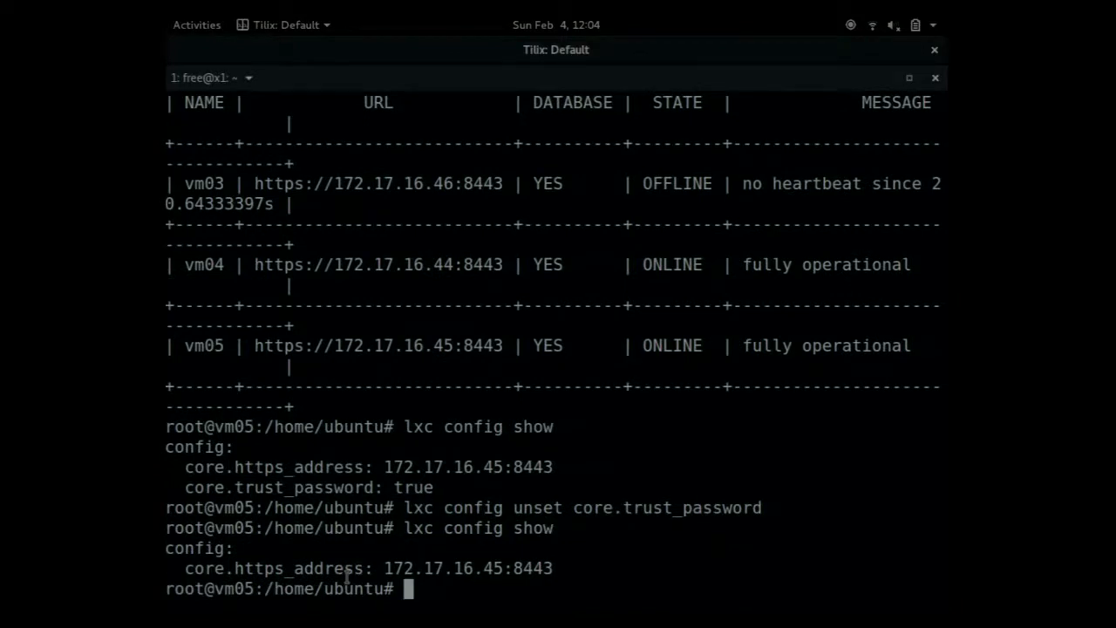
Restart LXD on vm03 with 'systemctl start lxd'
text(systemctl st)
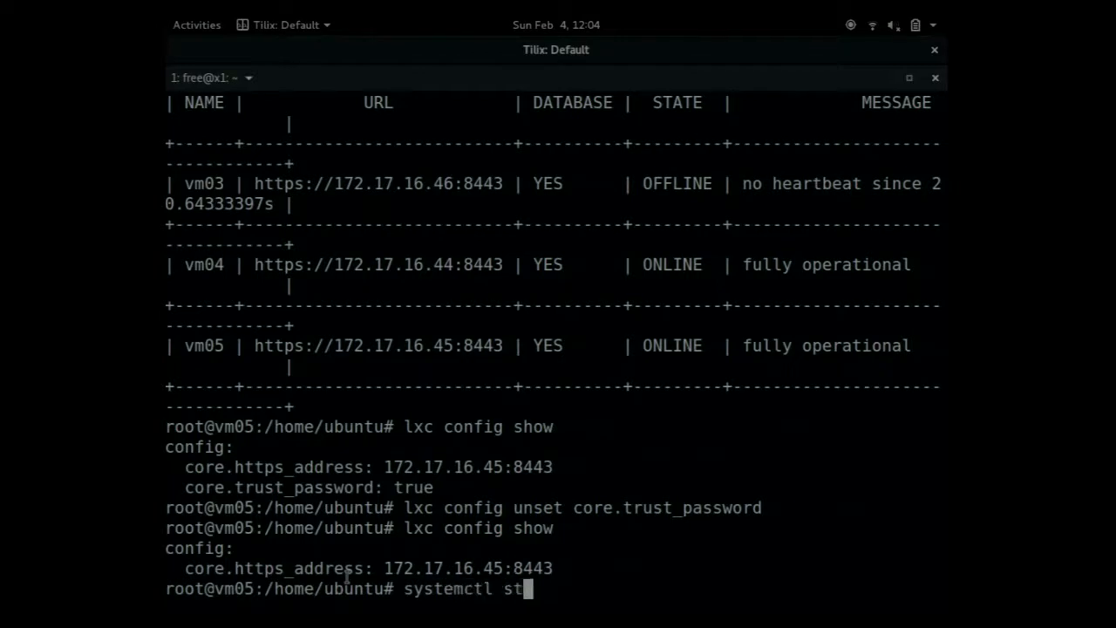
text(op)
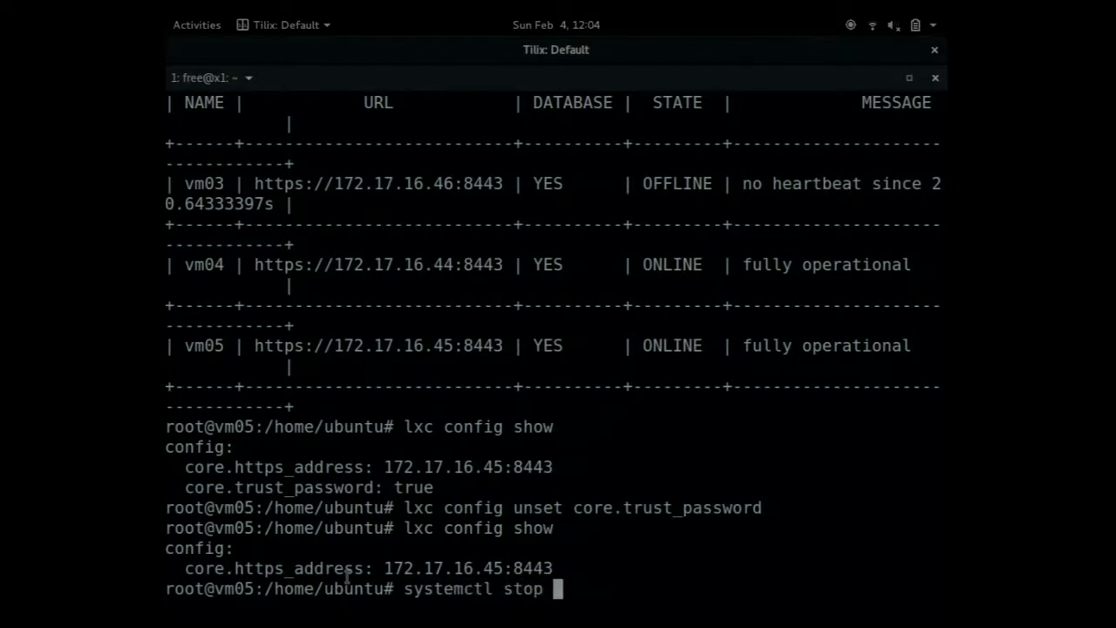
text(lxc)
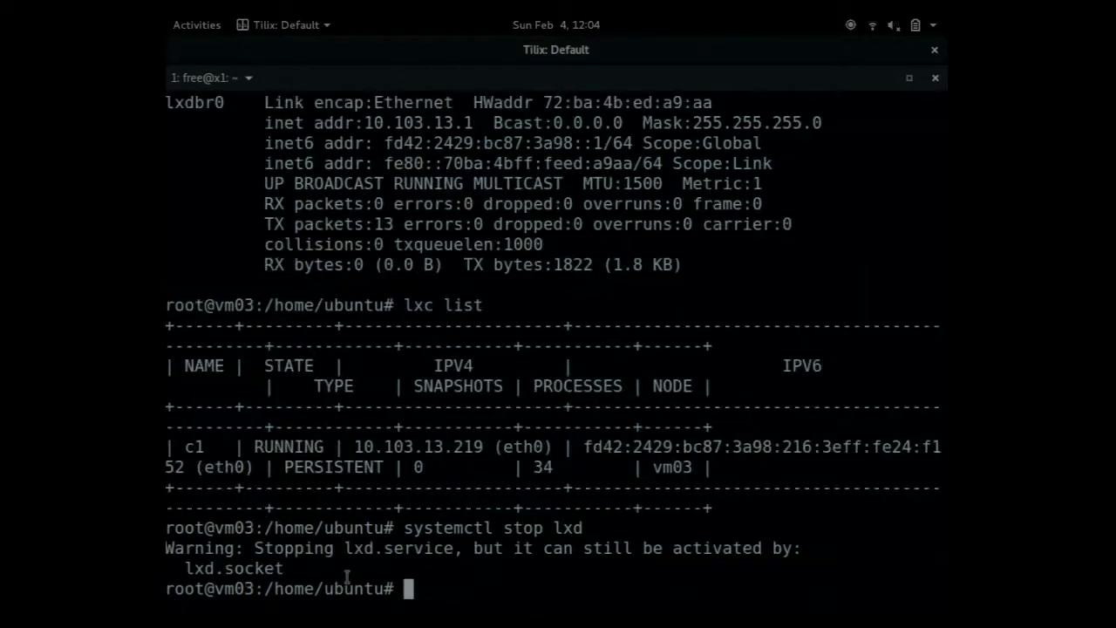
text(syt)
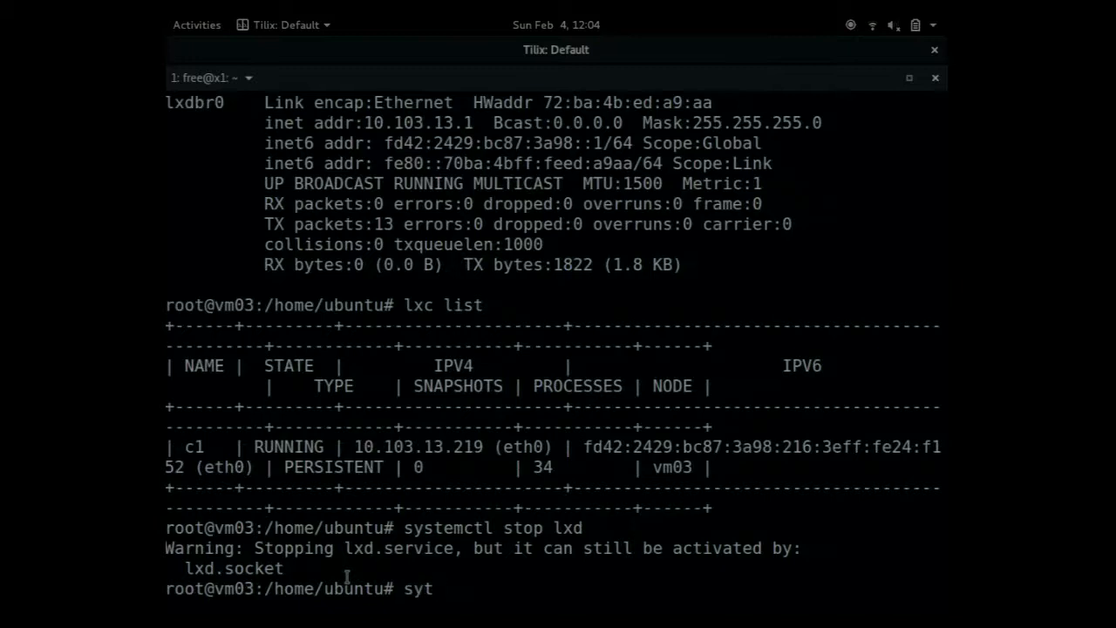
text(system)
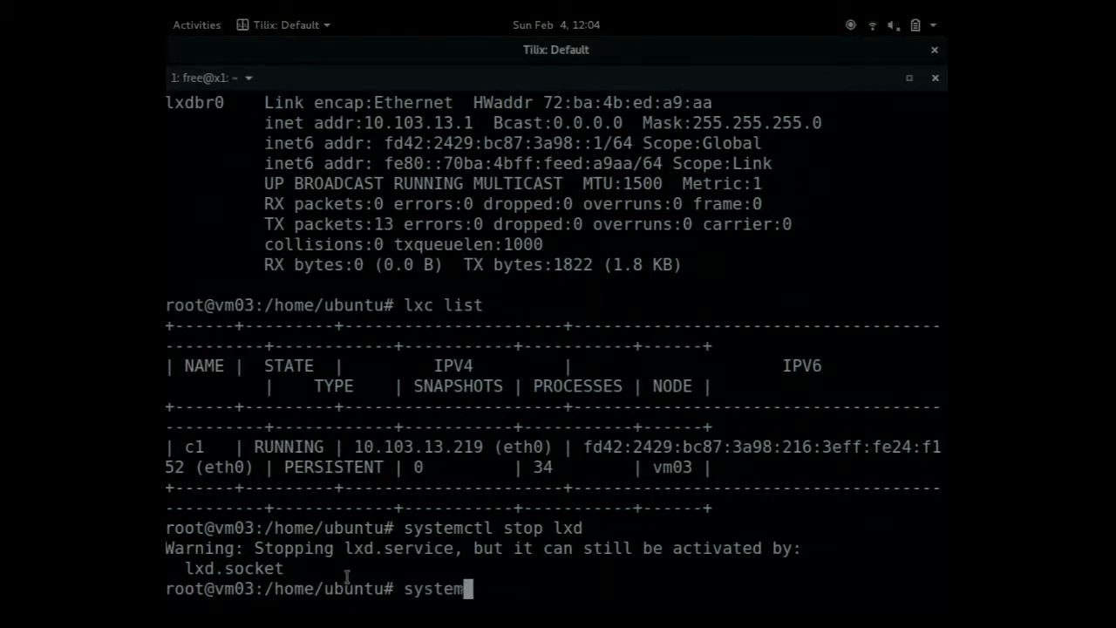
text(ctl start)
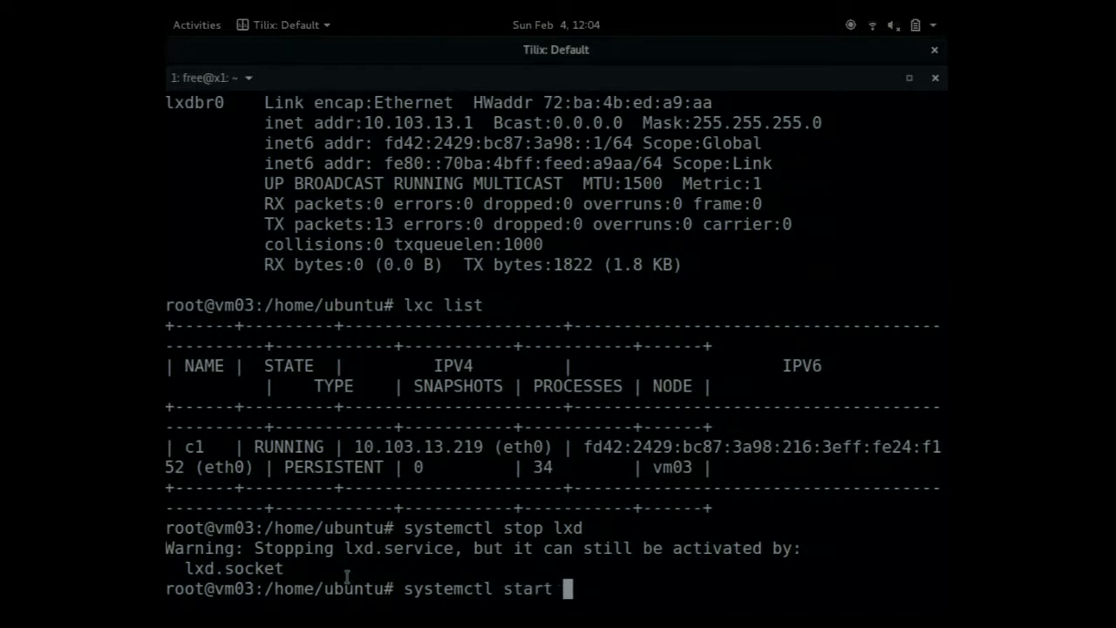
text(lxd)
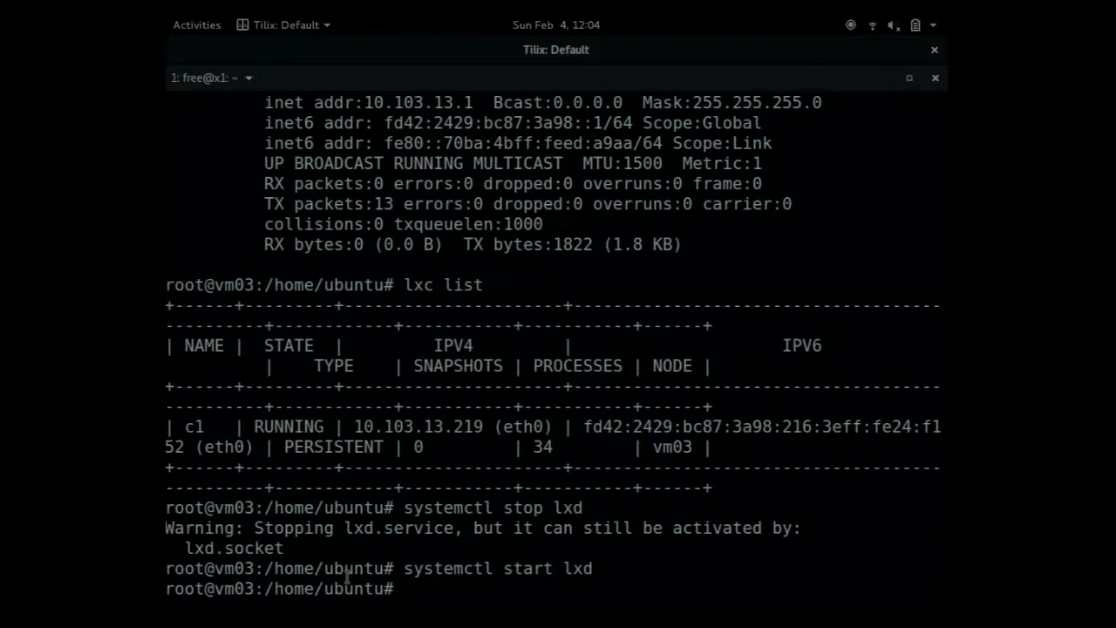
Run 'lxc config show' on vm03 showing core.https_address 172.17.16.46:8443
text(lxc config show)
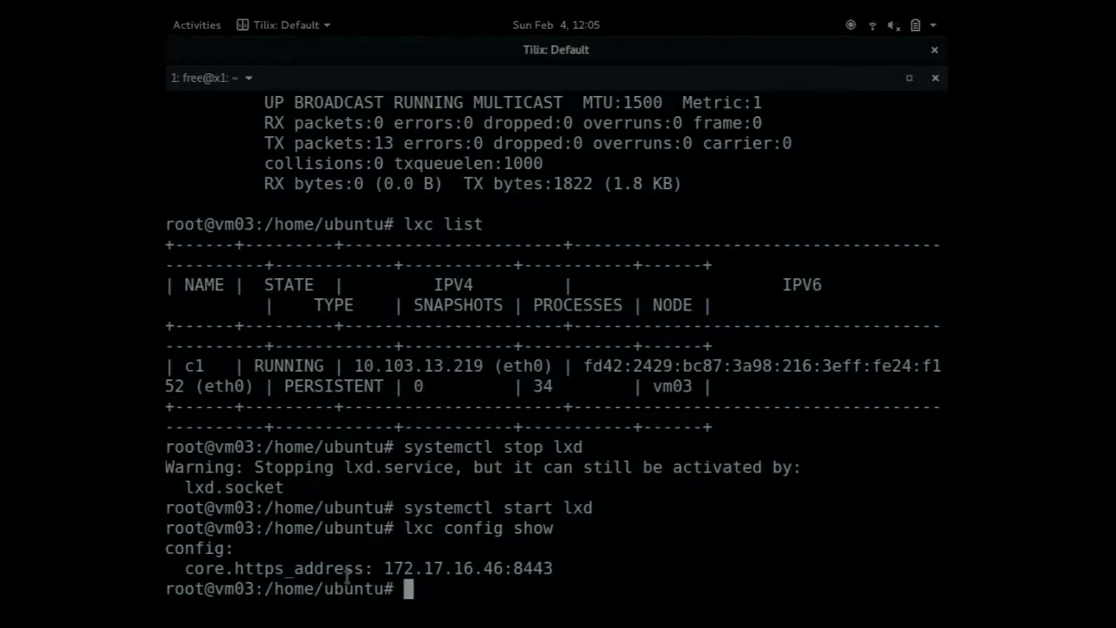
text(lxc l)
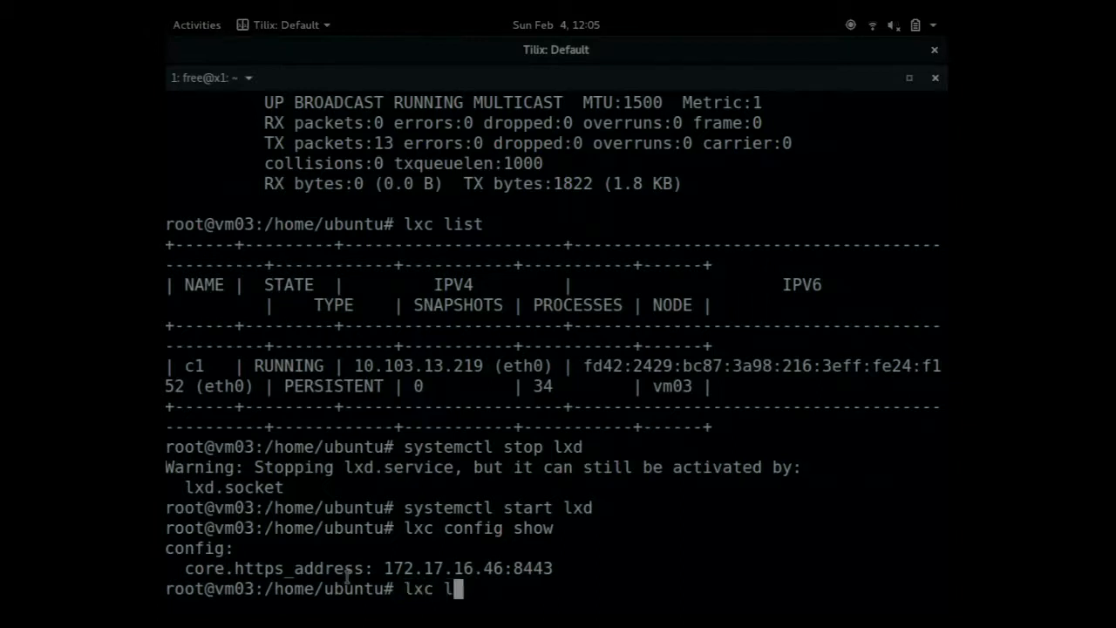